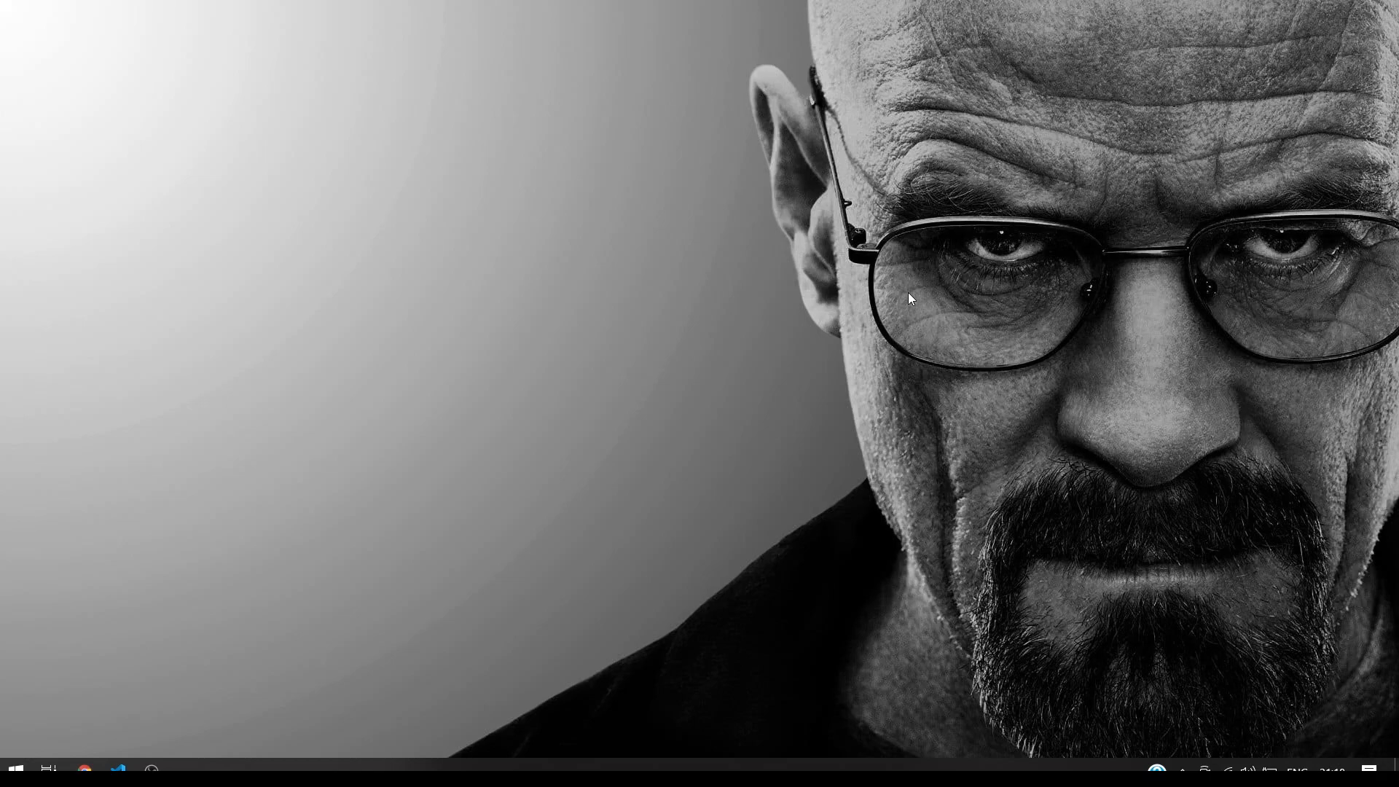
- Restore the Chrome window showing the youtube_player_iframe 2.2.2 install page
{"action": "left_click", "coordinate": [84, 768]}
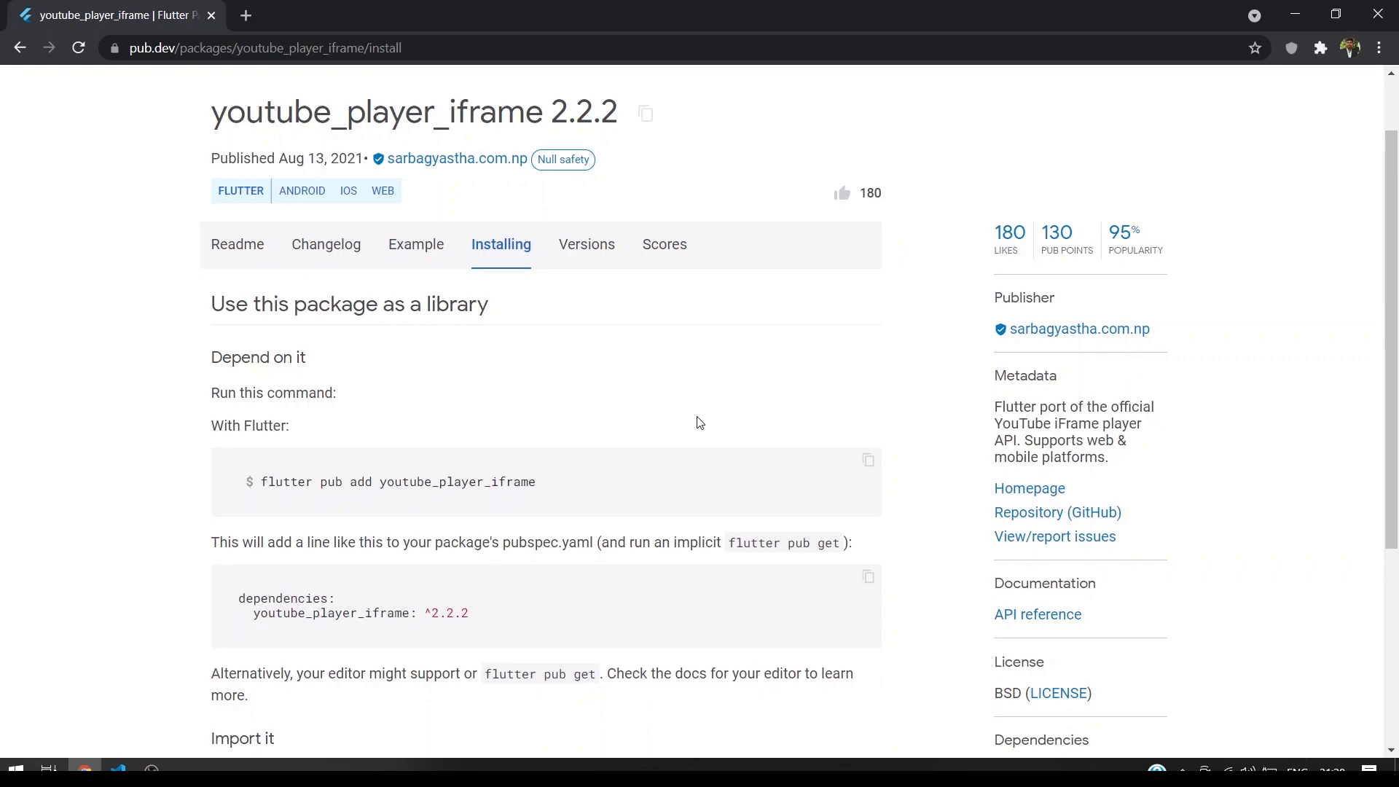
{"action": "mouse_move", "coordinate": [855, 468]}
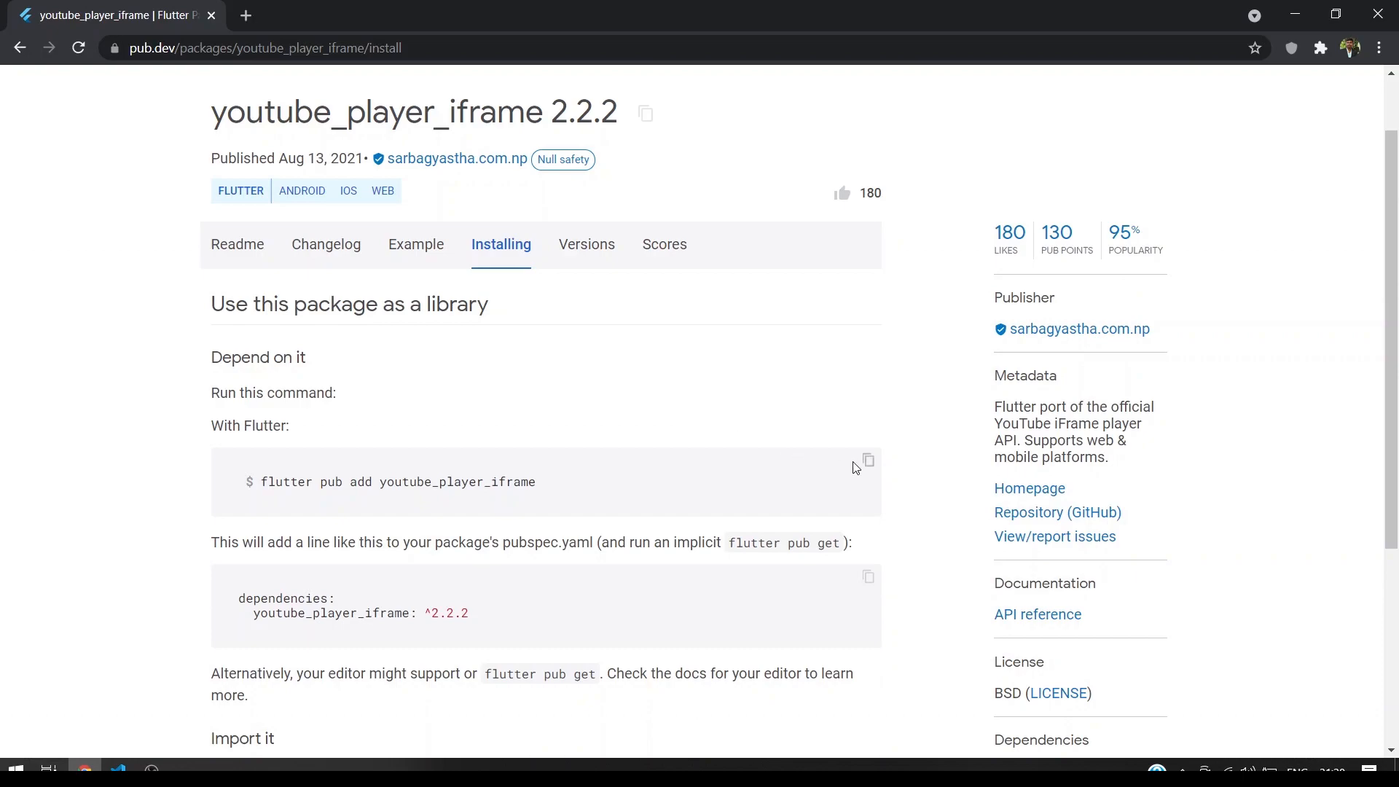
- Copy the flutter pub add youtube_player_iframe command to the clipboard
{"action": "left_click", "coordinate": [867, 459]}
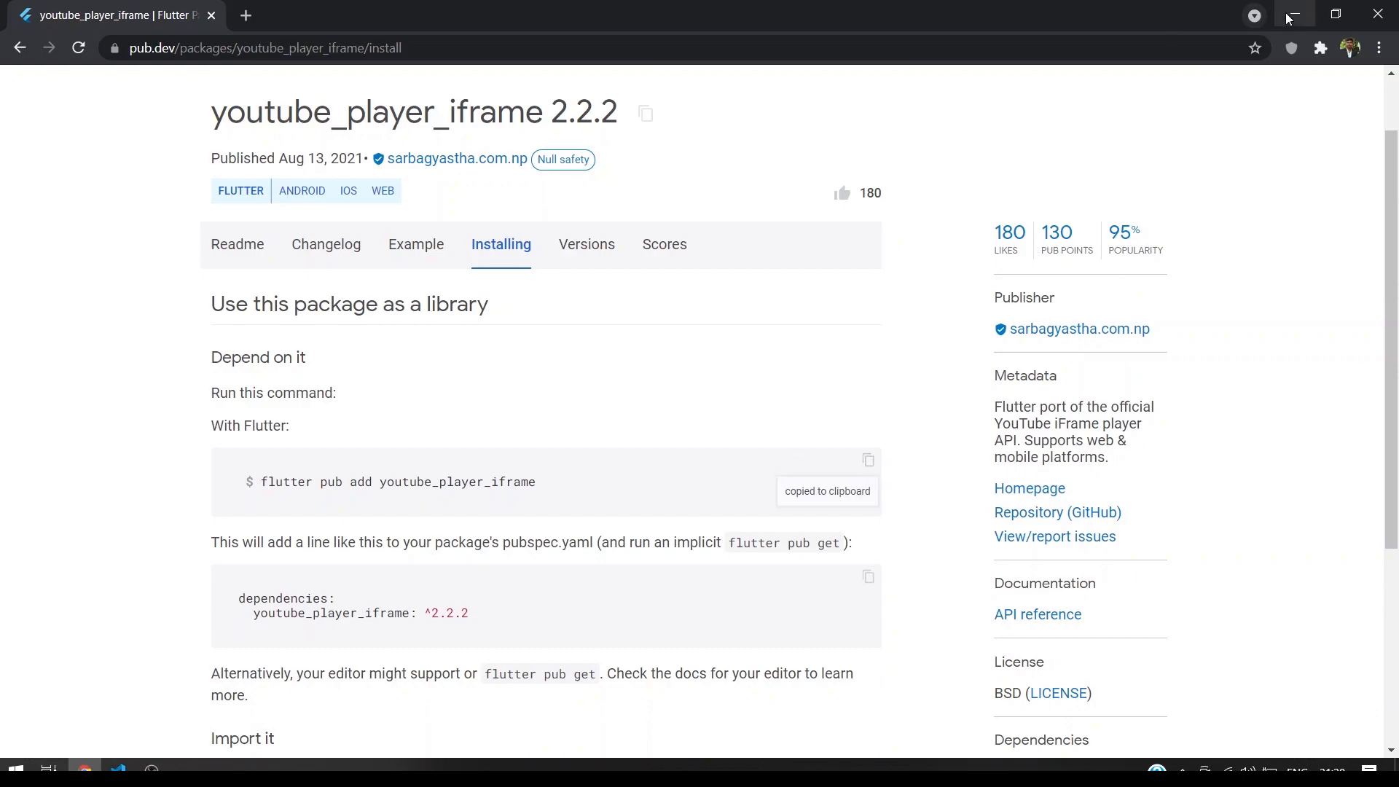
- Run flutter pub add youtube_player_iframe in the VS Code terminal, then clear it
{"action": "left_click", "coordinate": [116, 768]}
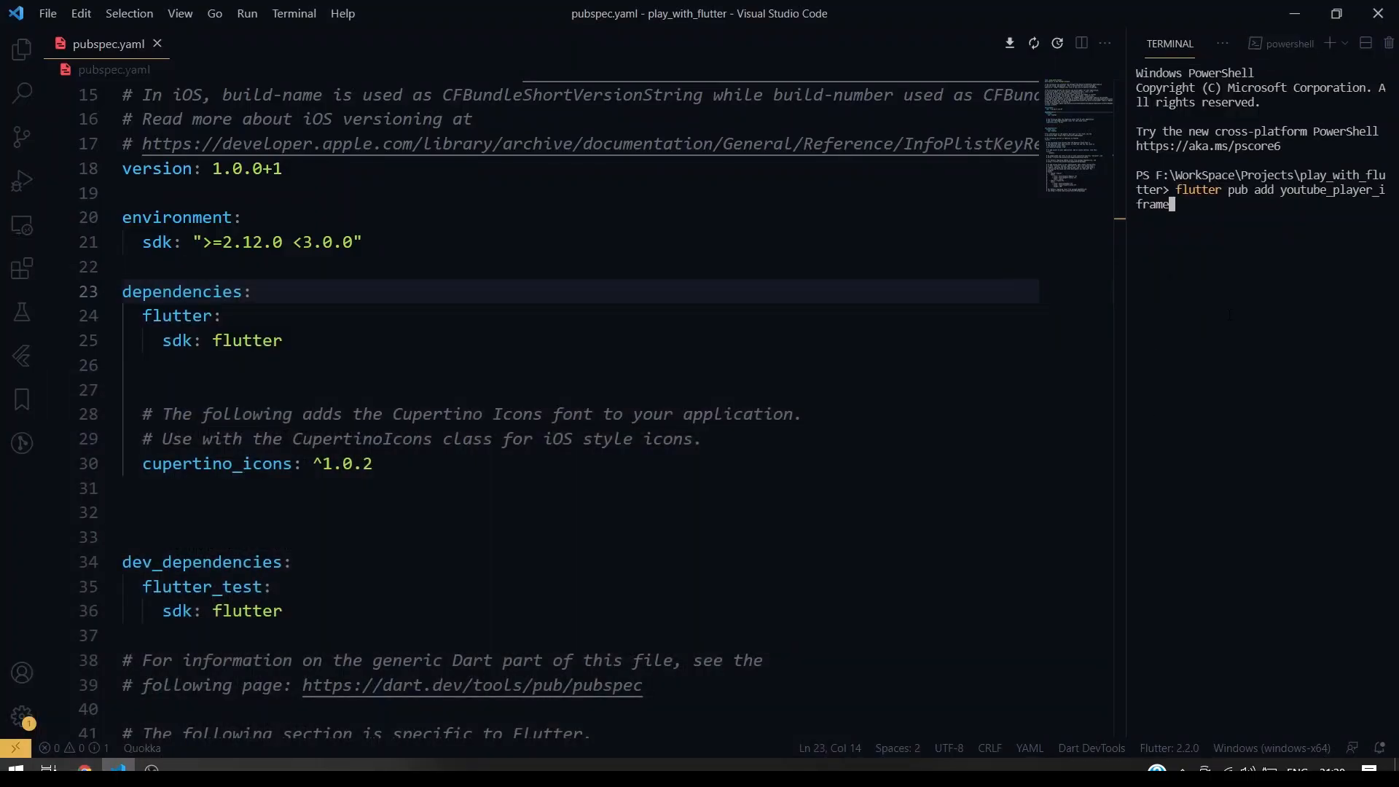
{"action": "key", "text": "Return"}
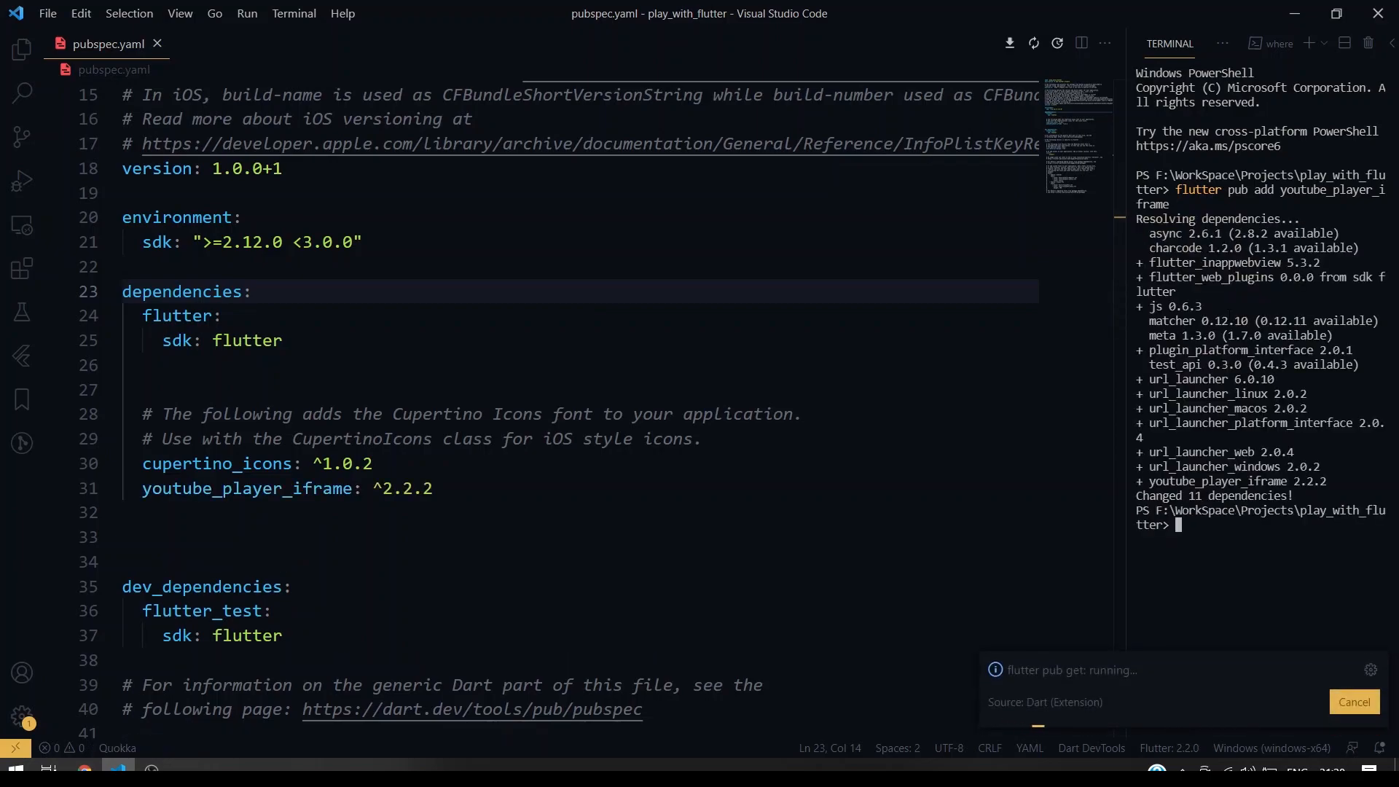
{"action": "type", "text": "c;e"}
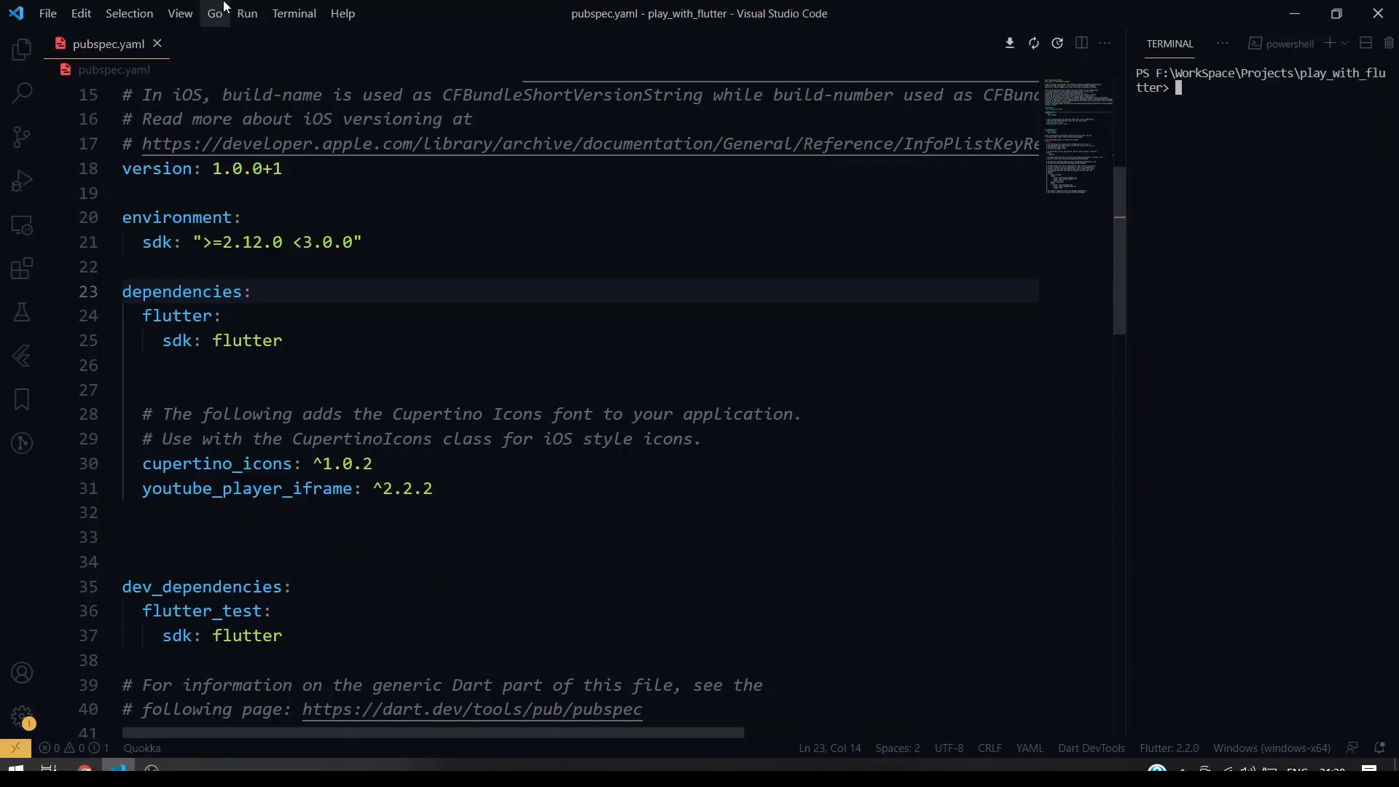
- Create lib/youtube_player_screen.dart importing Flutter's material.dart
{"action": "left_click", "coordinate": [22, 49]}
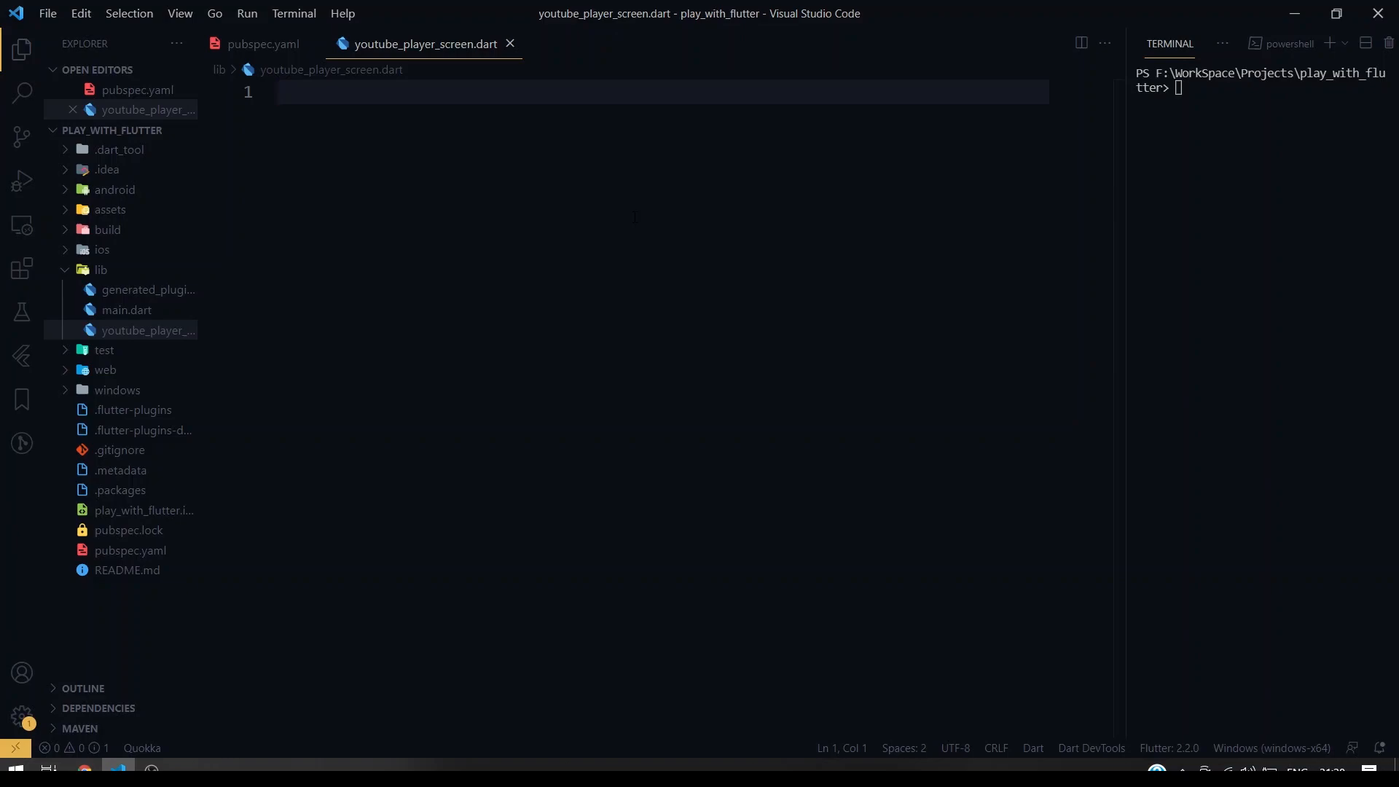
{"action": "type", "text": "di"}
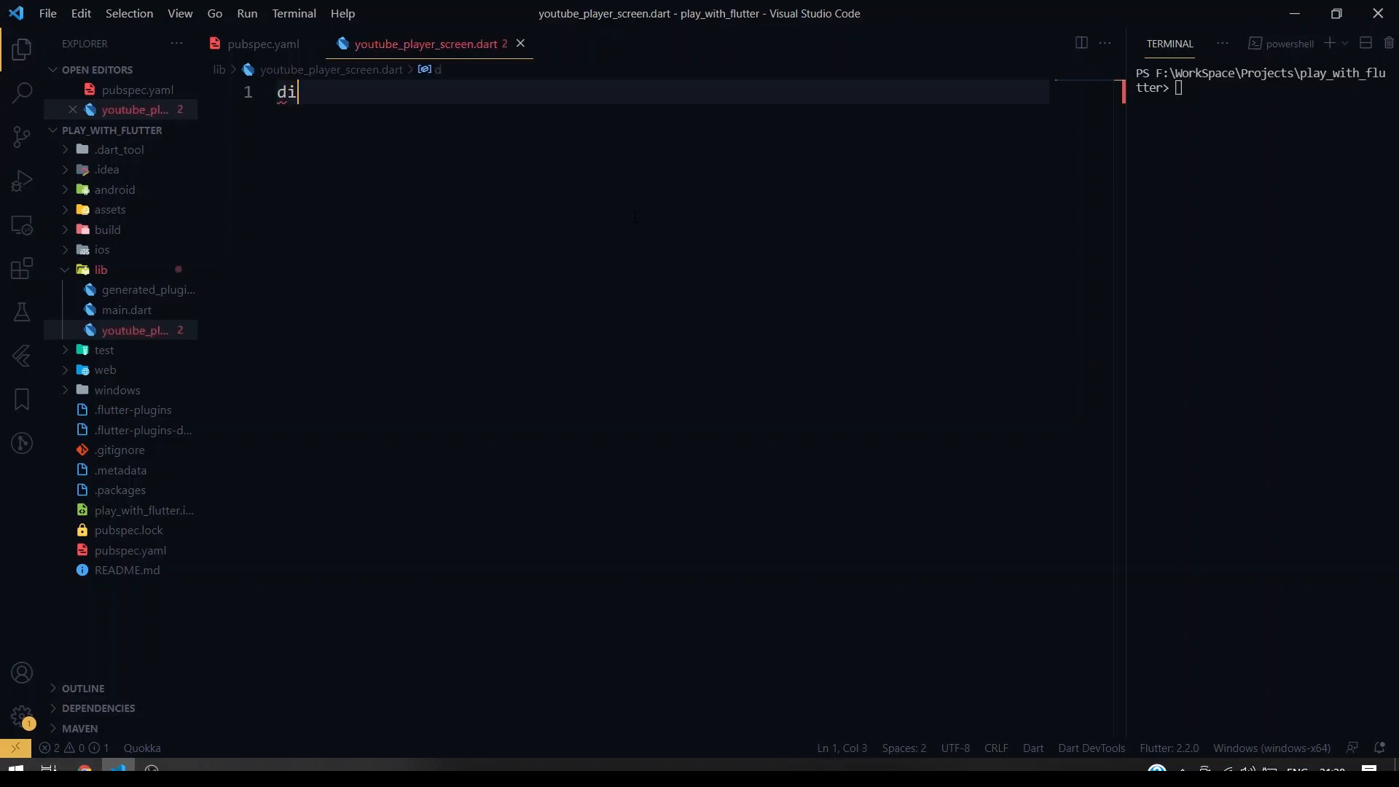
{"action": "type", "text": "import 'mater';"}
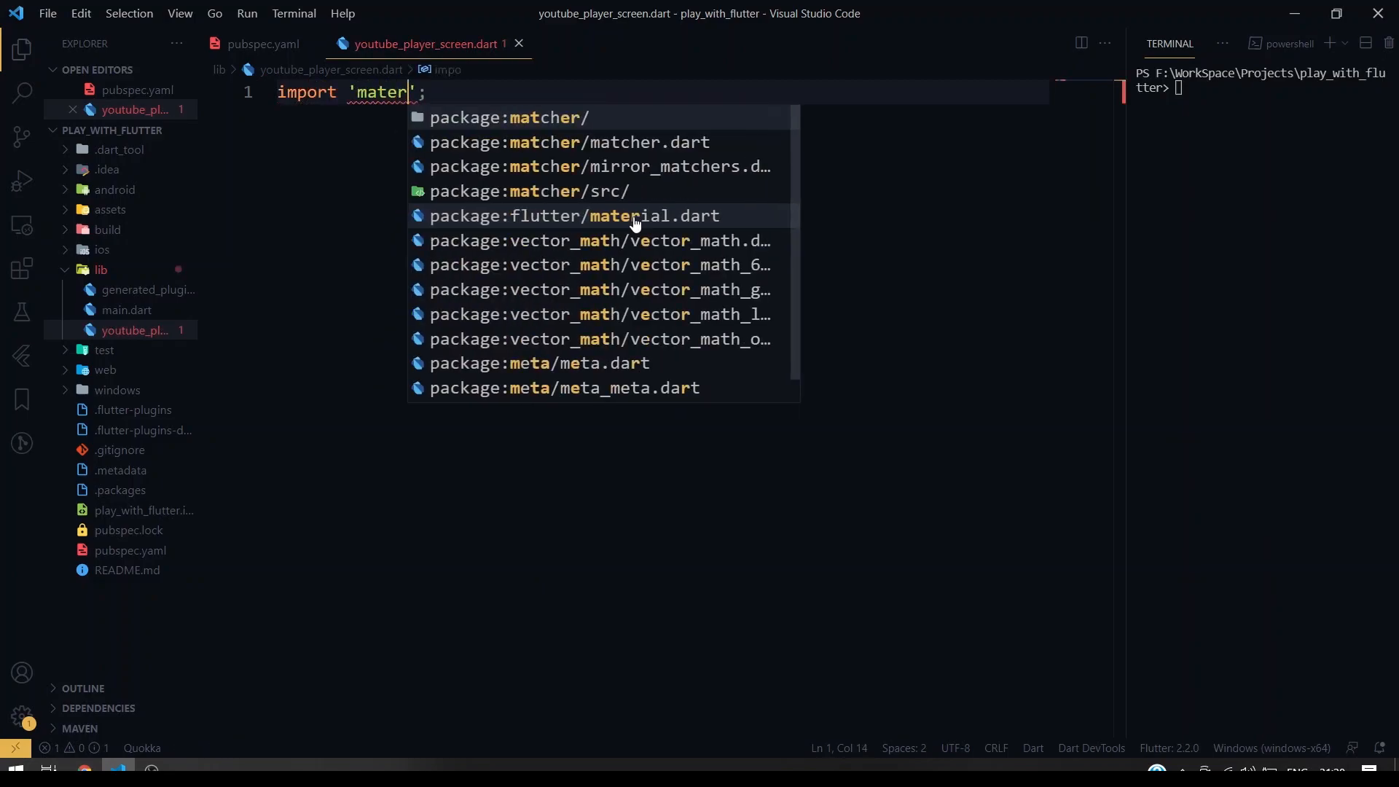
{"action": "left_click", "coordinate": [573, 215]}
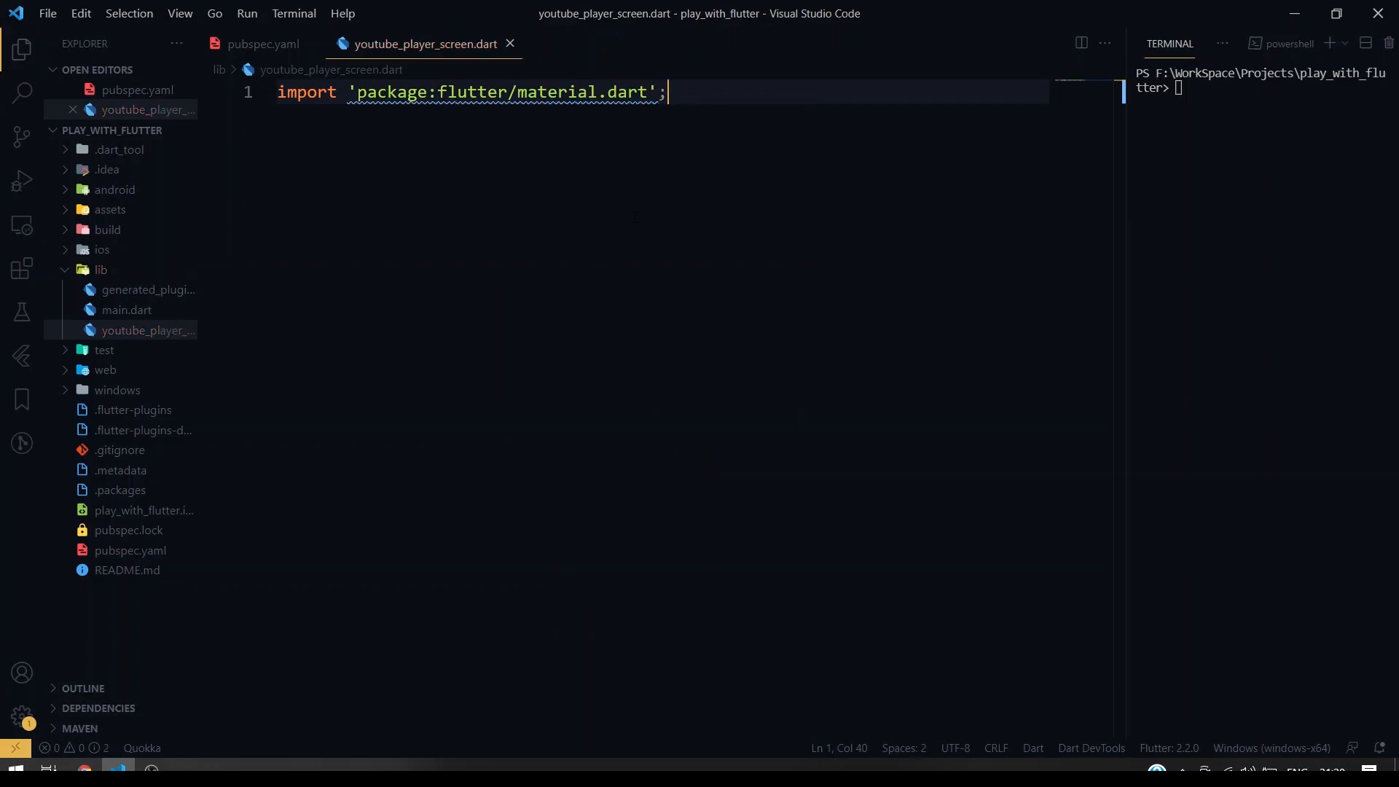
- Scaffold a CustomYoutubPlayer StatefulWidget from the stful snippet
{"action": "type", "text": "ss Cus extends StatefulWidget {"}
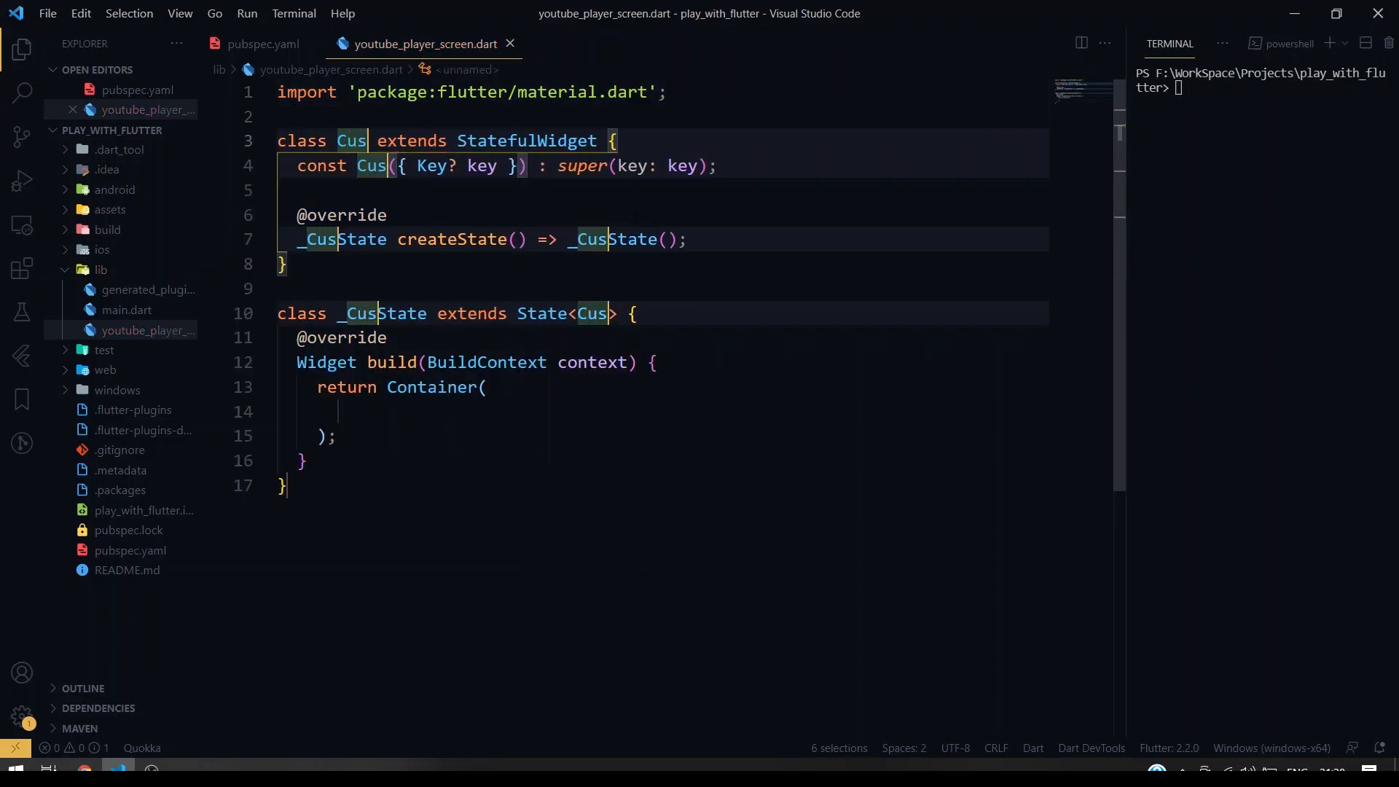
{"action": "type", "text": "tom"}
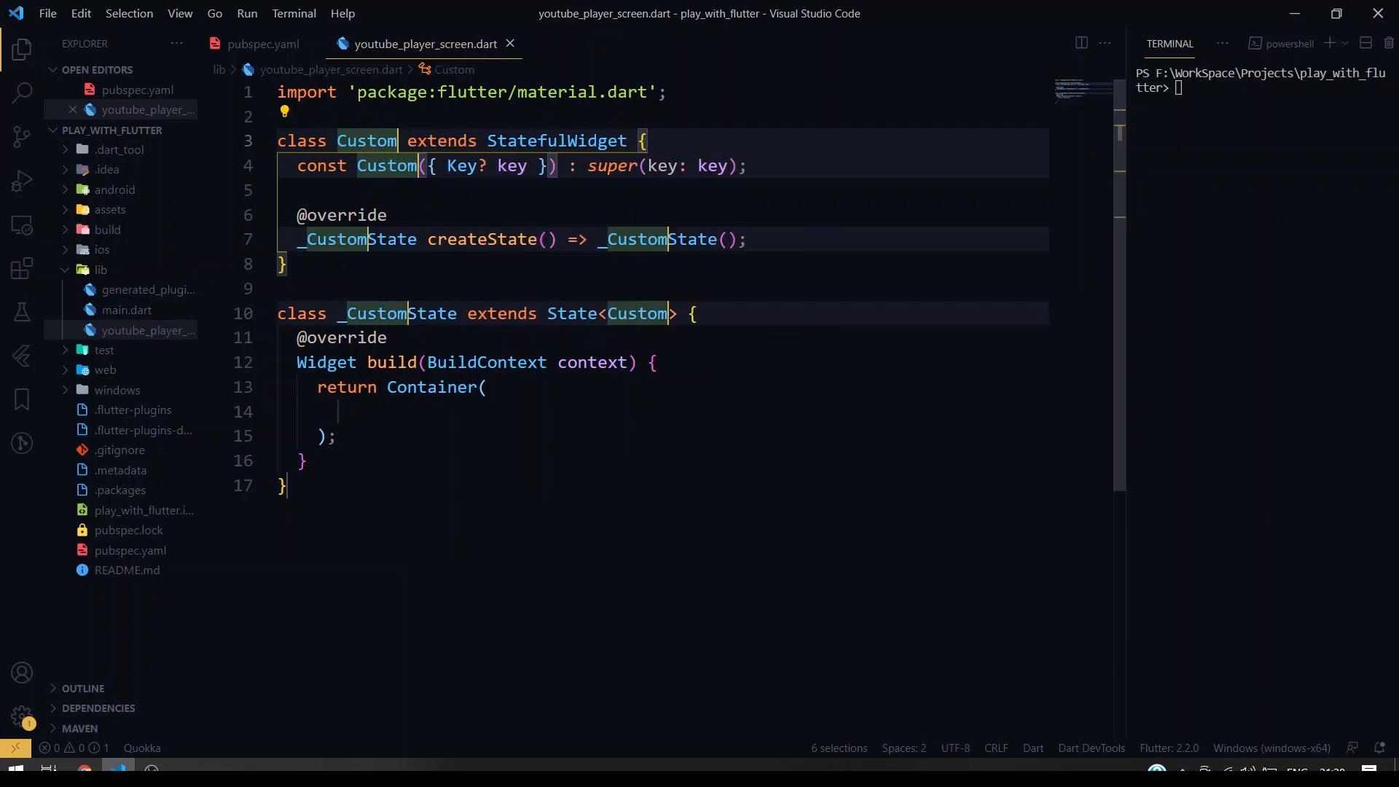
{"action": "type", "text": "Youtub"}
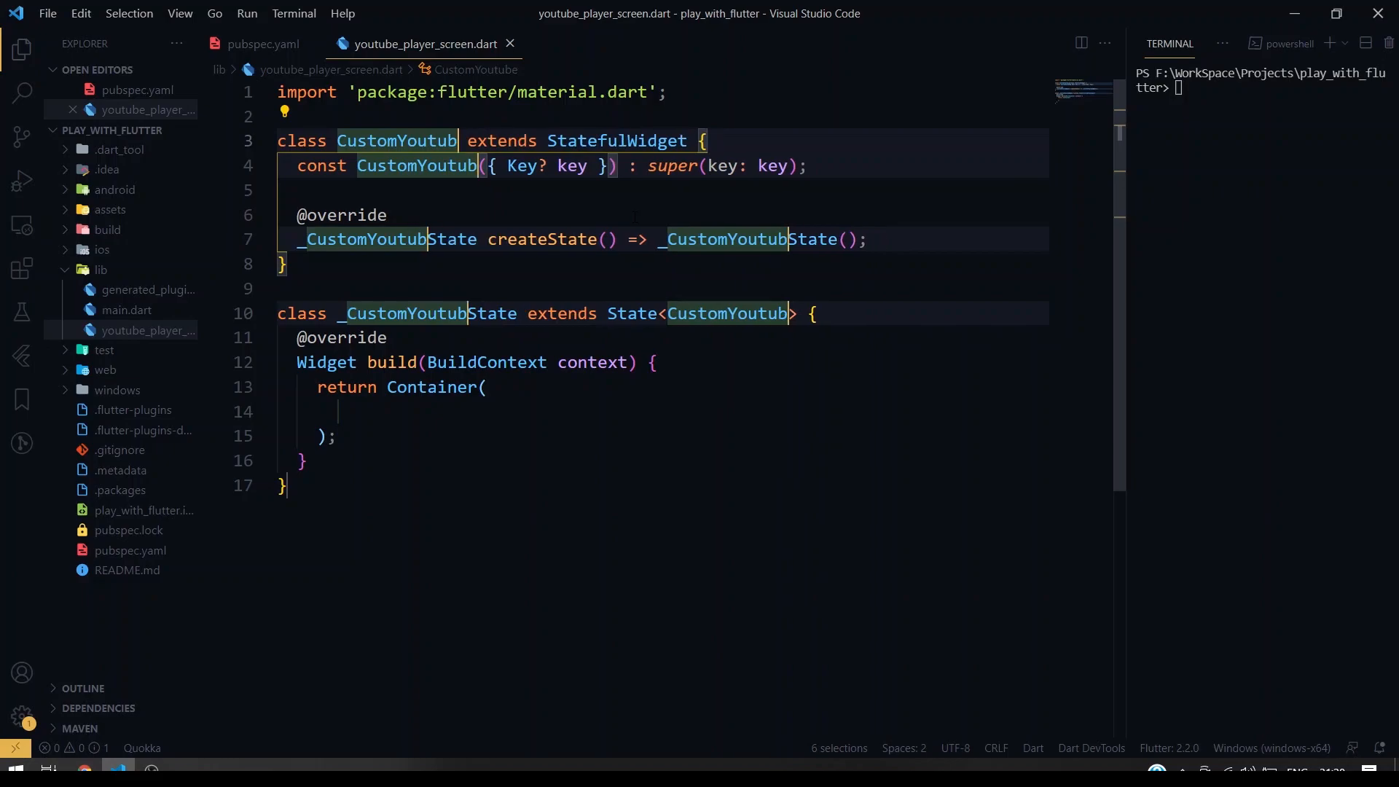
{"action": "type", "text": "Player"}
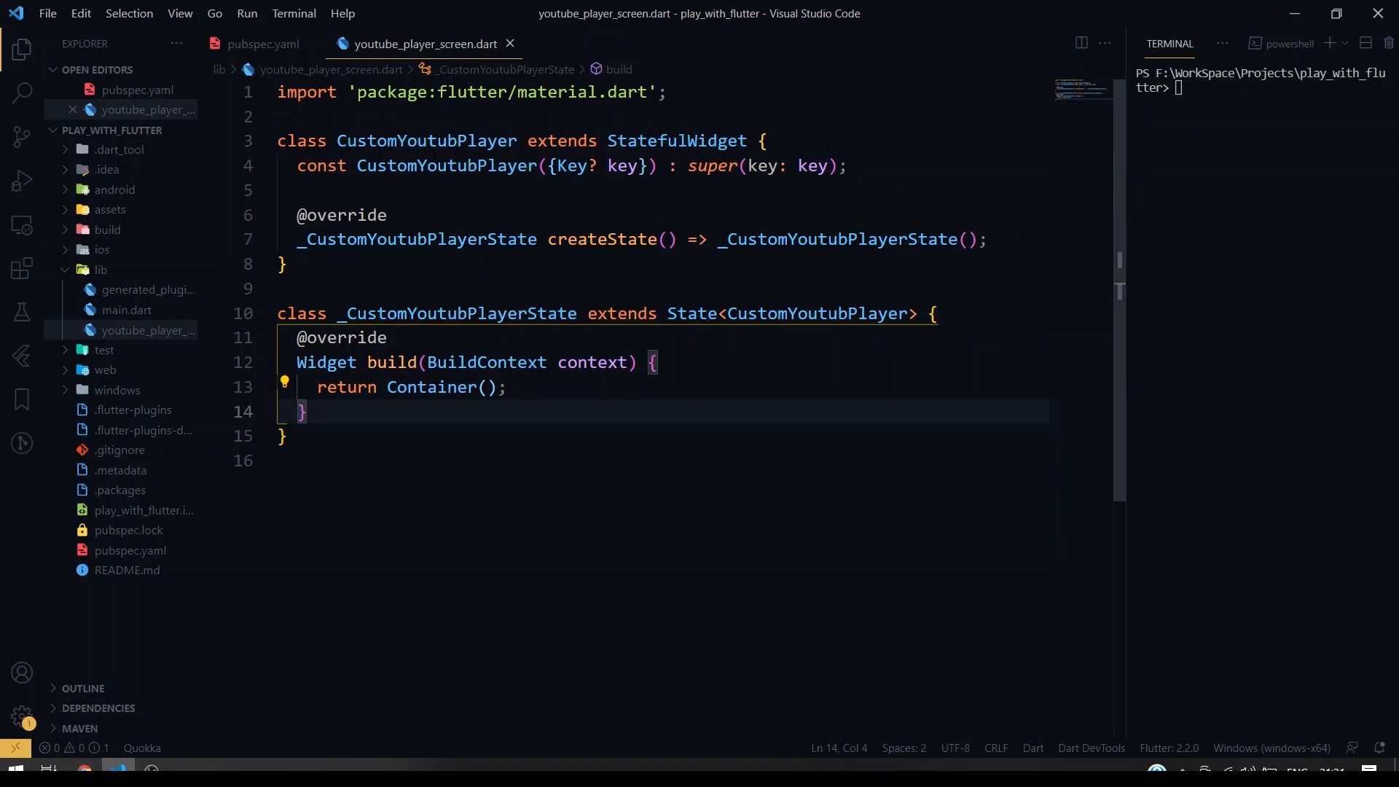
- Declare final String? youtubeURL and set it via a CustomYoutubPlayer(this.youtubeURL) constructor
{"action": "type", "text": "fi"}
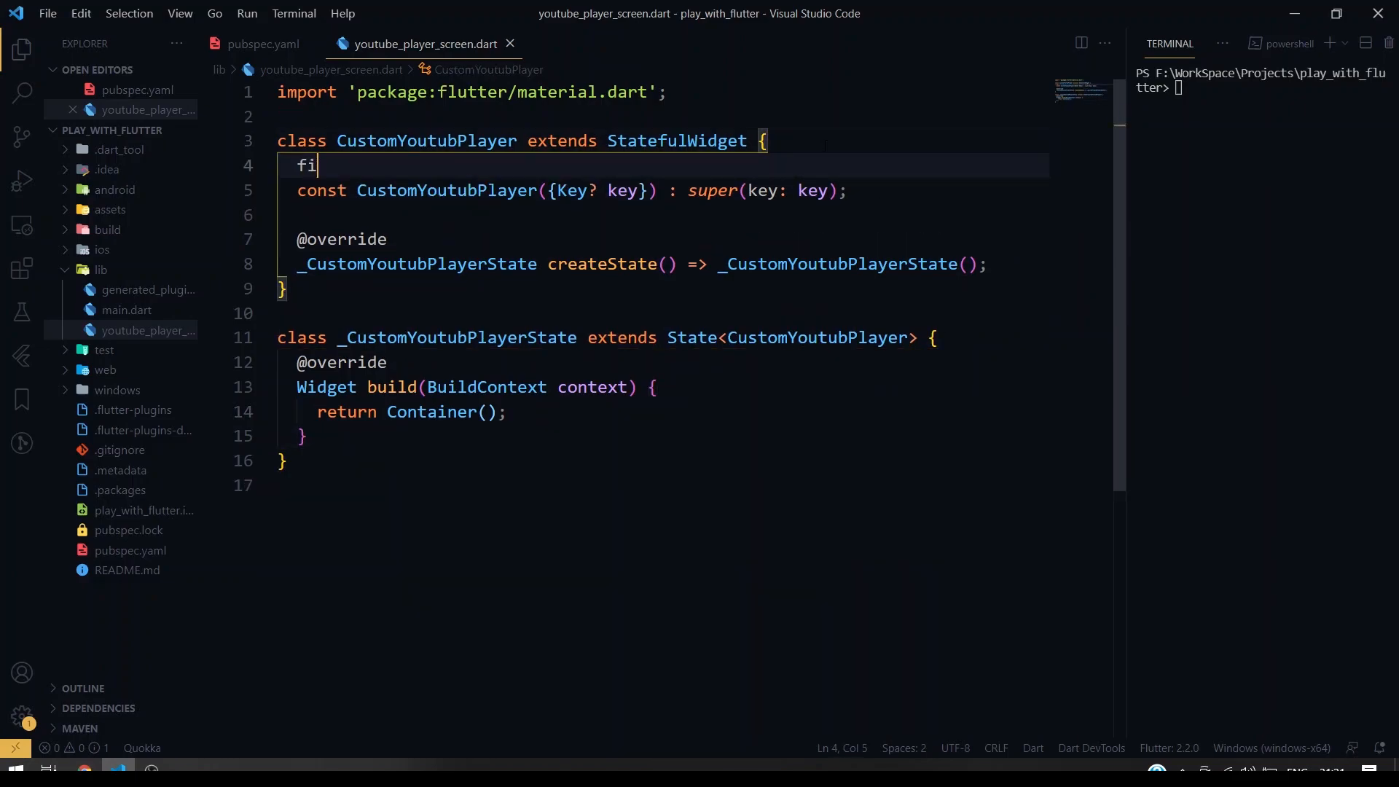
{"action": "type", "text": "nal"}
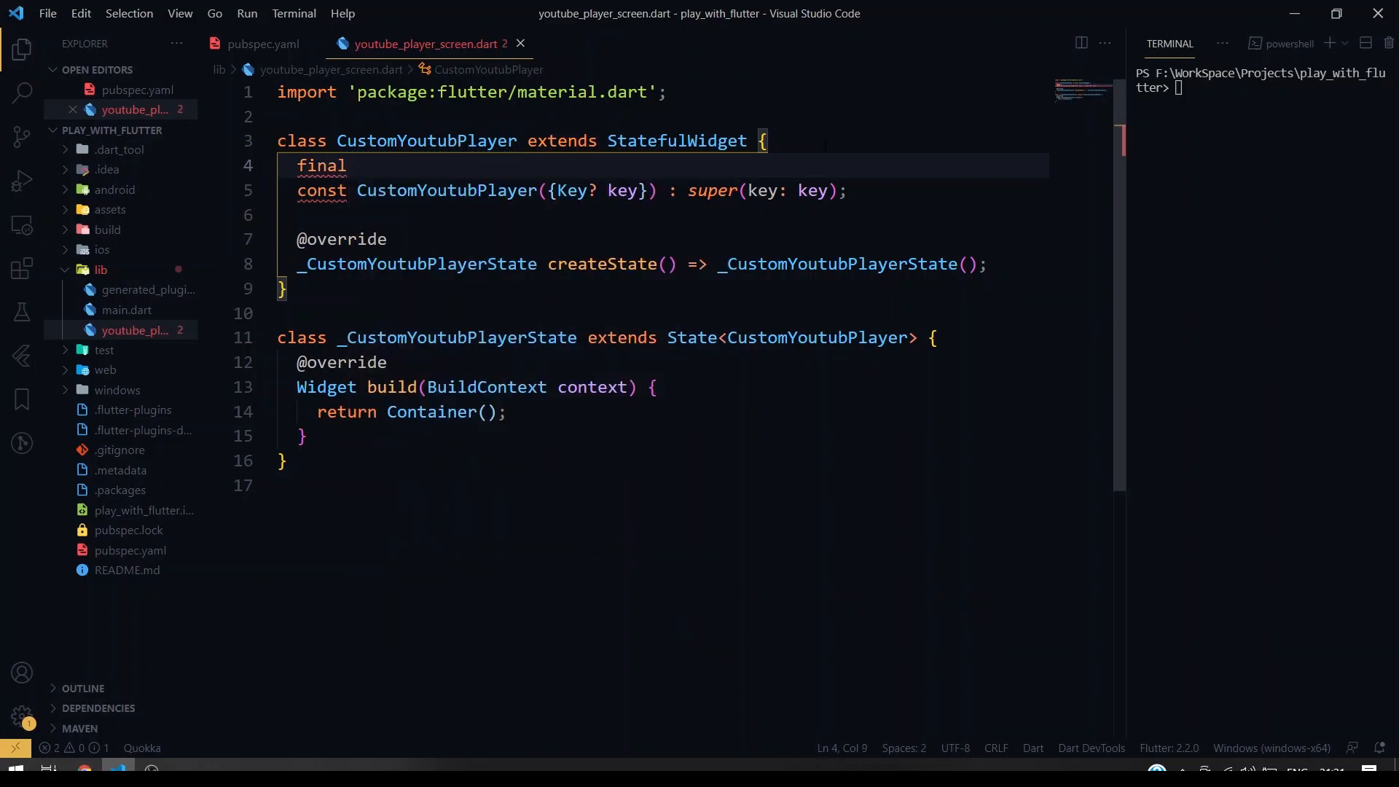
{"action": "type", "text": "String"}
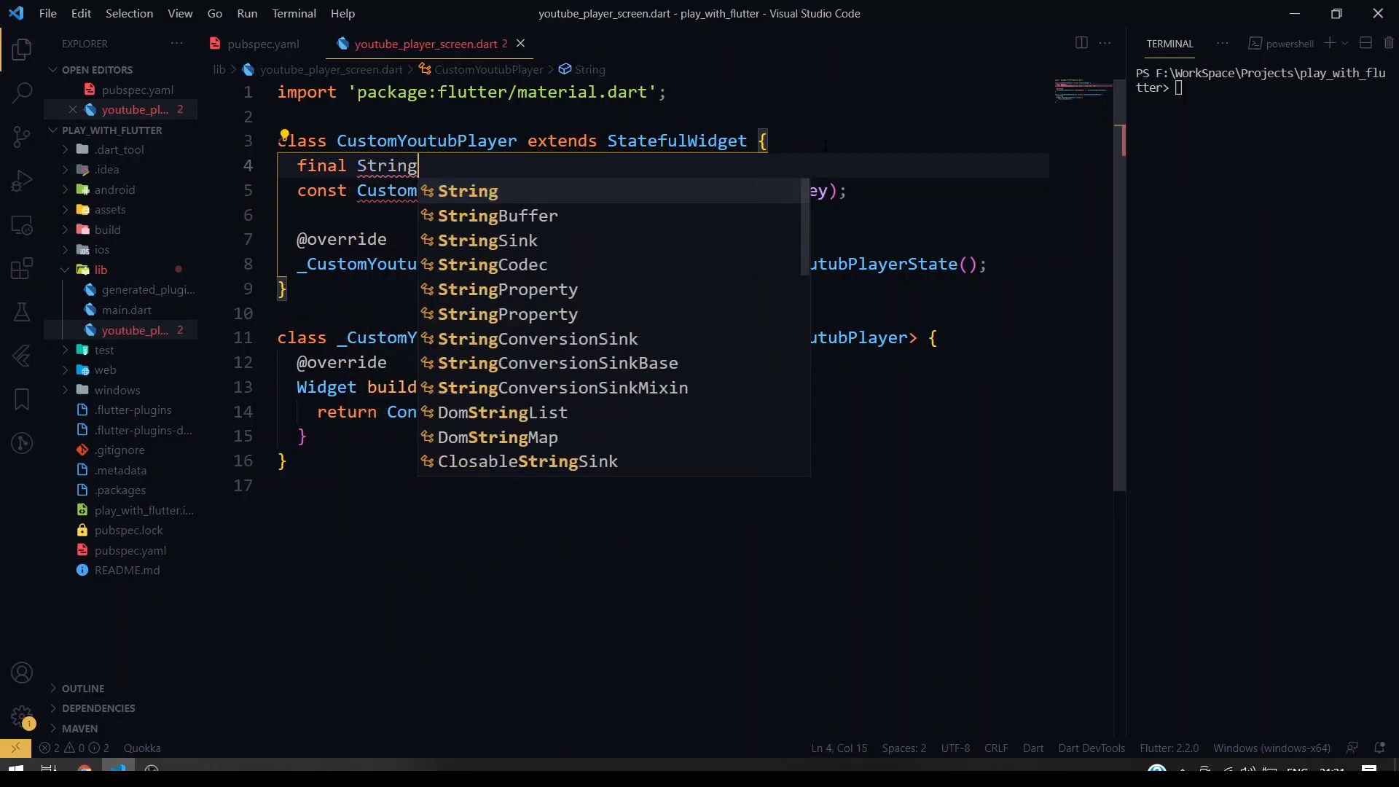
{"action": "type", "text": "?"}
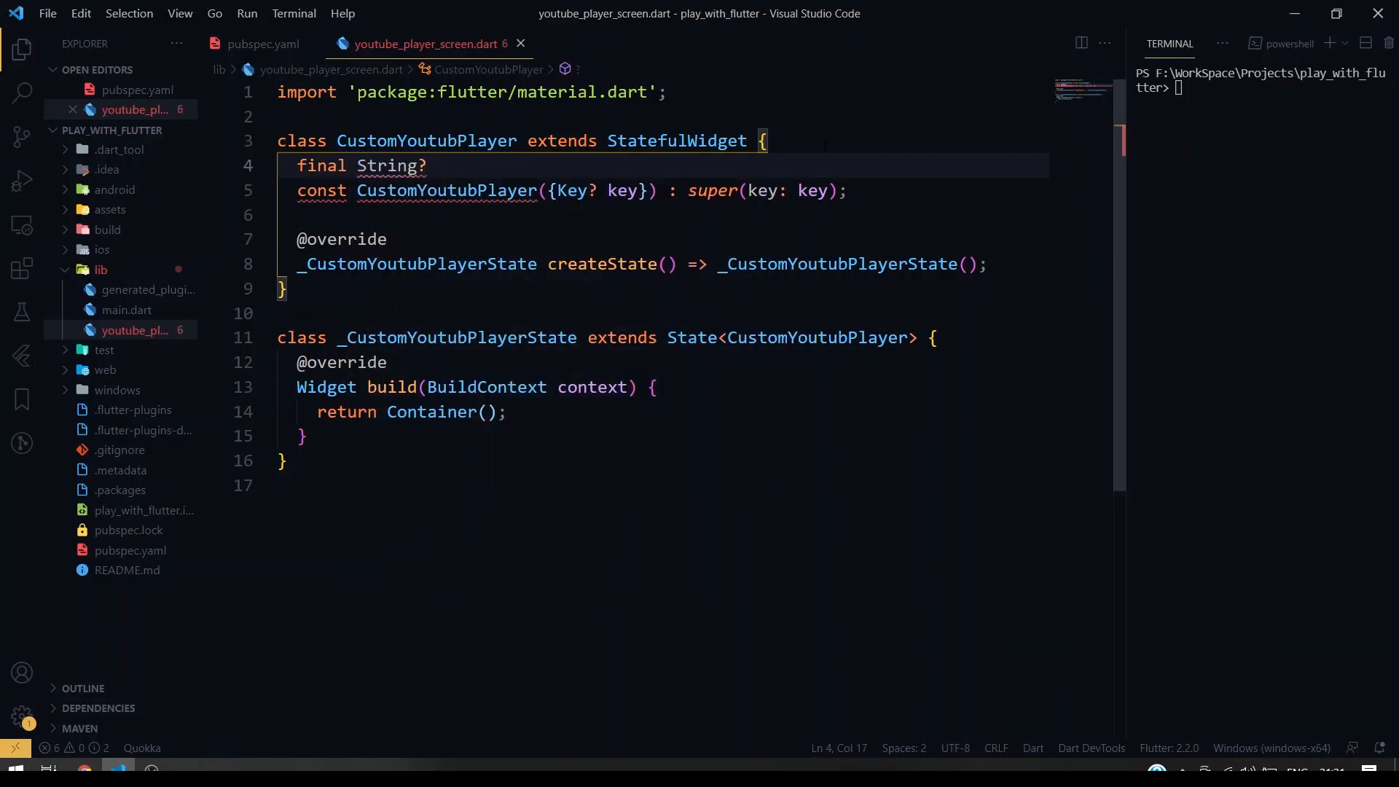
{"action": "type", "text": "youtube"}
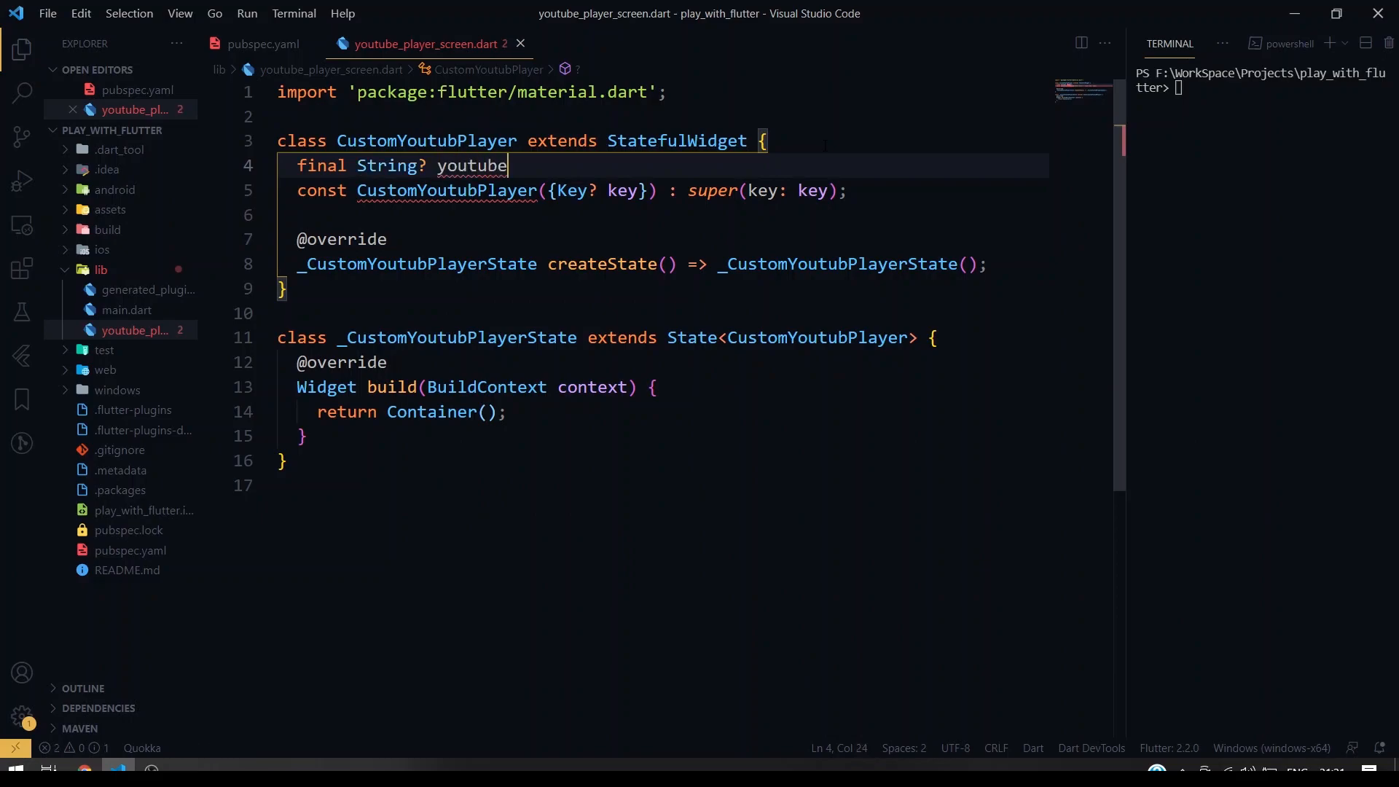
{"action": "type", "text": "U"}
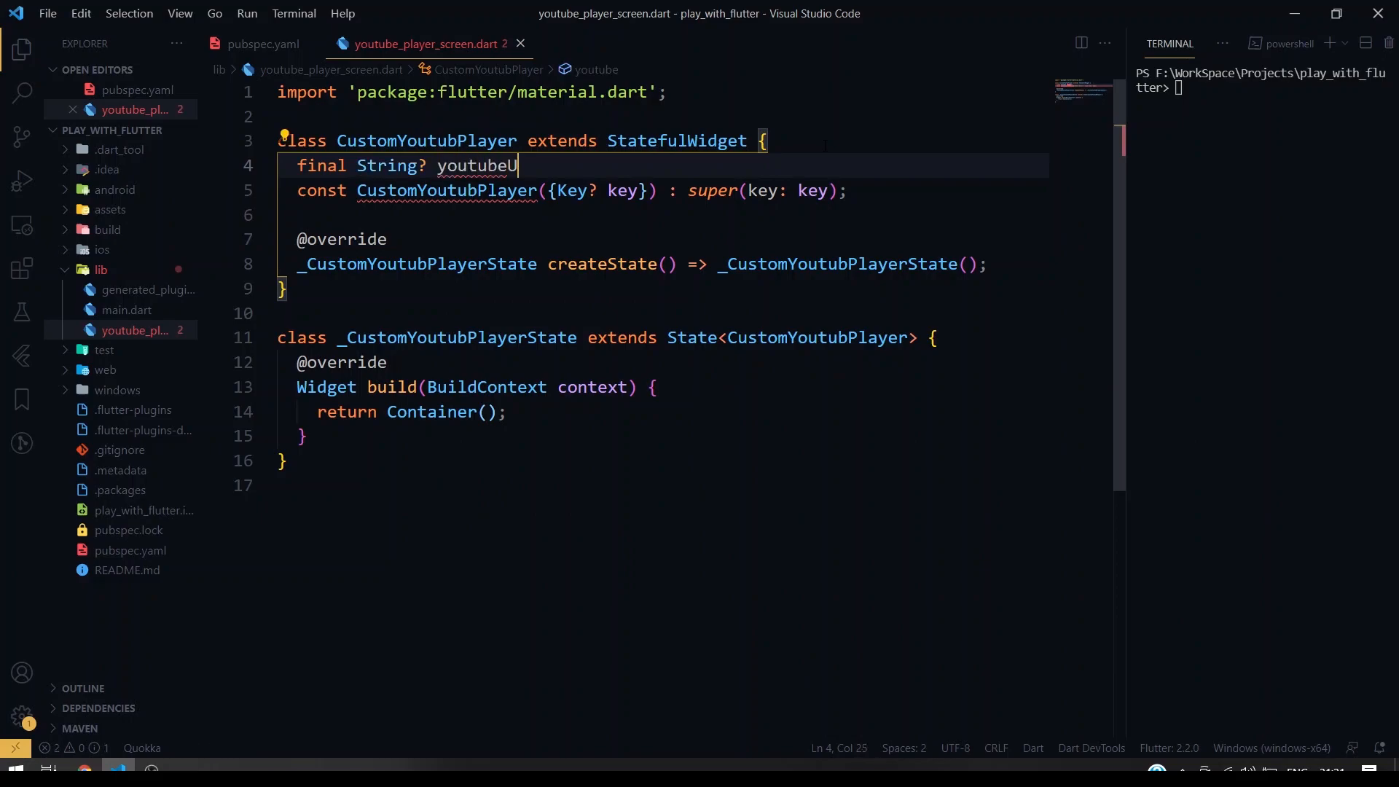
{"action": "type", "text": "RL"}
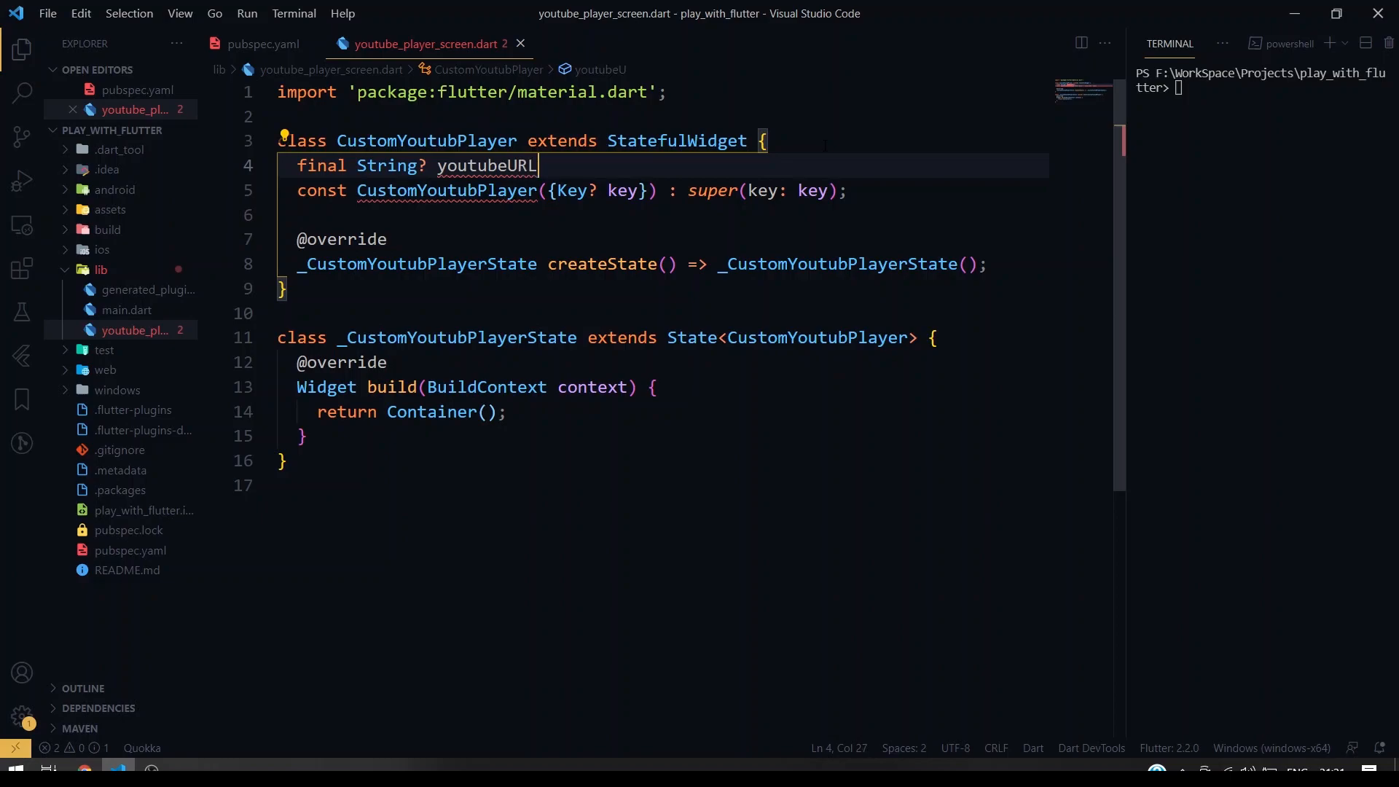
{"action": "type", "text": ";"}
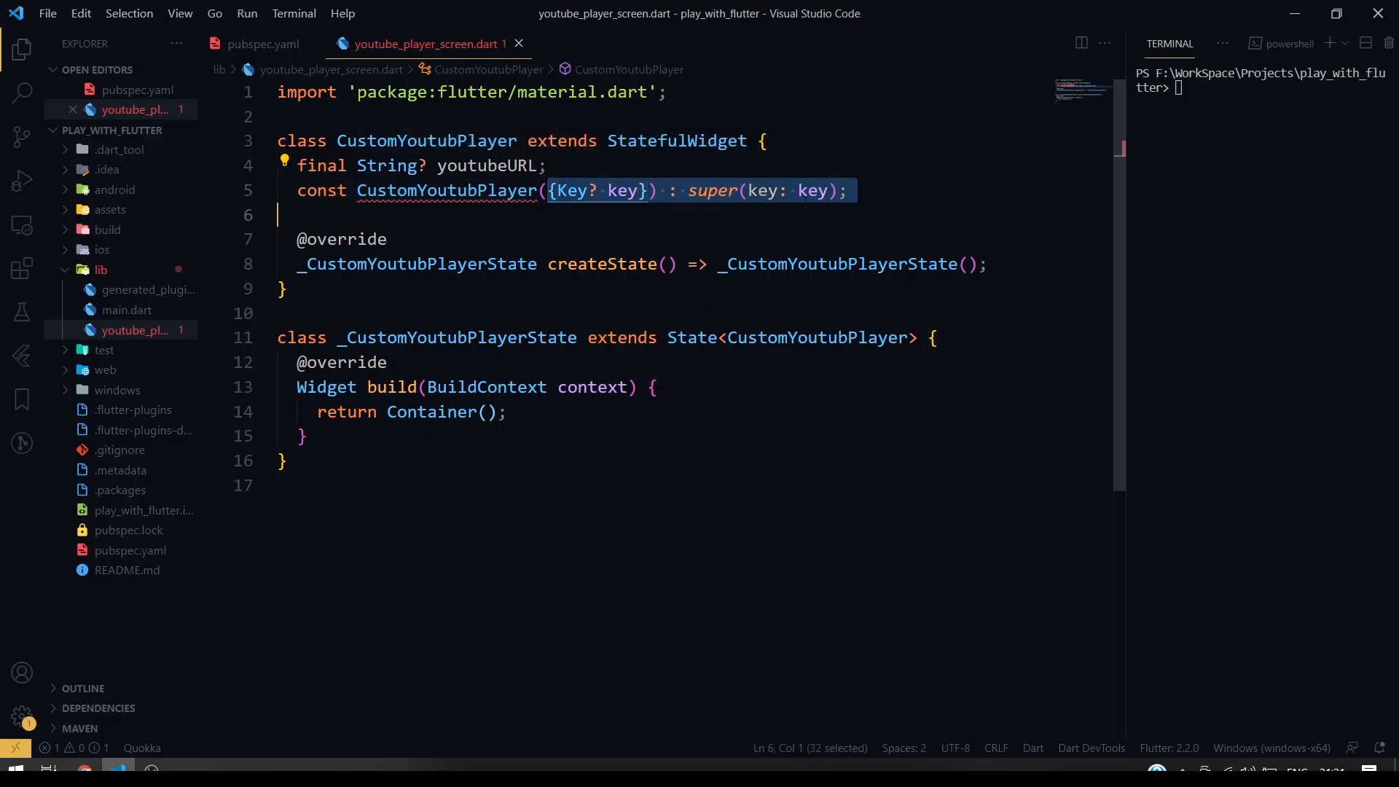
{"action": "type", "text": "this.youtubeURL"}
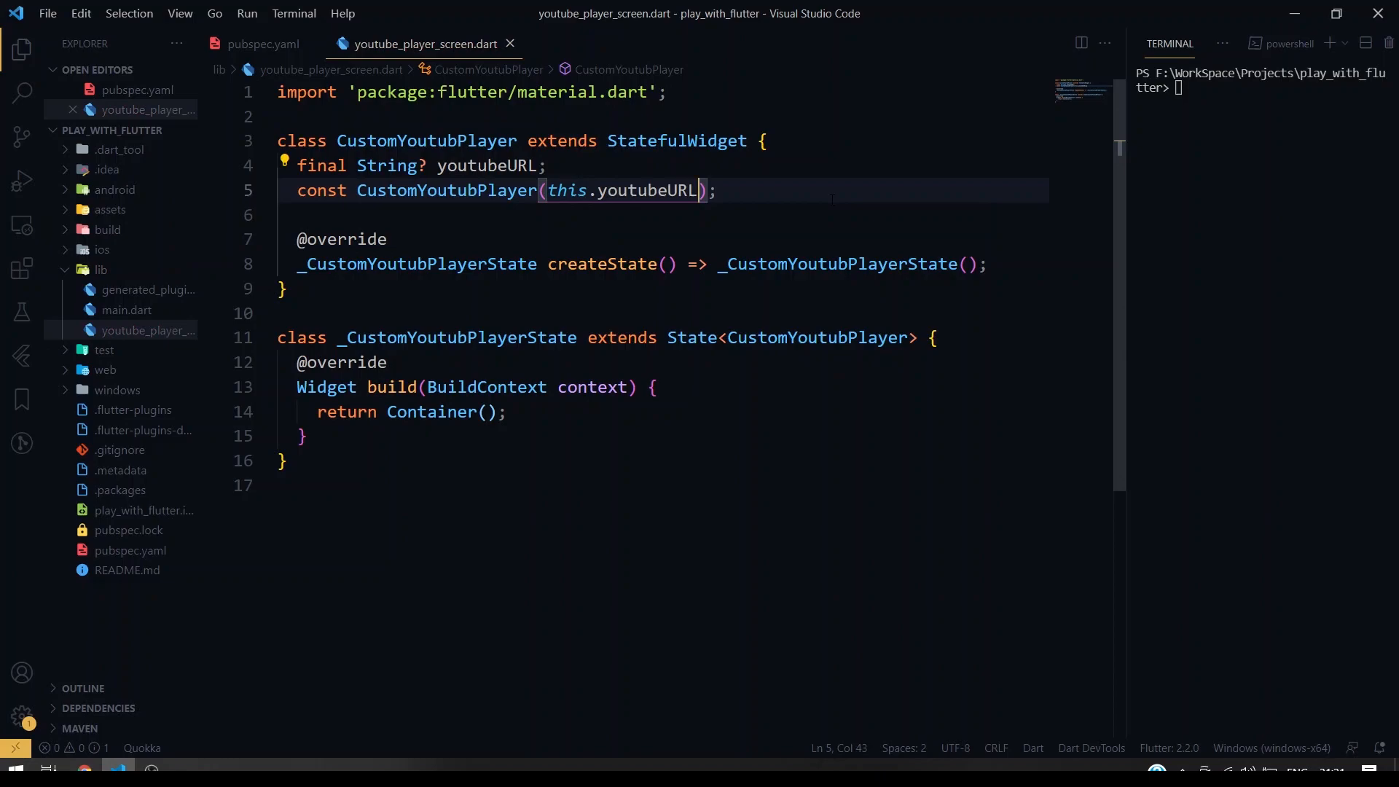
{"action": "scroll", "scroll_direction": "down", "scroll_amount": 3}
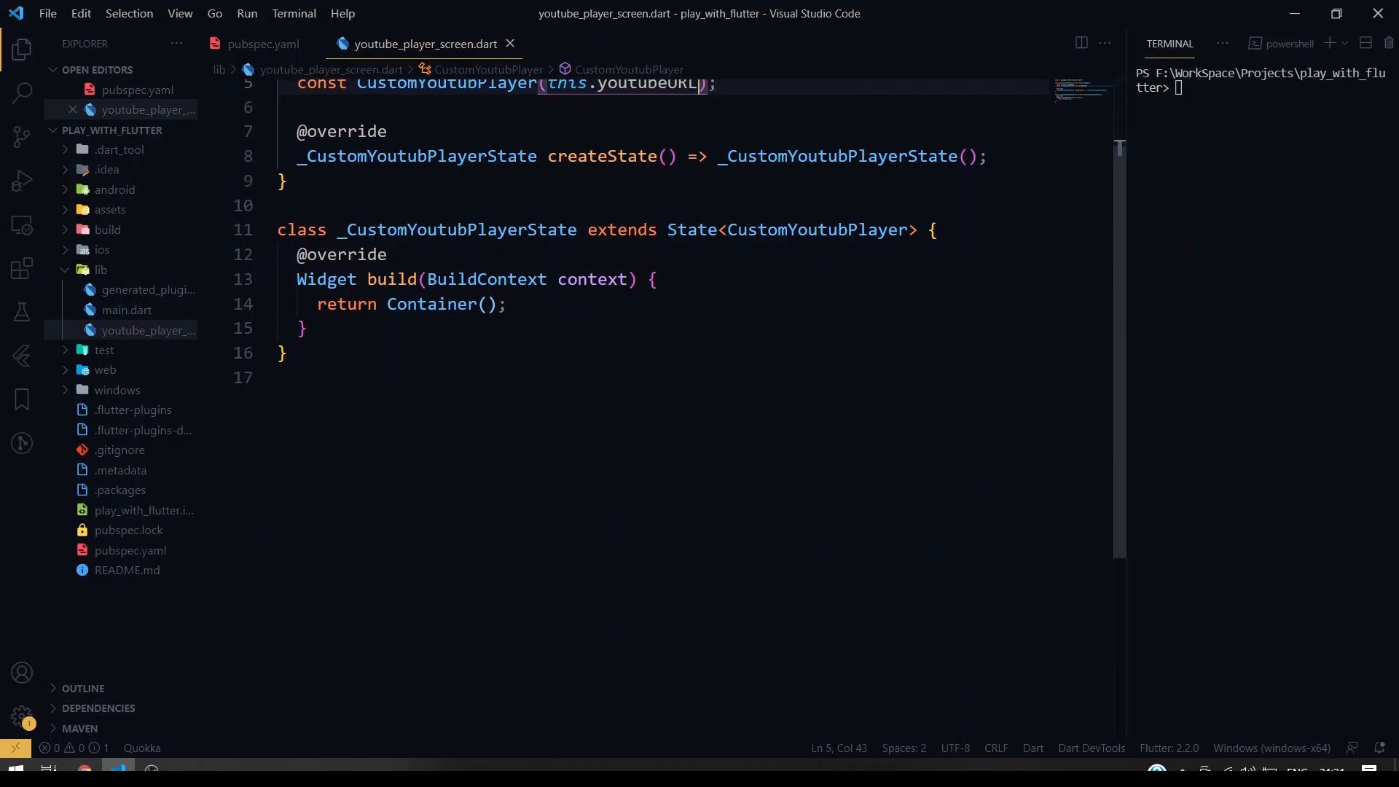
- Declare late YoutubePlayerController _controller in the state class and override initState
{"action": "key", "text": "enter"}
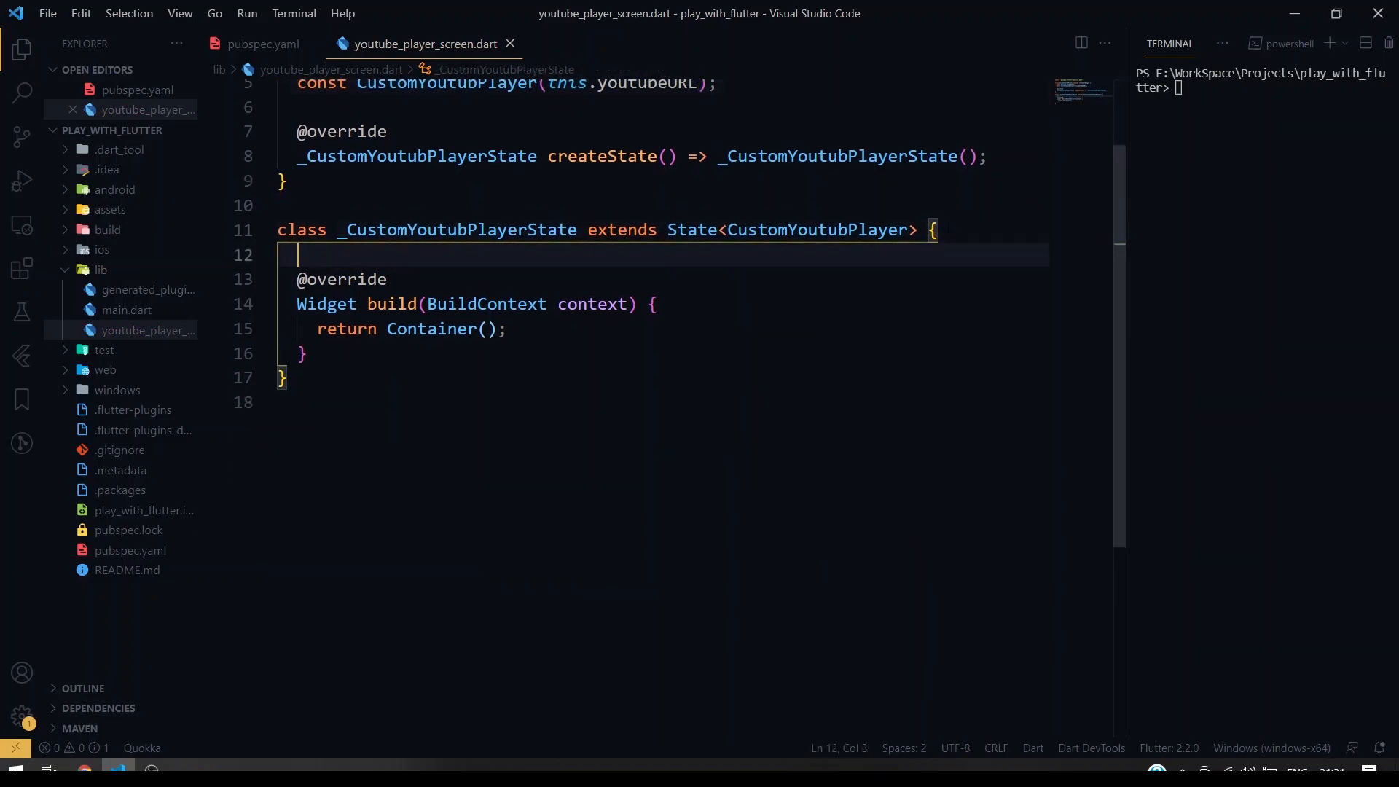
{"action": "type", "text": "late"}
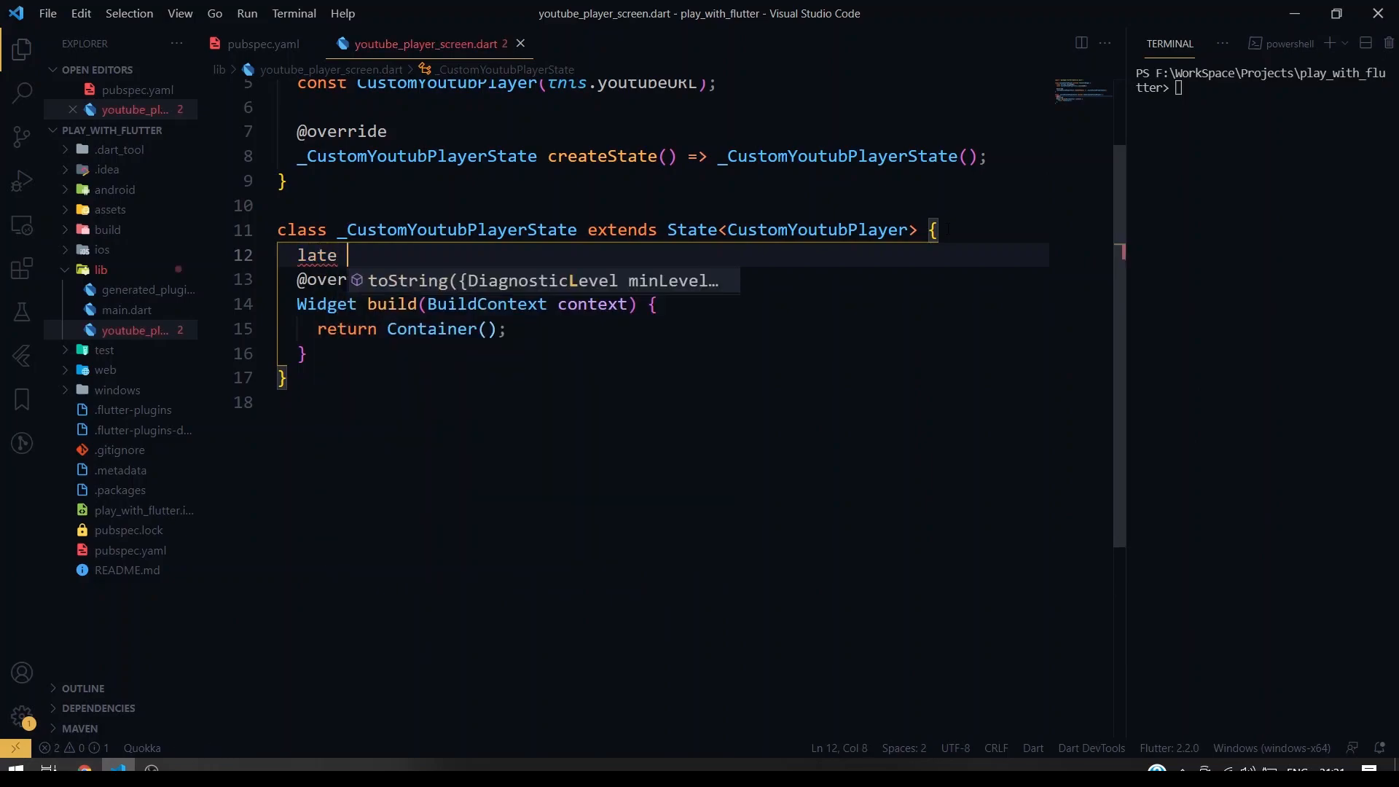
{"action": "type", "text": "You"}
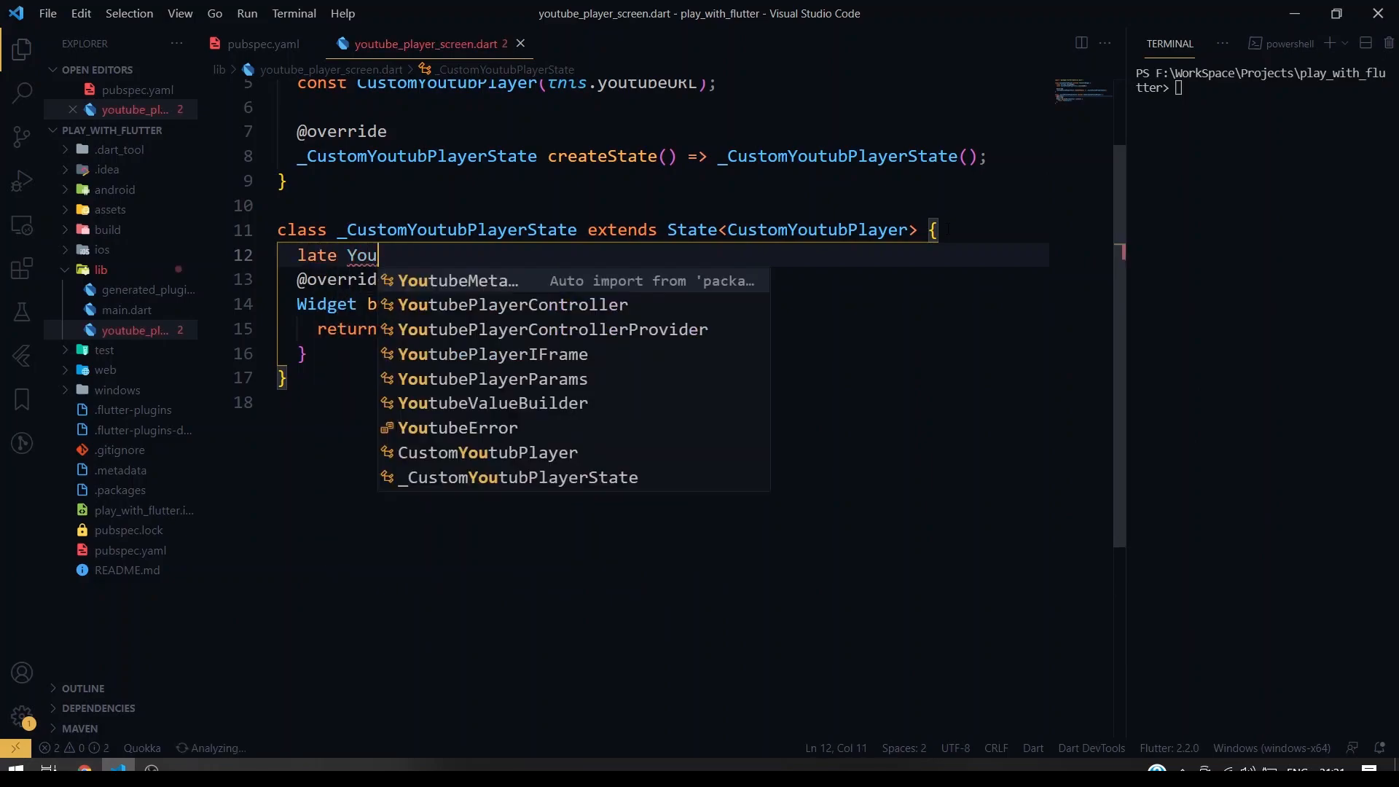
{"action": "left_click", "coordinate": [510, 304]}
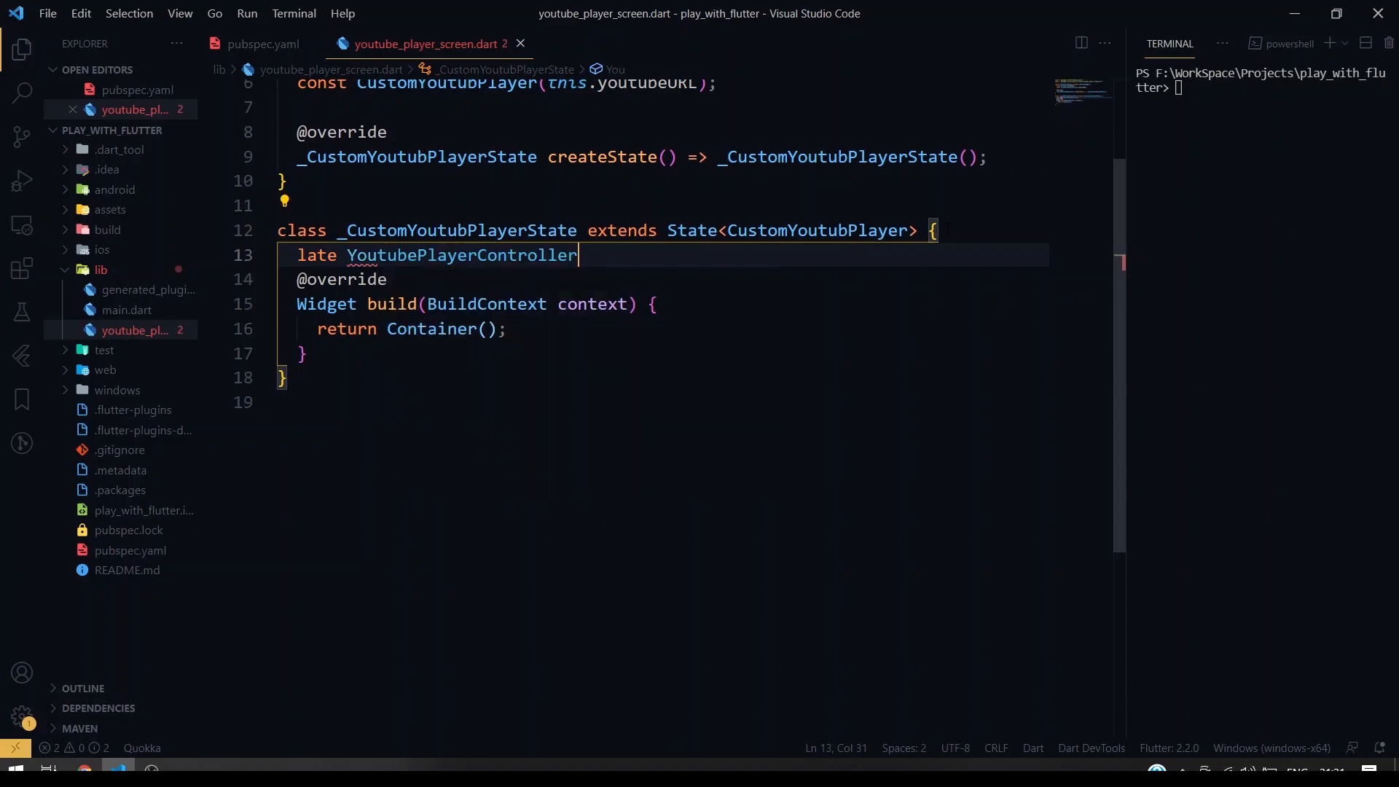
{"action": "type", "text": "?"}
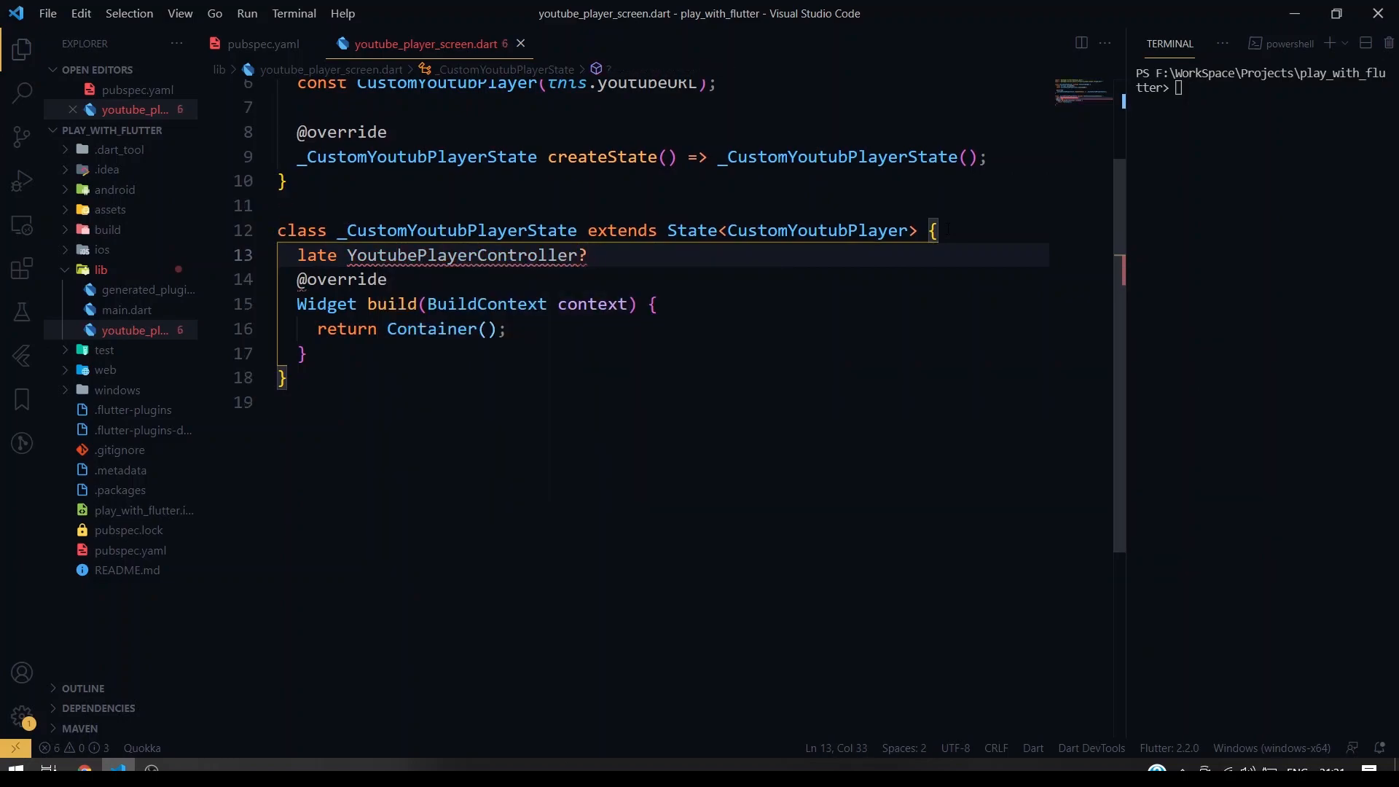
{"action": "key", "text": "Backspace"}
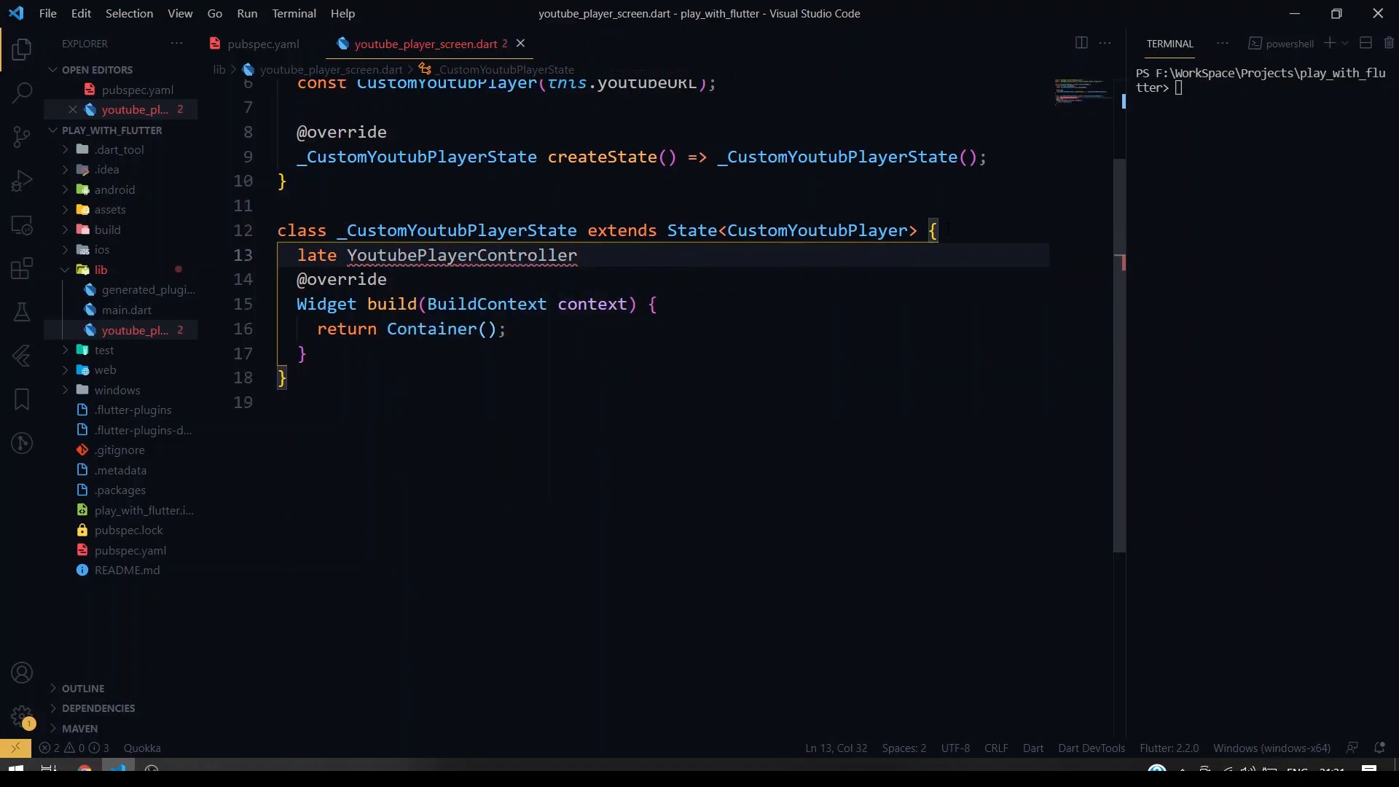
{"action": "type", "text": "_controller;"}
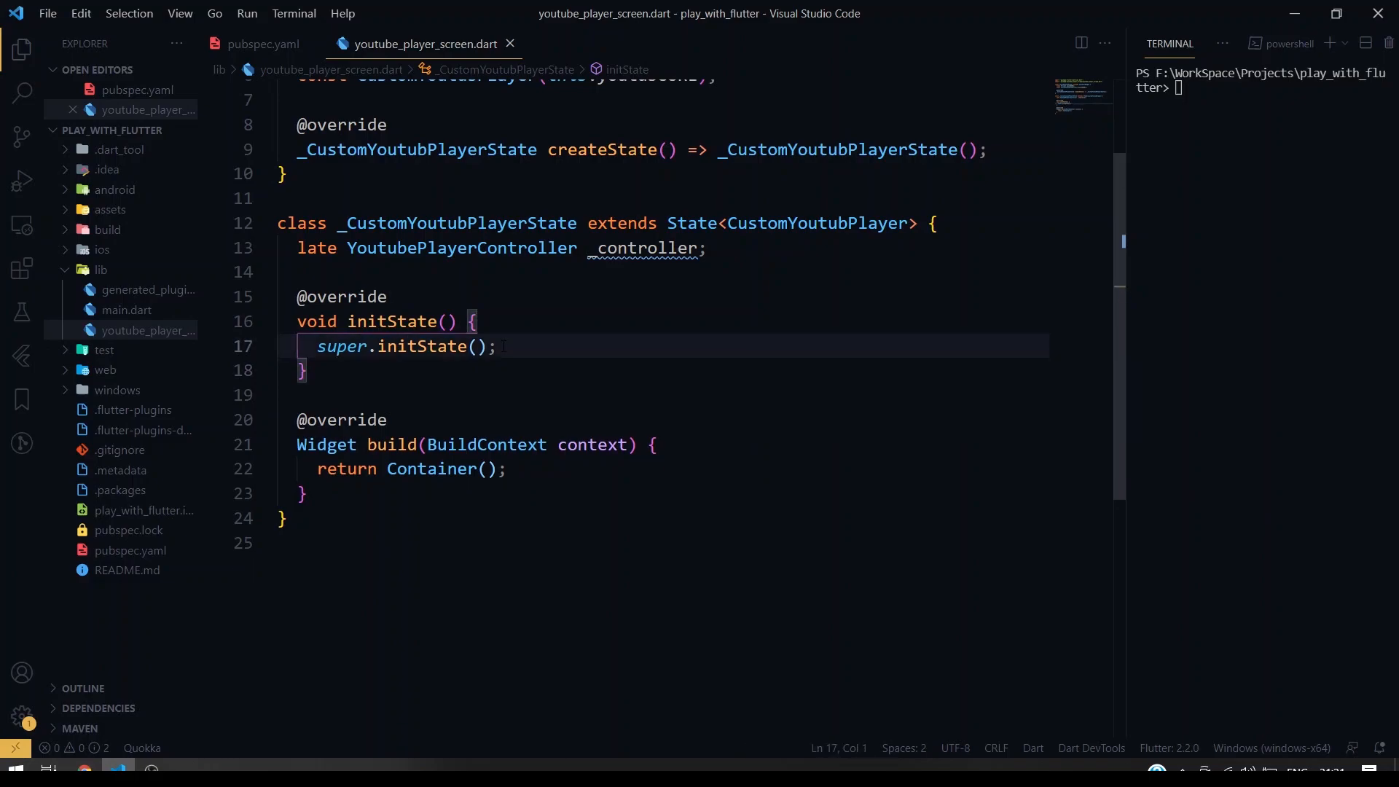
- Assign _controller a YoutubePlayerController in initState, clearing the placeholder initialVideoId
{"action": "key", "text": "Enter"}
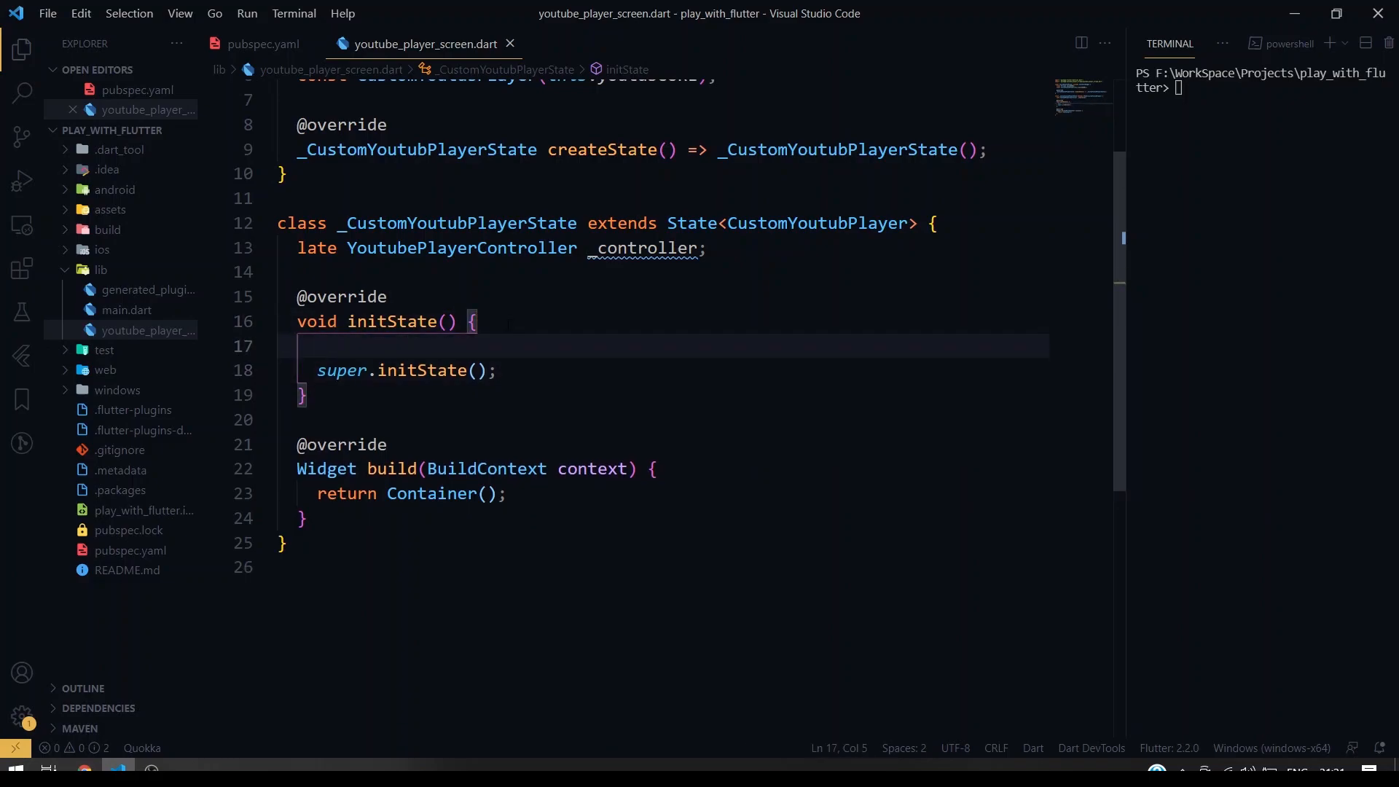
{"action": "type", "text": "_controller"}
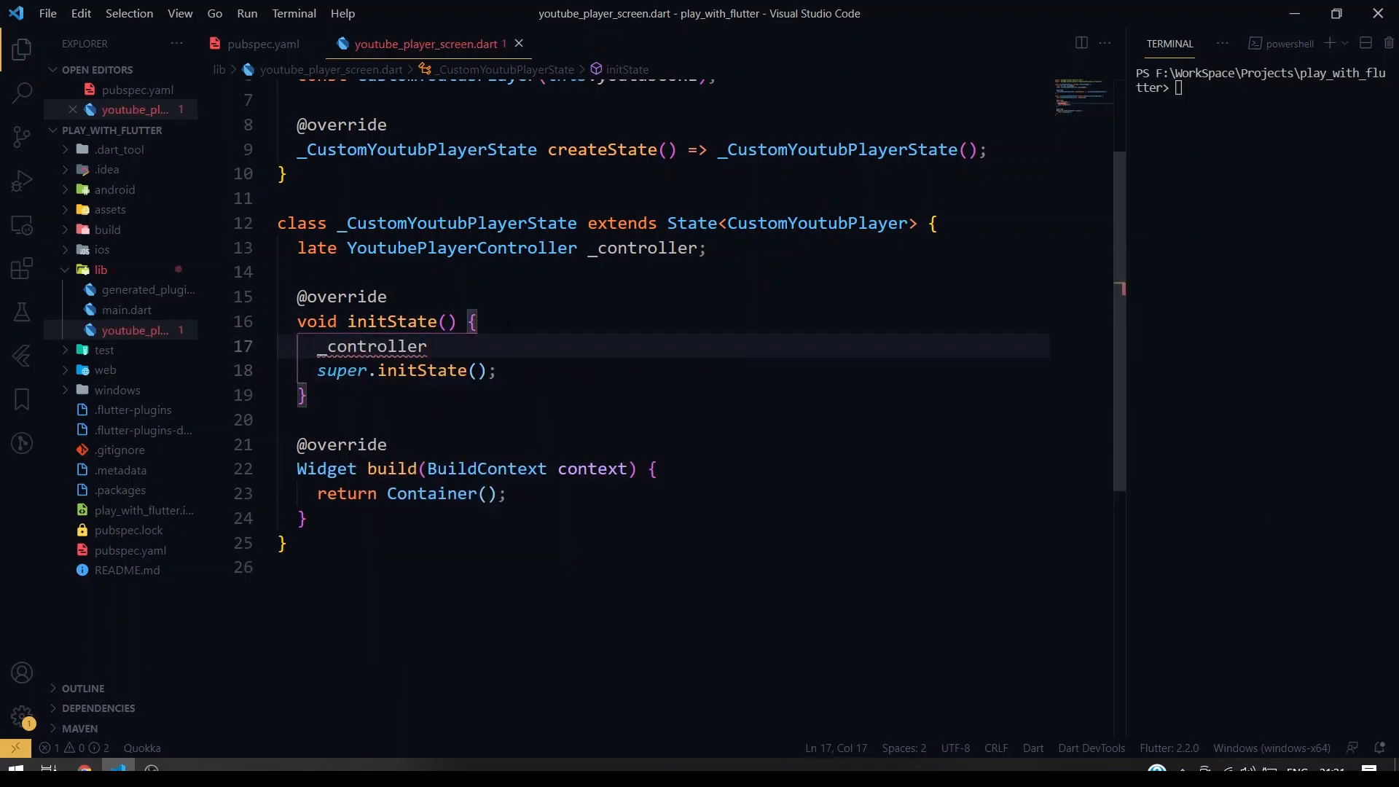
{"action": "type", "text": "= YoutubePlayerController(initialVideoId: initialVideoId"}
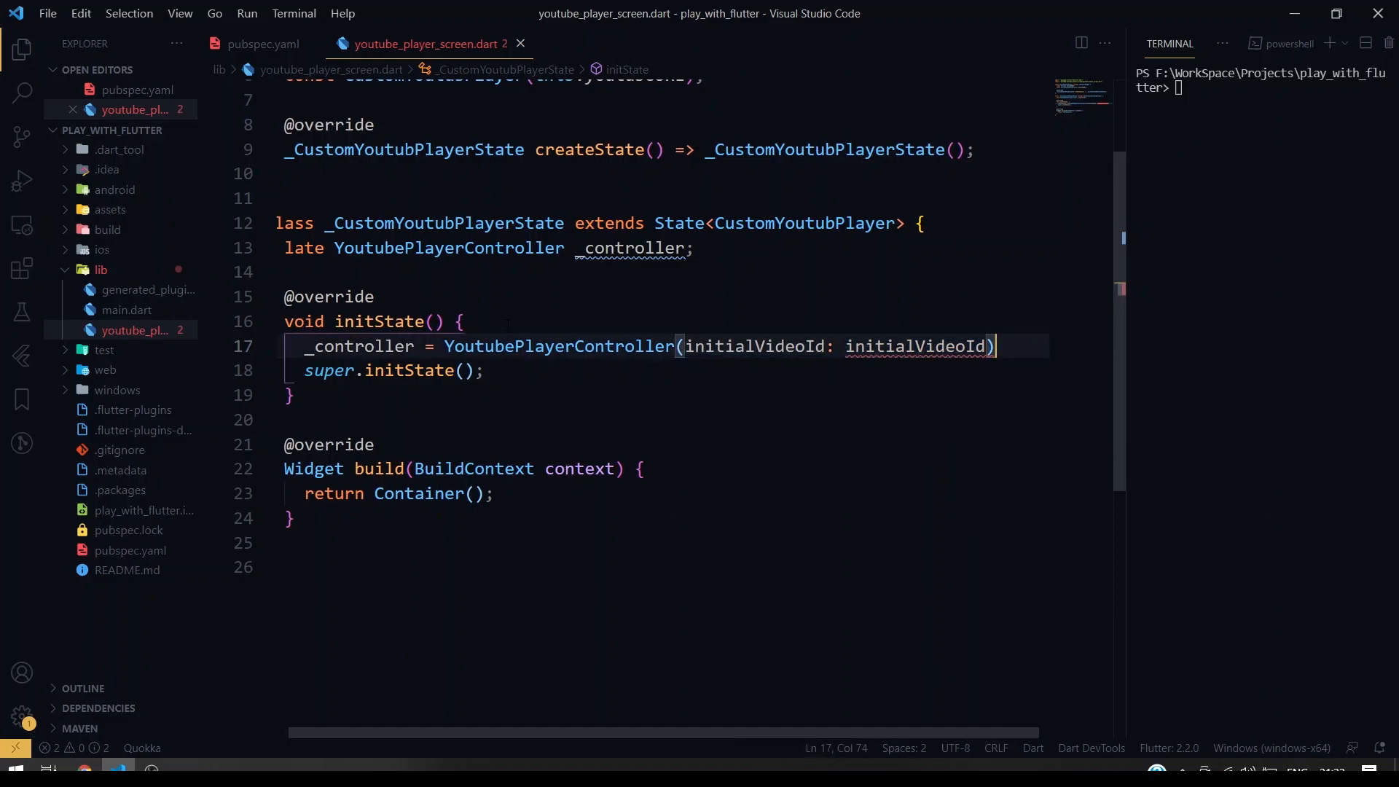
{"action": "type", "text": ";"}
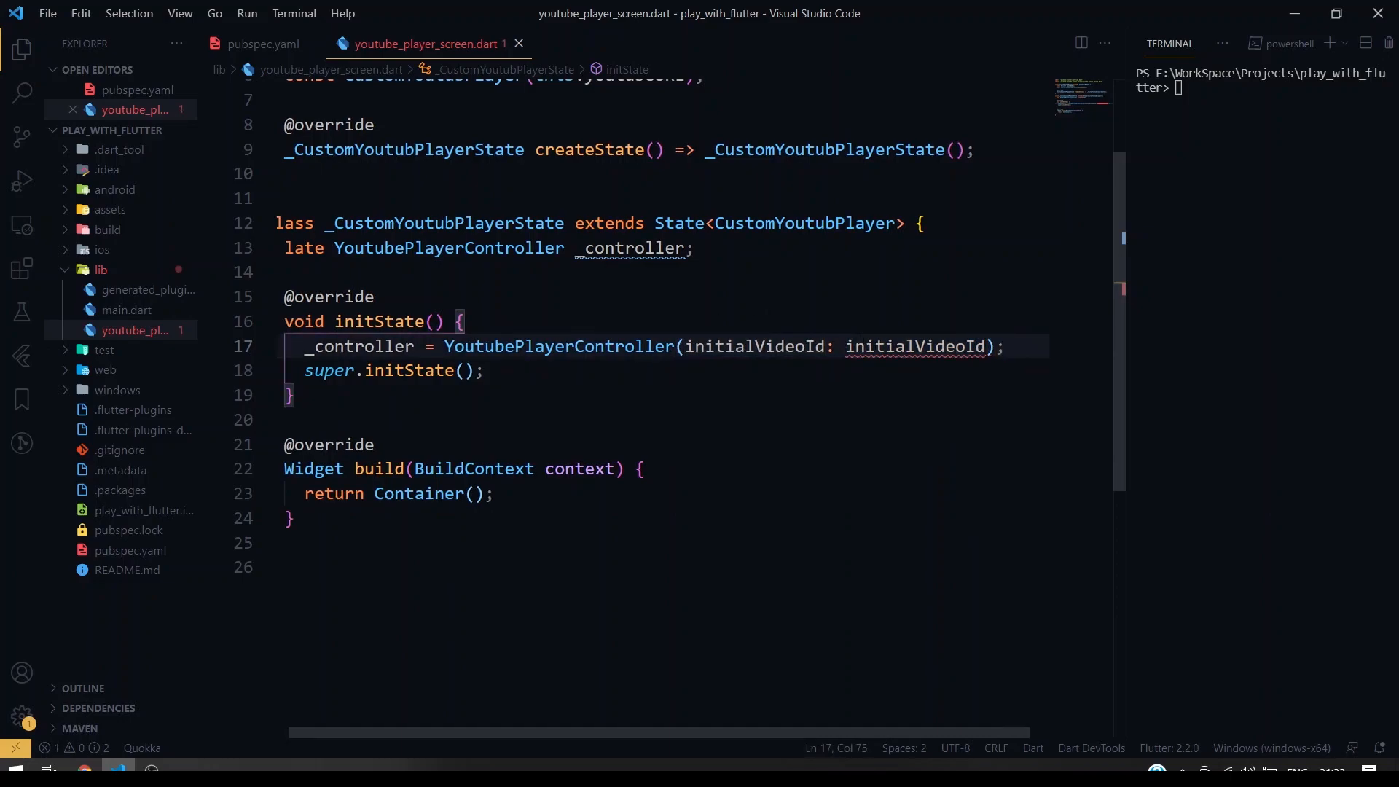
{"action": "key", "text": "Backspace"}
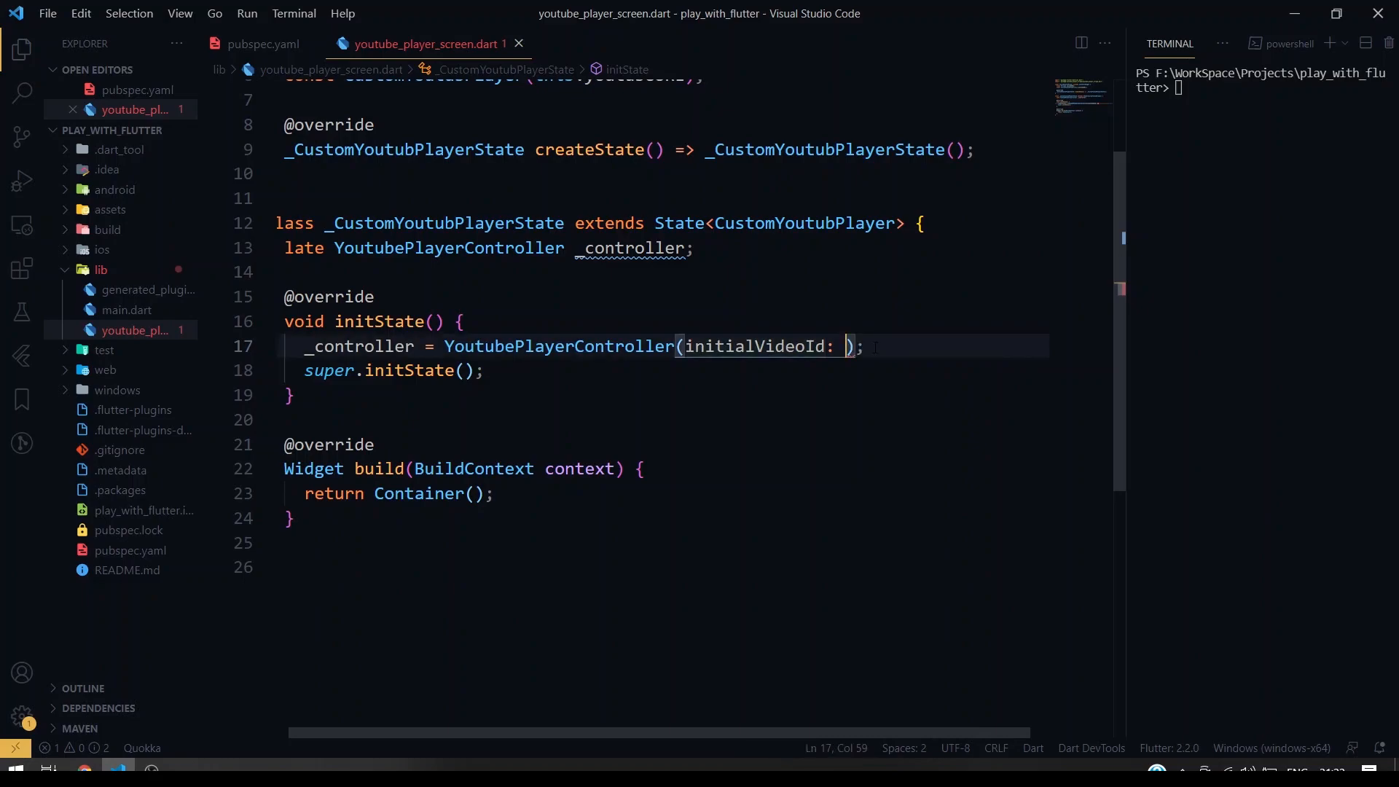
- Set initialVideoId to YoutubePlayerController.convertUrlToId(widget.youtubeURL!)!
{"action": "type", "text": "YoutubePlayerController"}
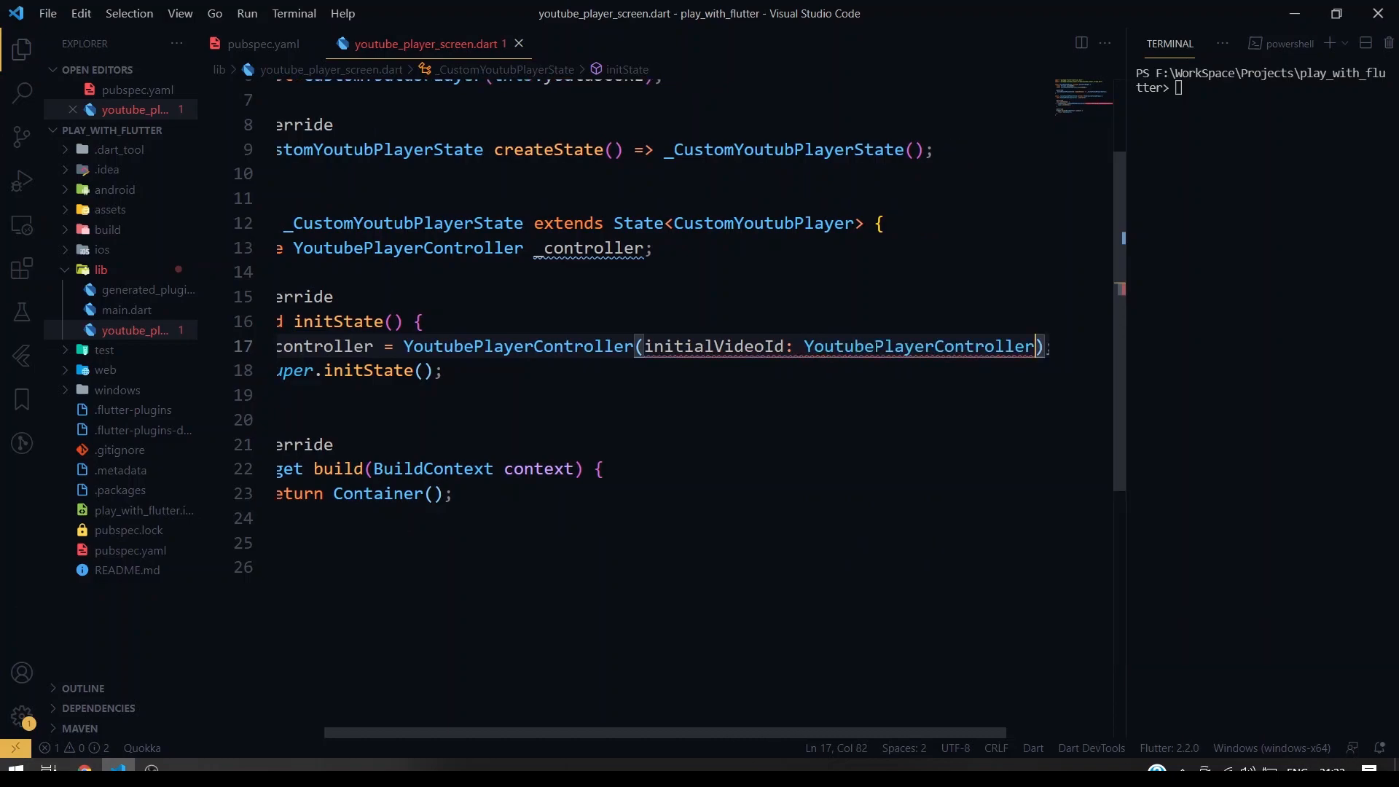
{"action": "type", "text": ".convertUrlToId(url)"}
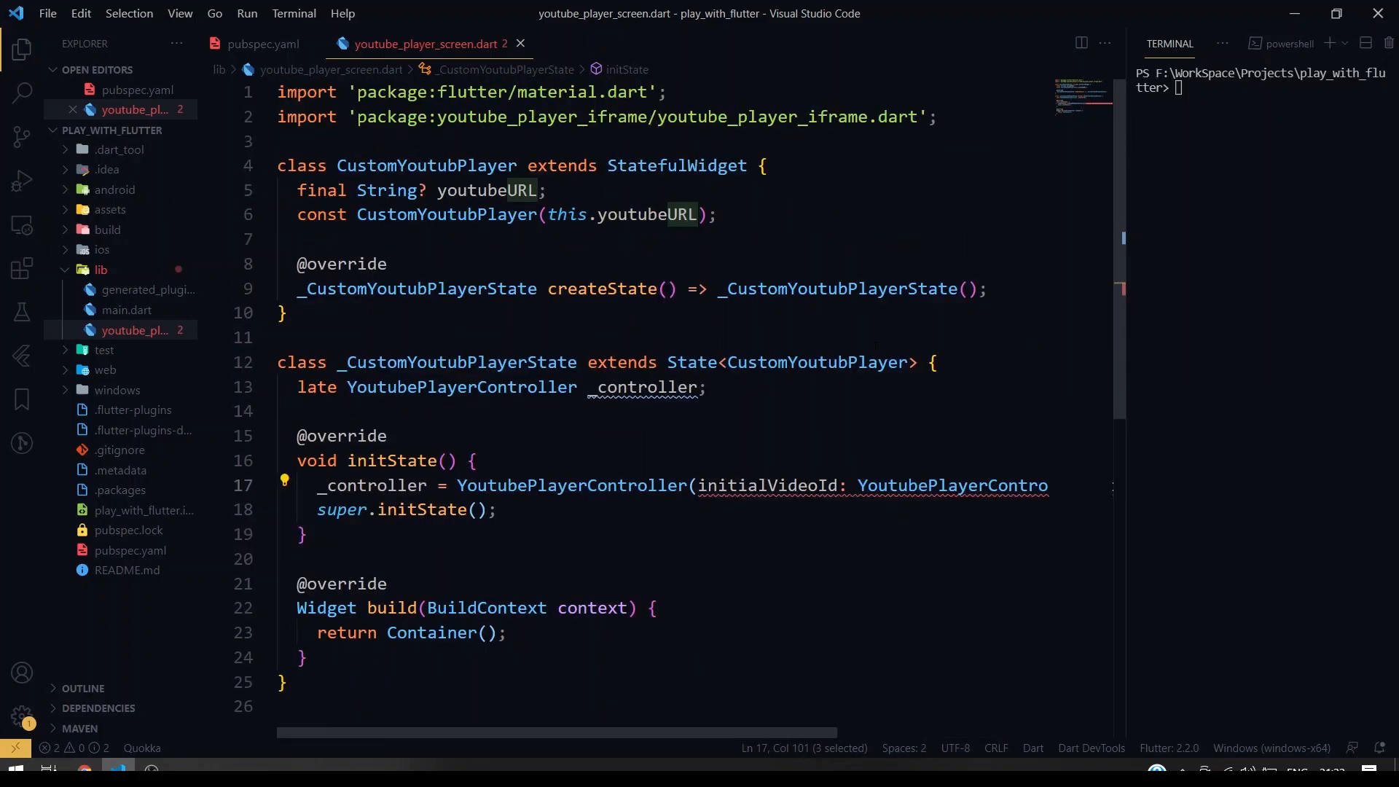
{"action": "scroll", "scroll_direction": "right", "scroll_amount": 3}
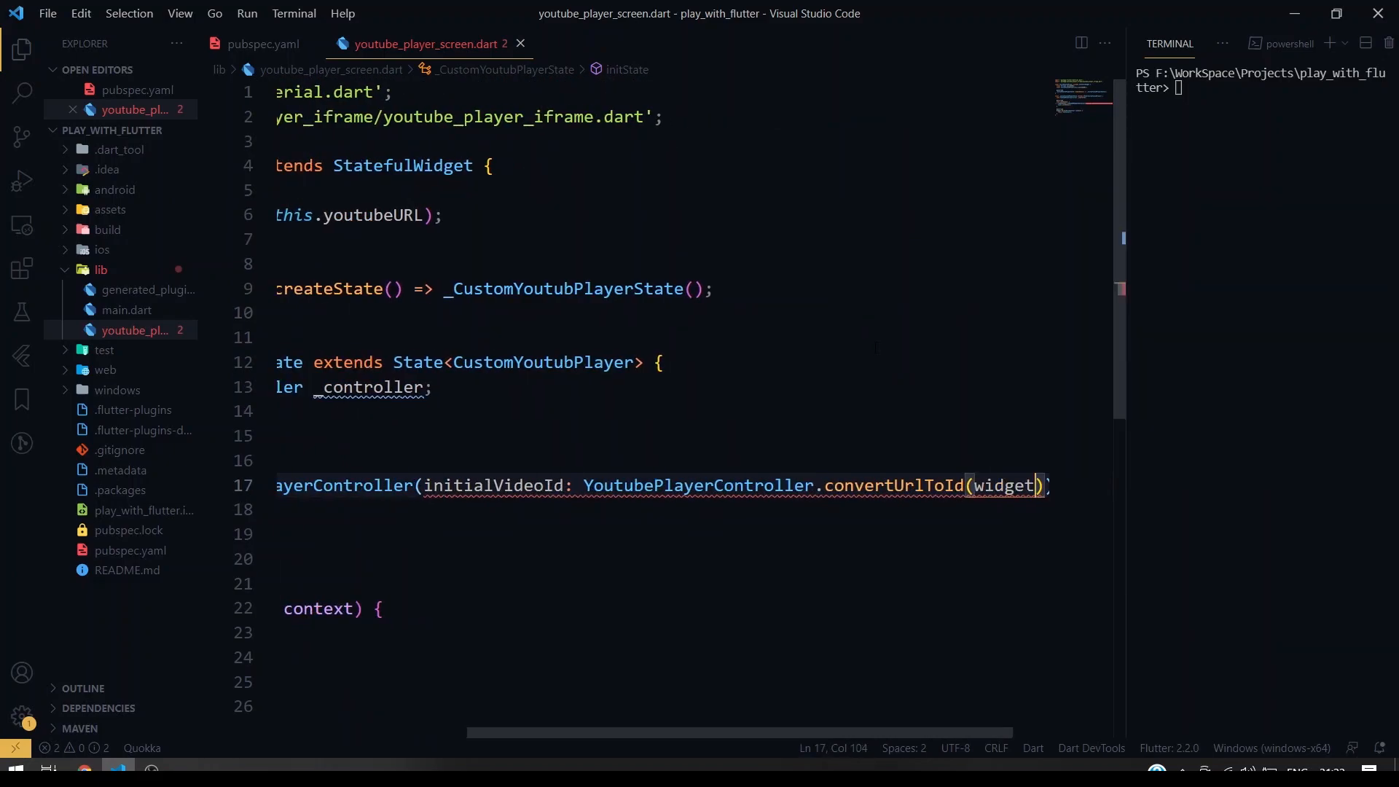
{"action": "type", "text": ".youtubeURL"}
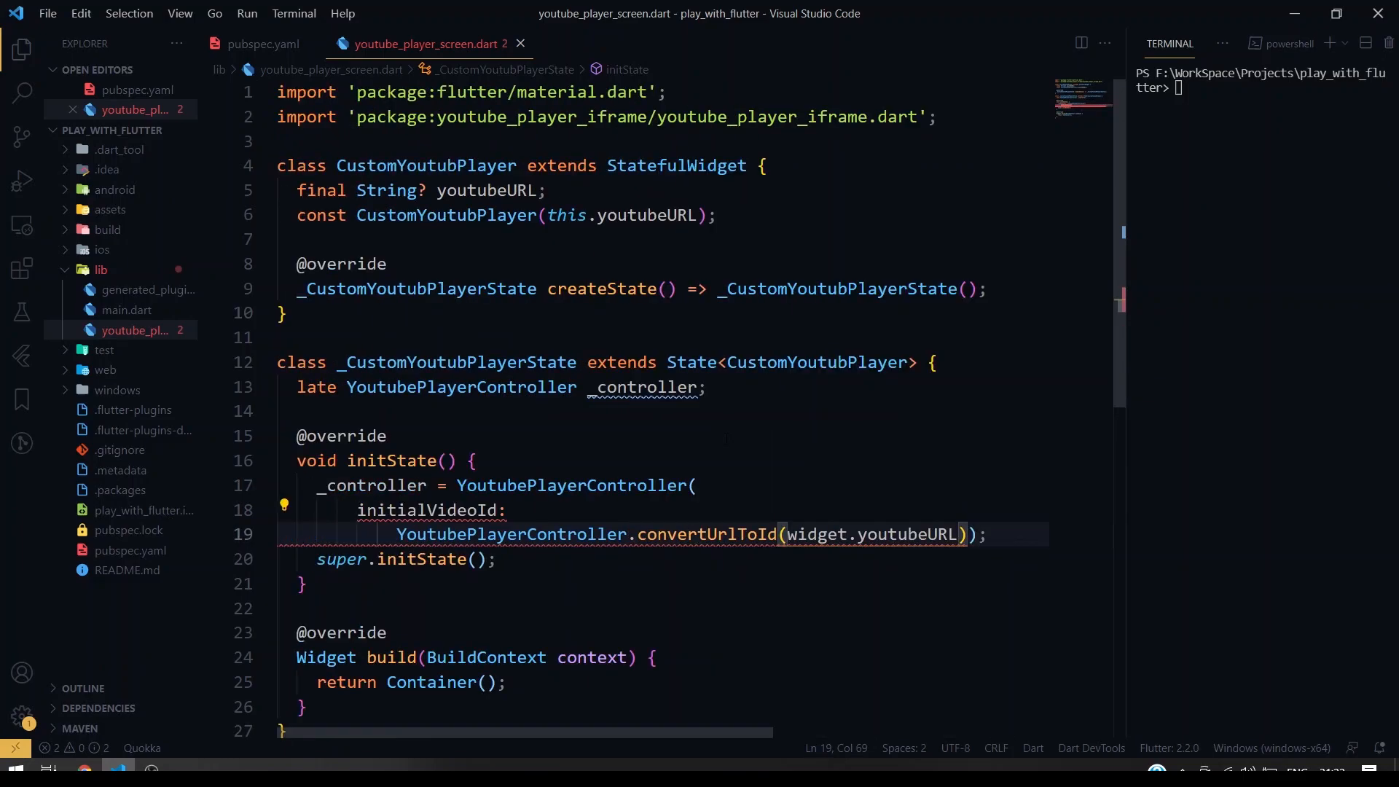
{"action": "type", "text": "!"}
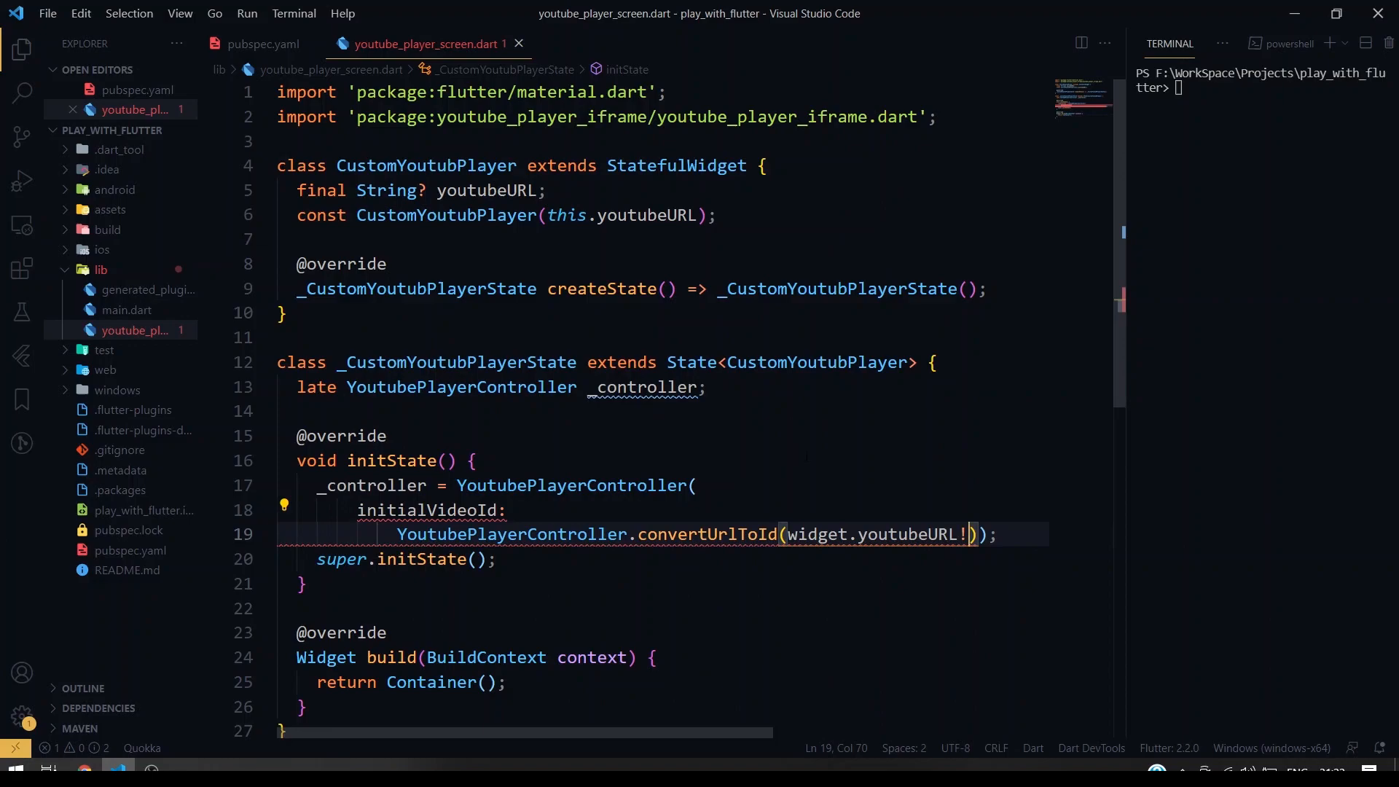
{"action": "type", "text": "!,"}
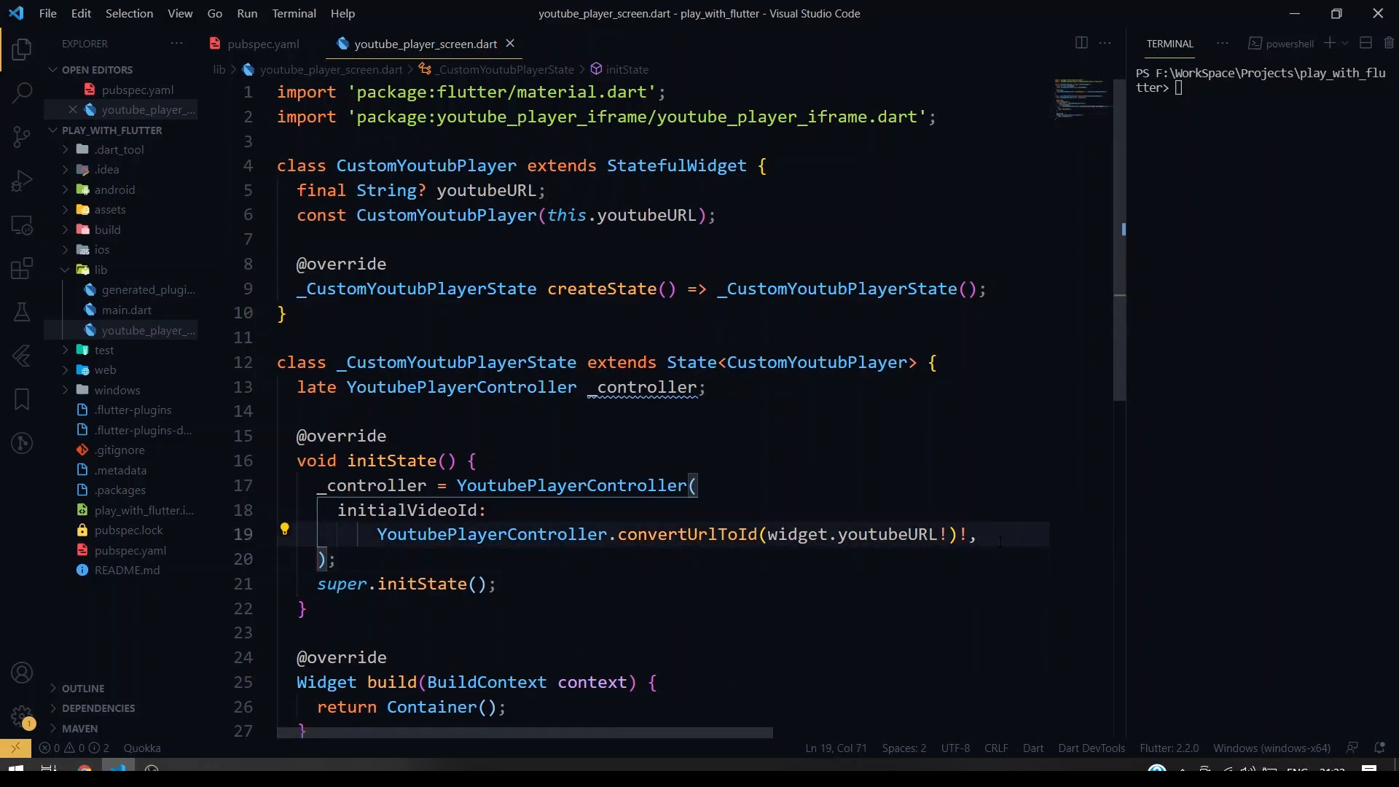
- Add a params: const YoutubePlayerParams() argument and begin its loop option
{"action": "key", "text": "Enter"}
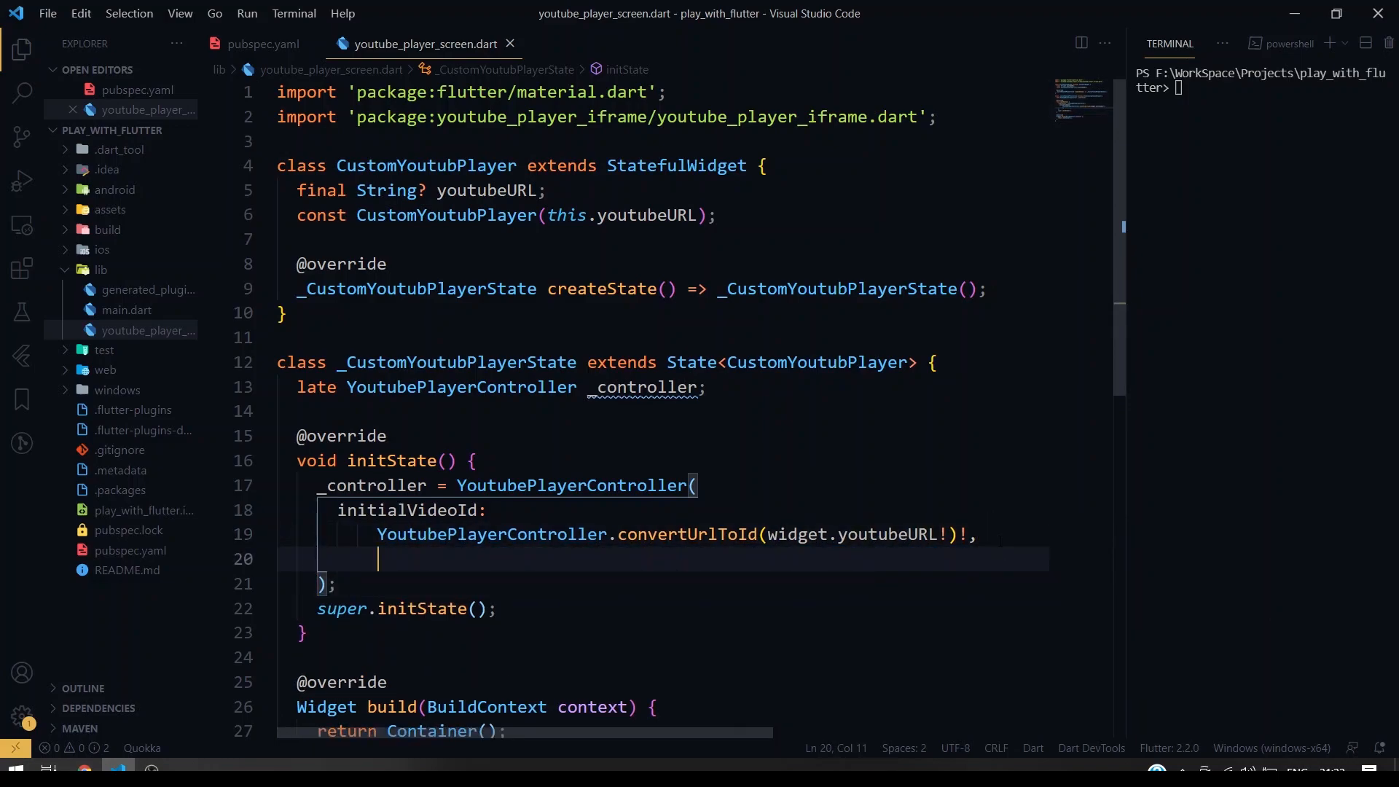
{"action": "type", "text": "params:"}
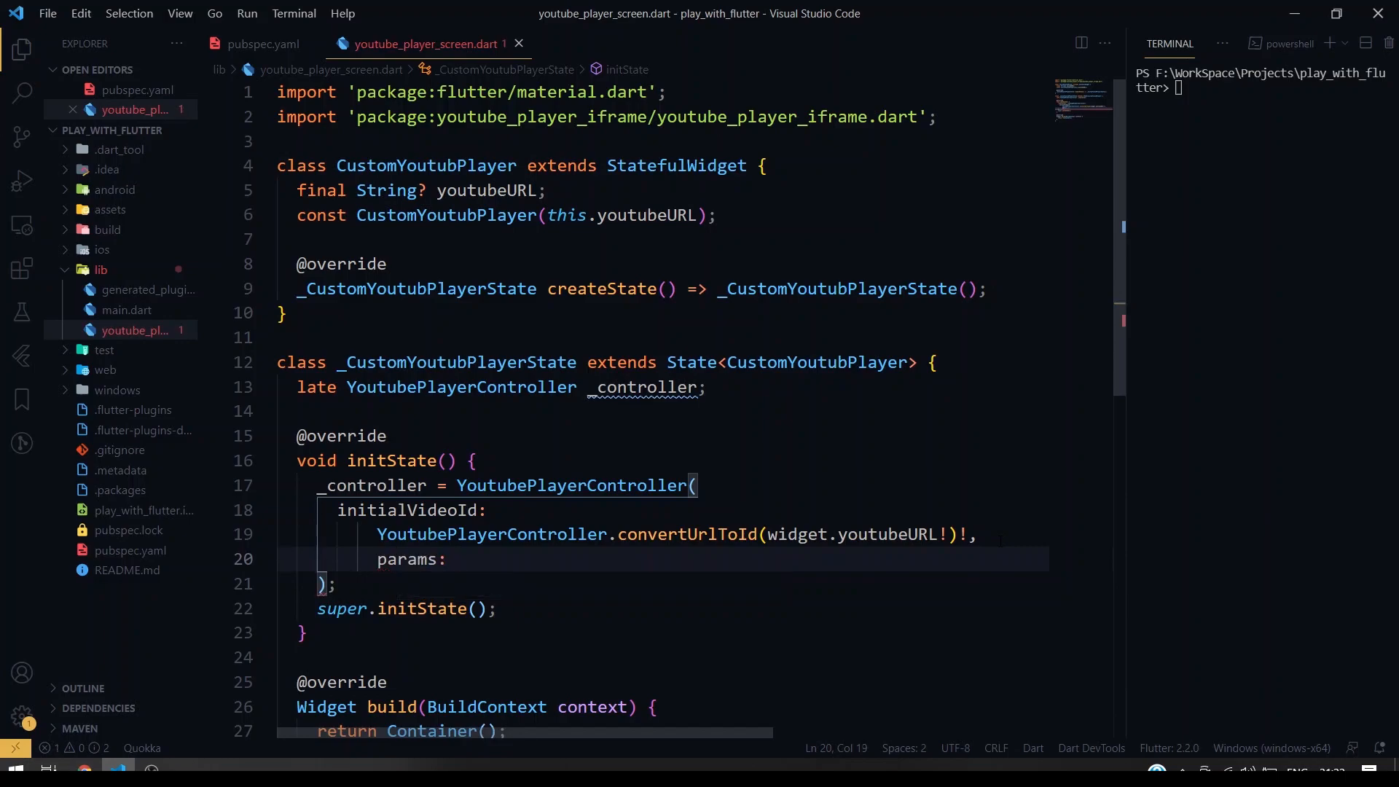
{"action": "type", "text": "const"}
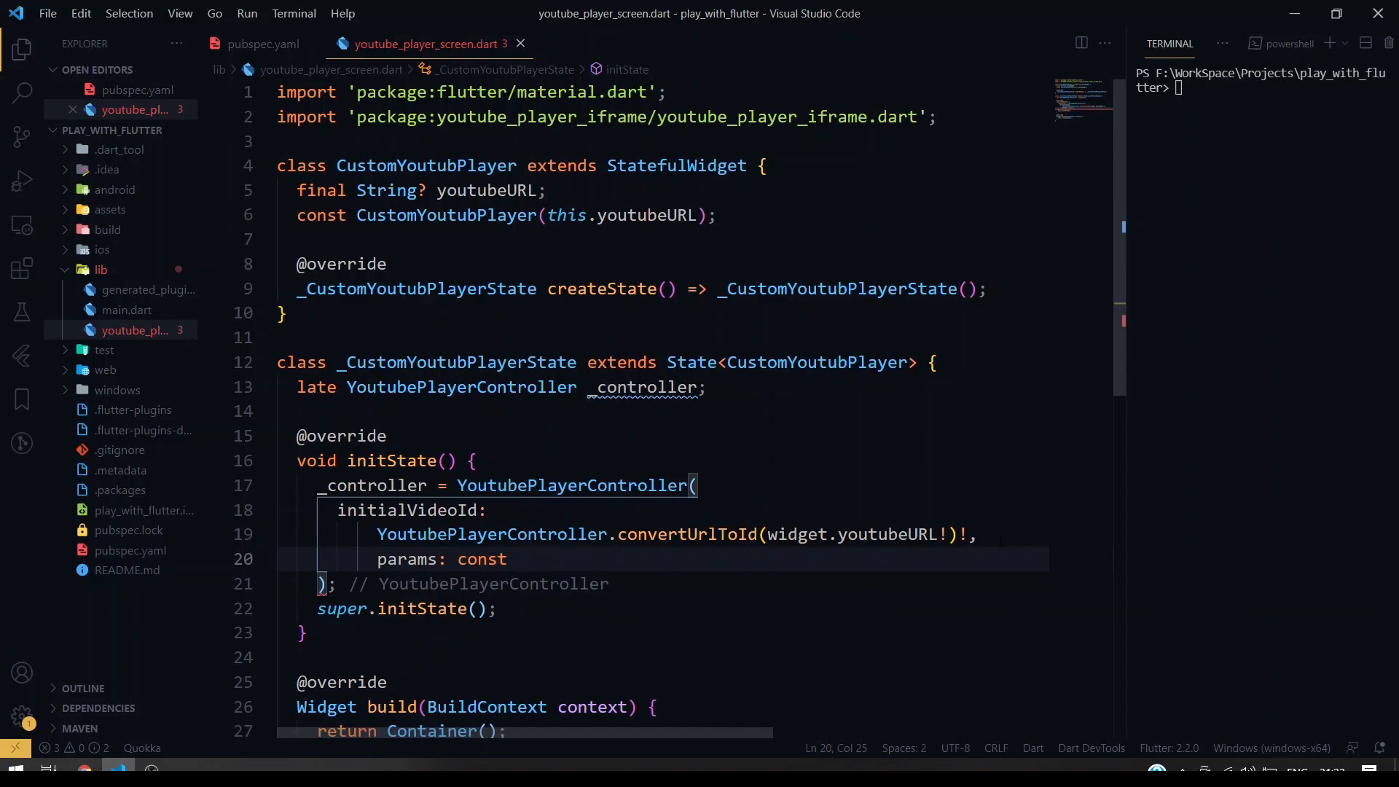
{"action": "type", "text": "YoutubePlayerParams("}
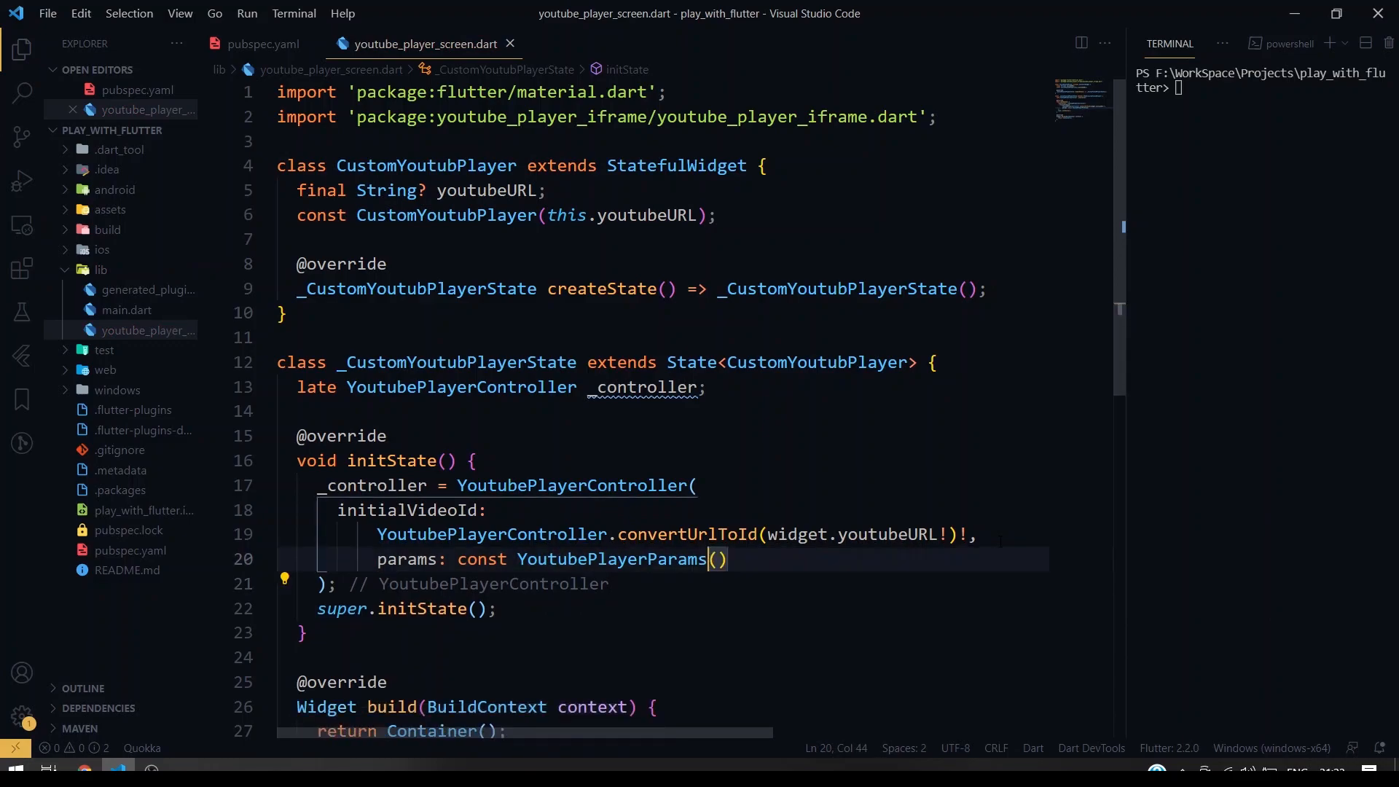
{"action": "key", "text": "enter"}
{"action": "type", "text": "loop:"}
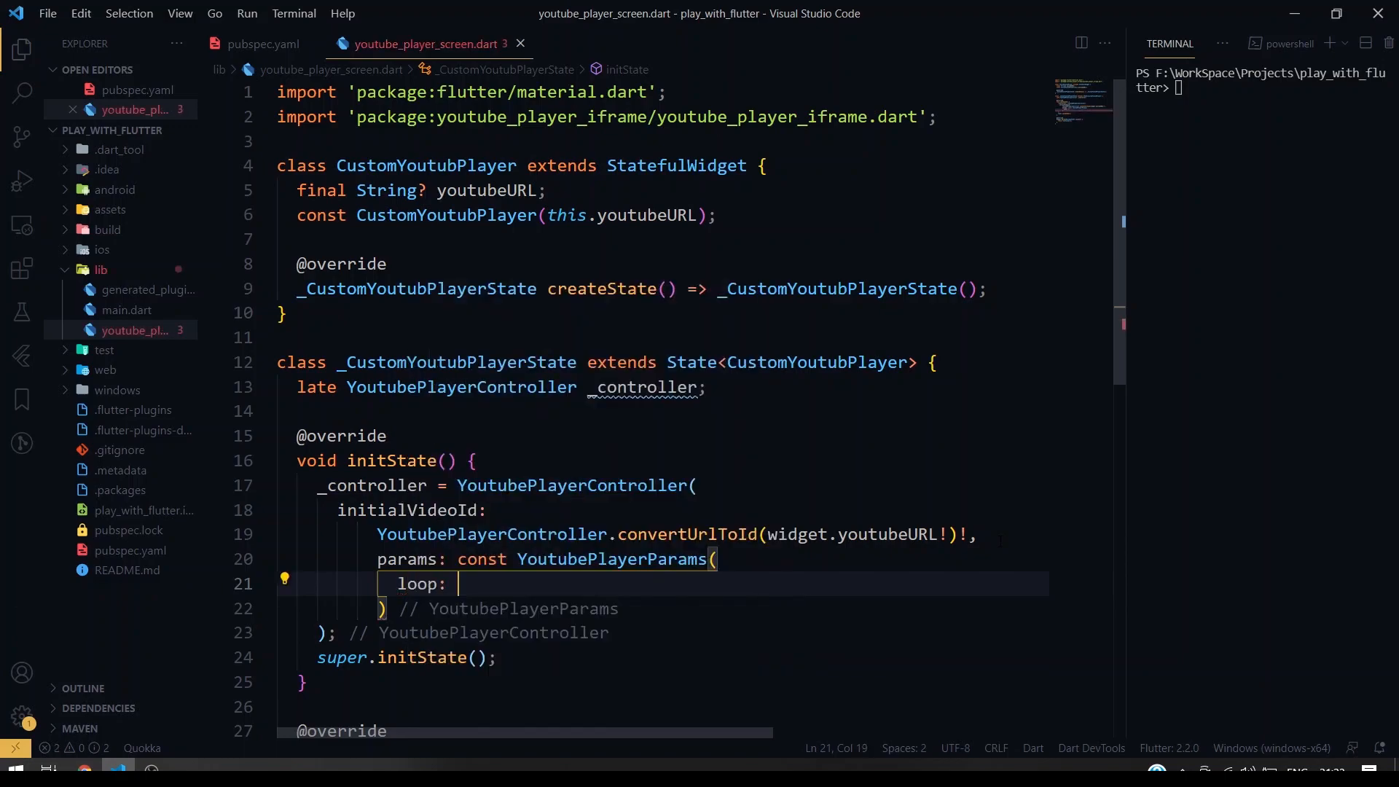
- Set loop true, color 'transparent' and desktopMode true in YoutubePlayerParams
{"action": "type", "text": "true,"}
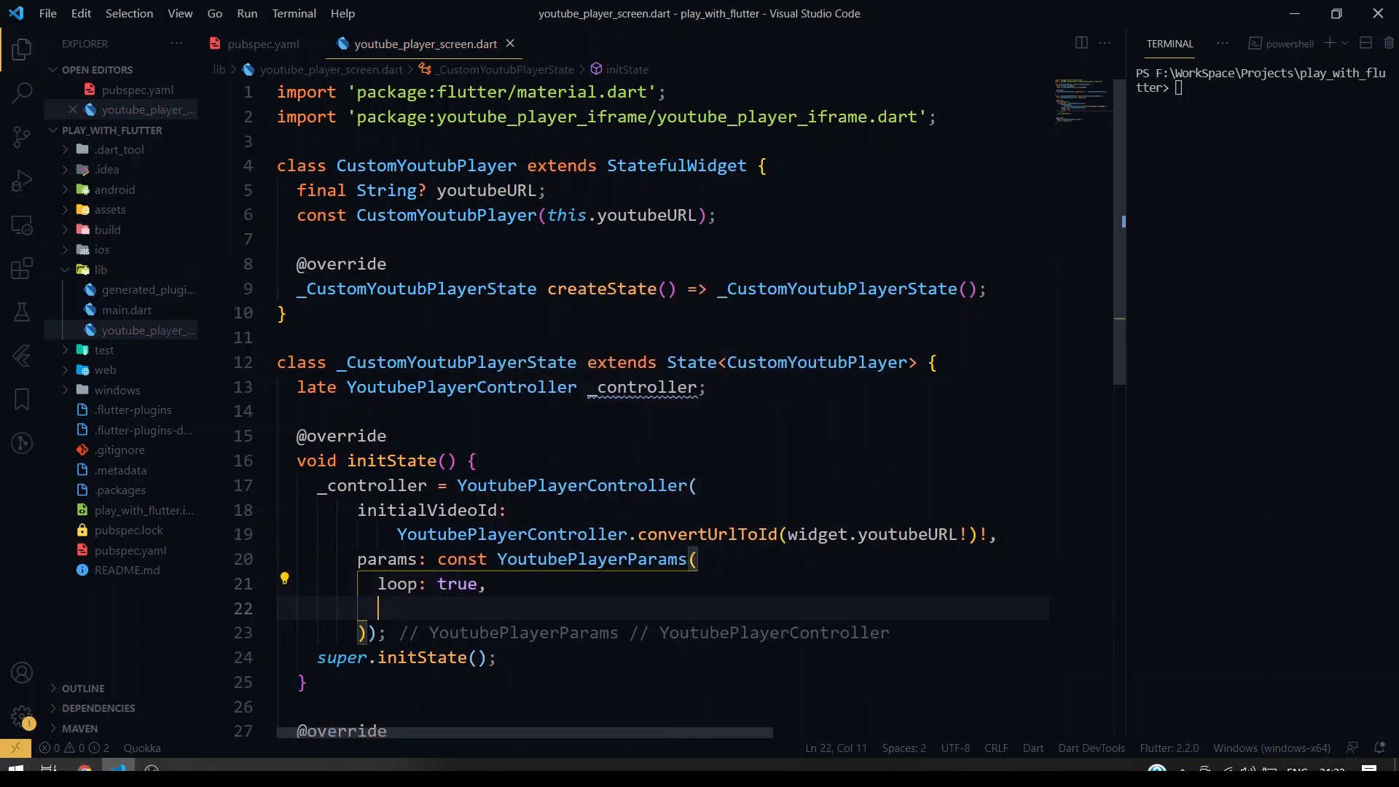
{"action": "type", "text": "color:"}
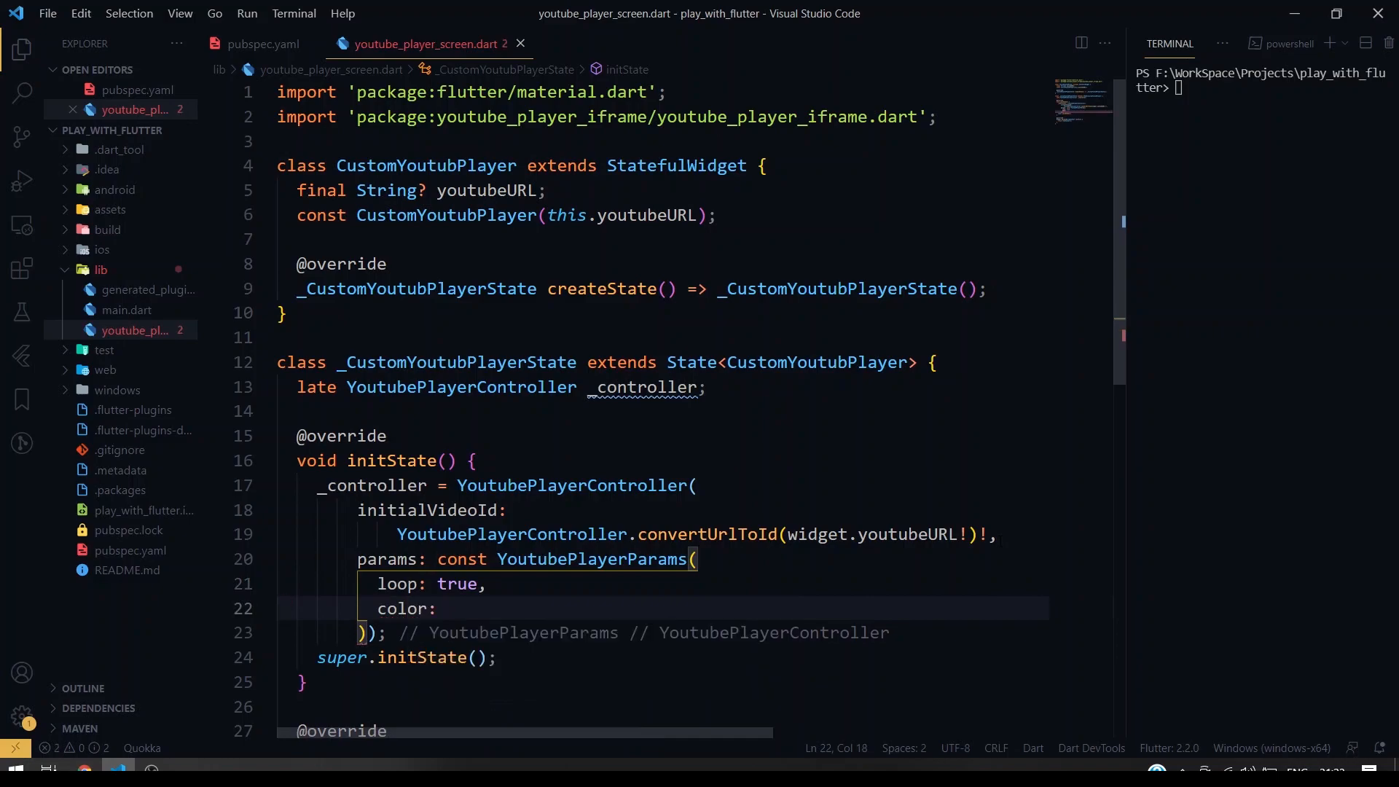
{"action": "type", "text": "'transpa"}
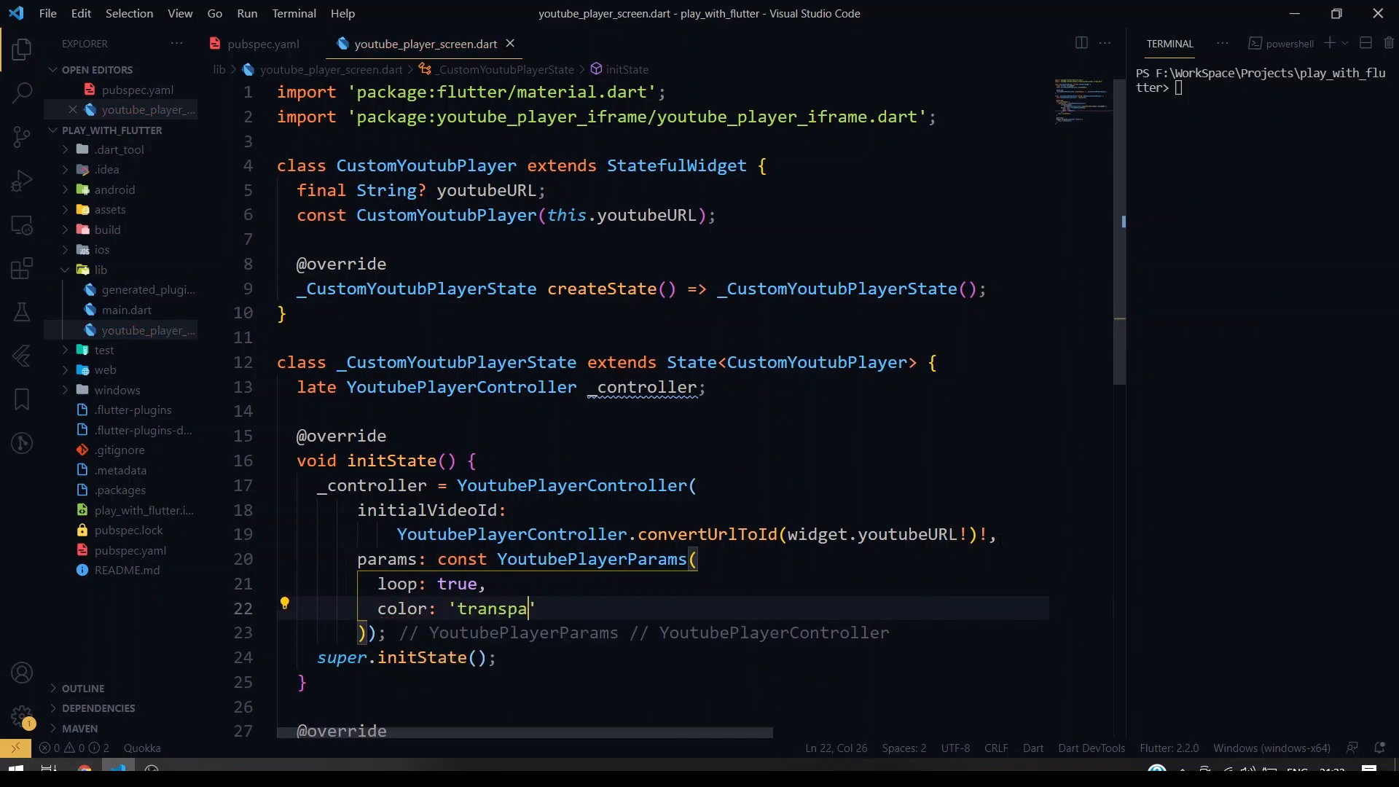
{"action": "type", "text": "rent"}
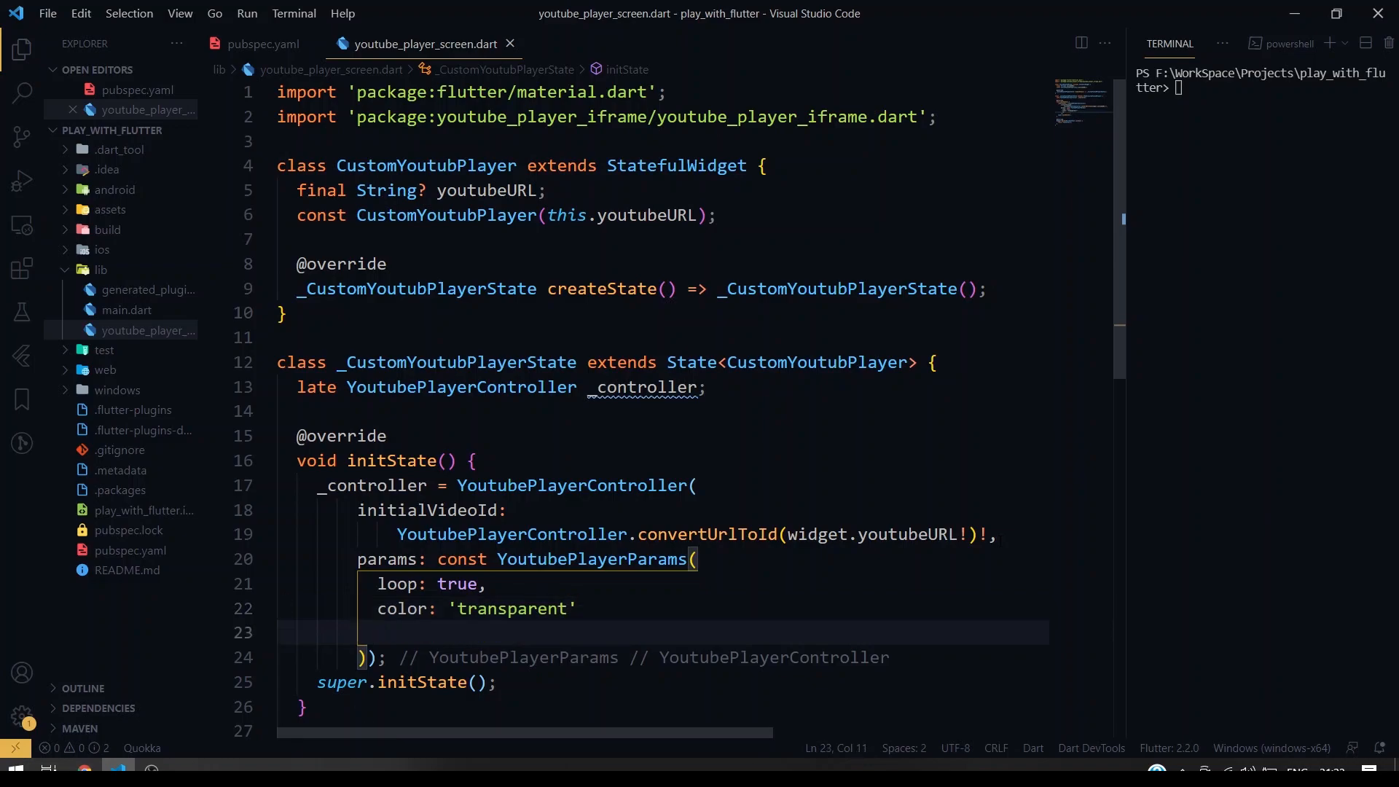
{"action": "type", "text": "desktopMode: true,"}
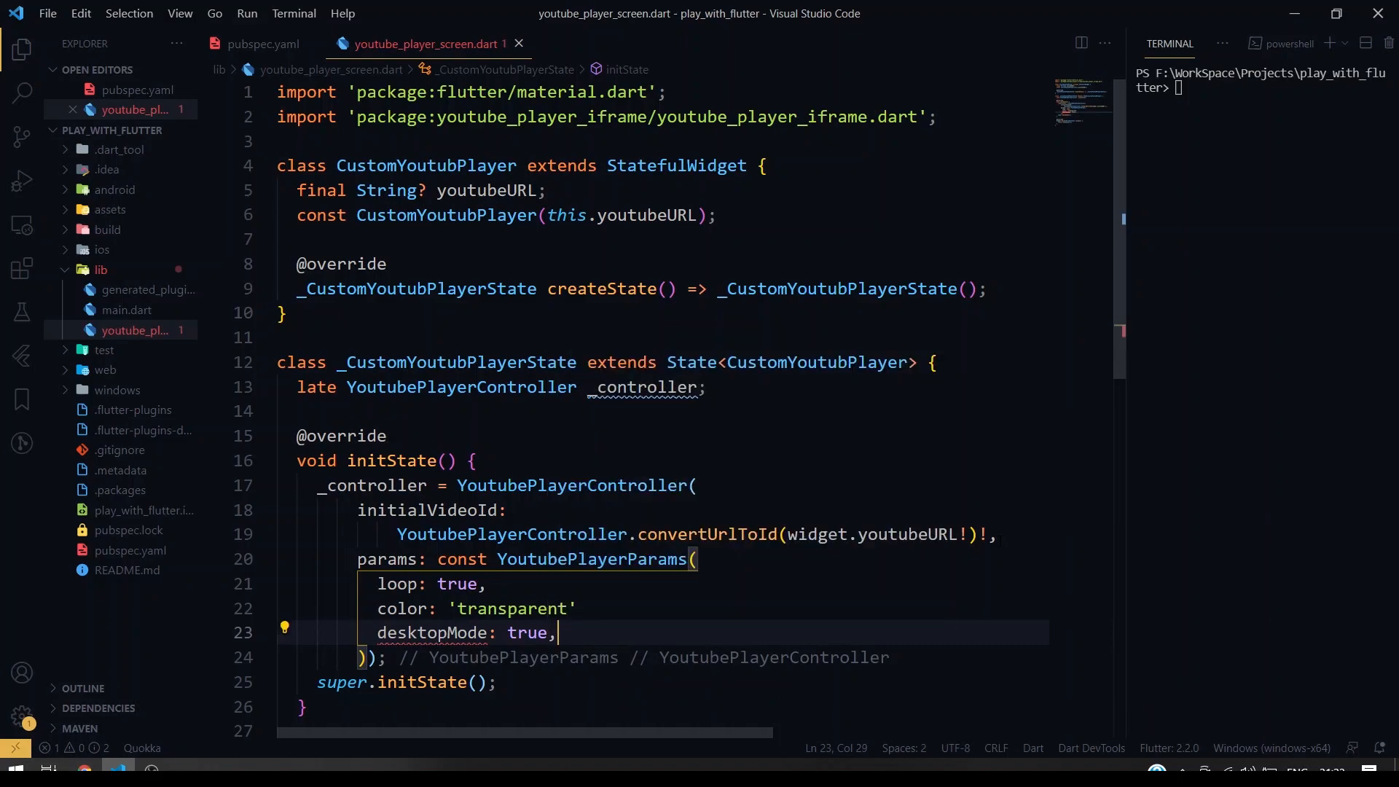
{"action": "key", "text": "Enter"}
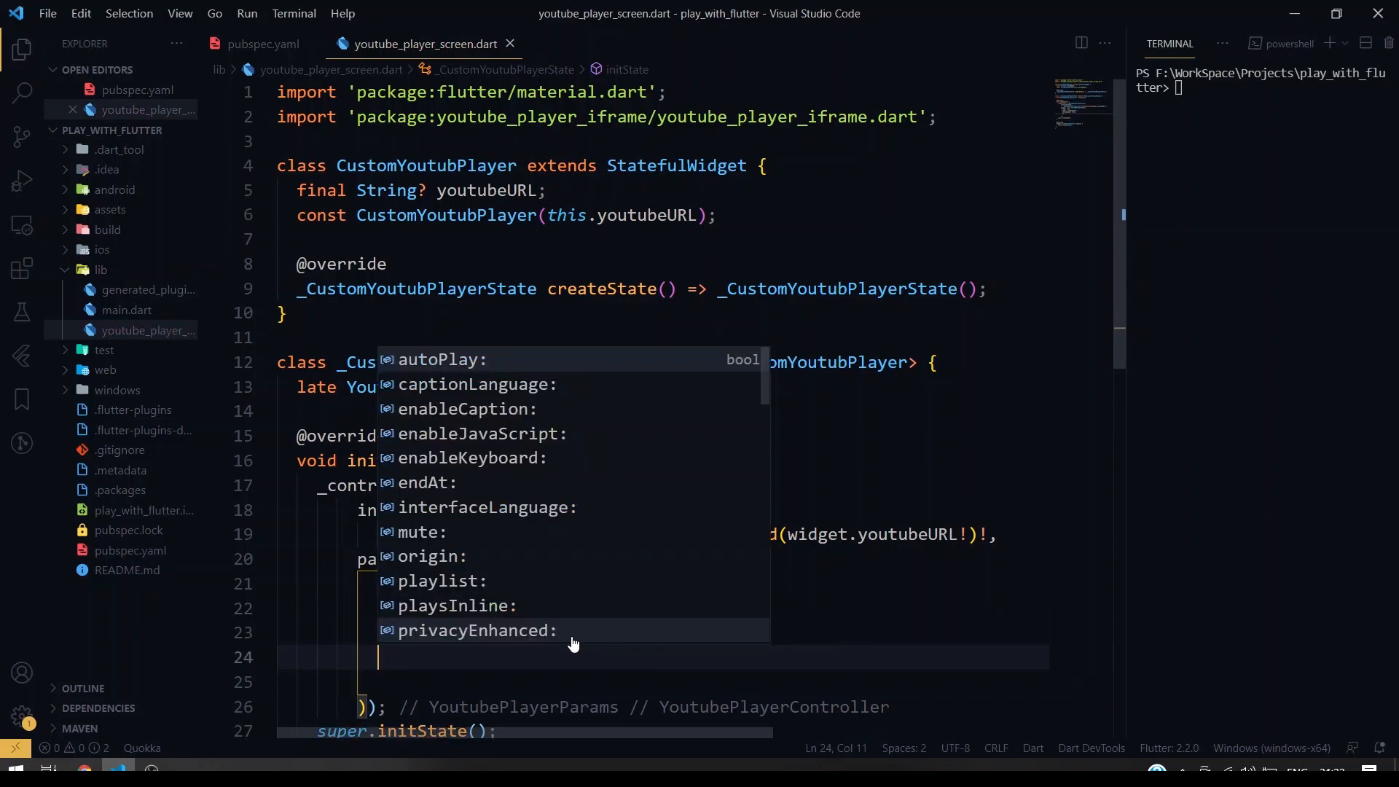
- Set strictRelatedVideos true and showFullscreenButton to !kIsWeb
{"action": "type", "text": "strictRelatedVideos:"}
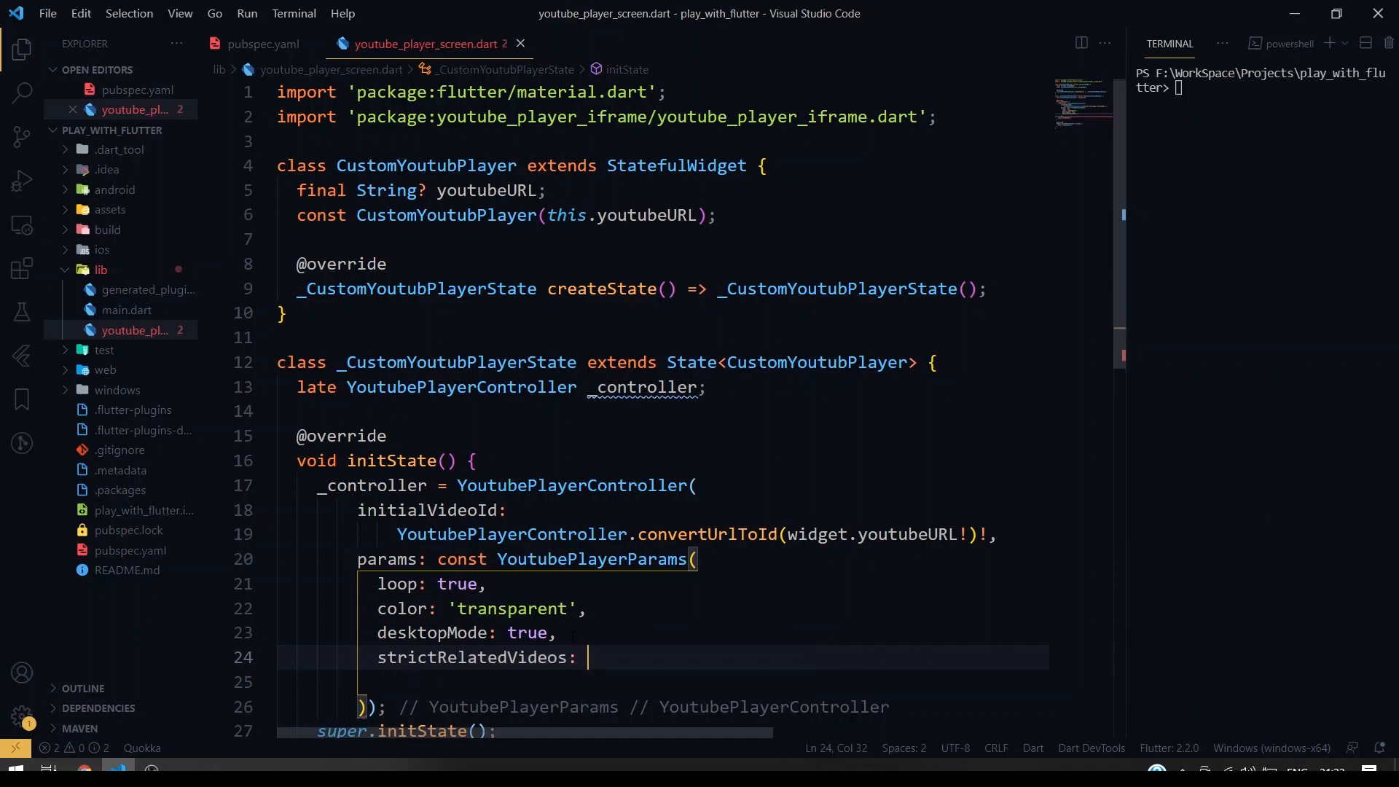
{"action": "type", "text": "tr"}
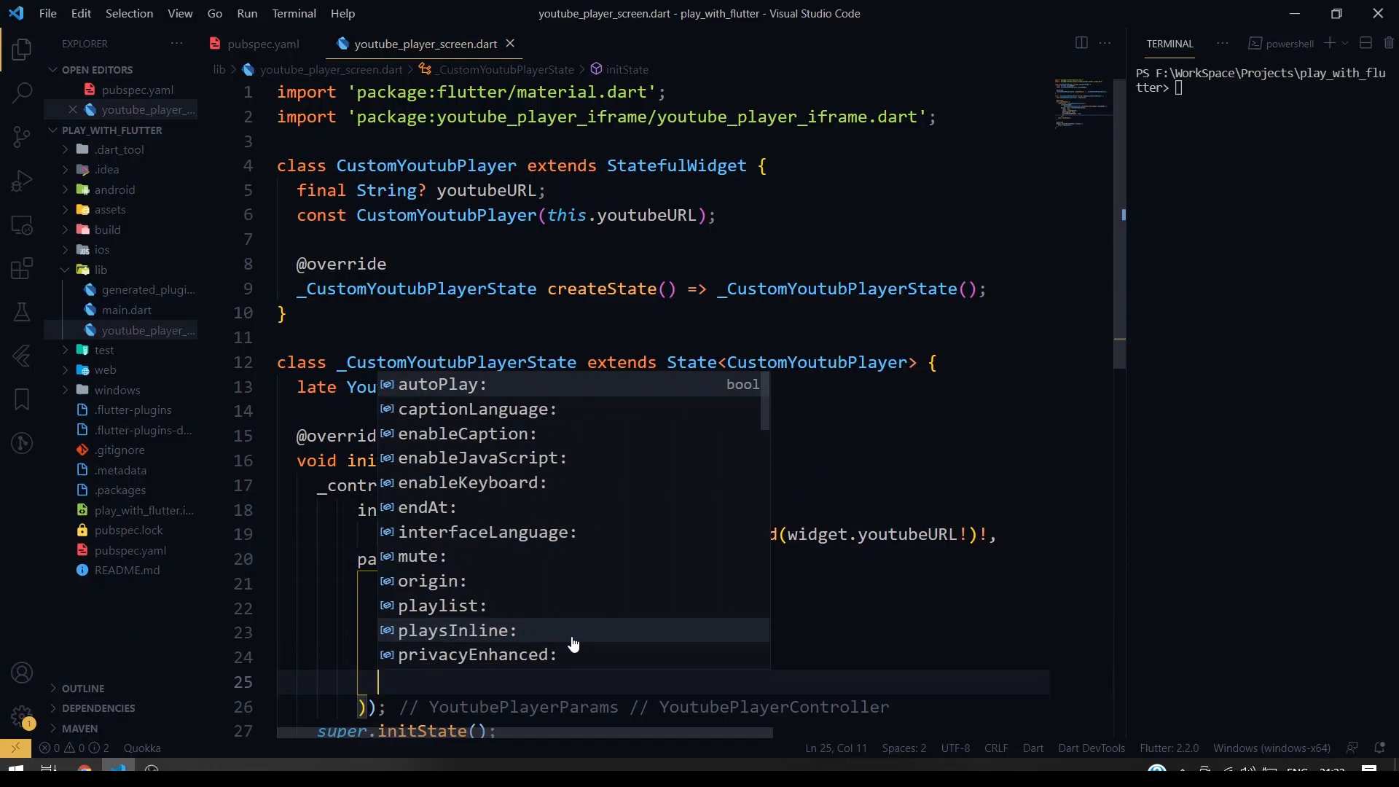
{"action": "type", "text": "showFullscreenButton:"}
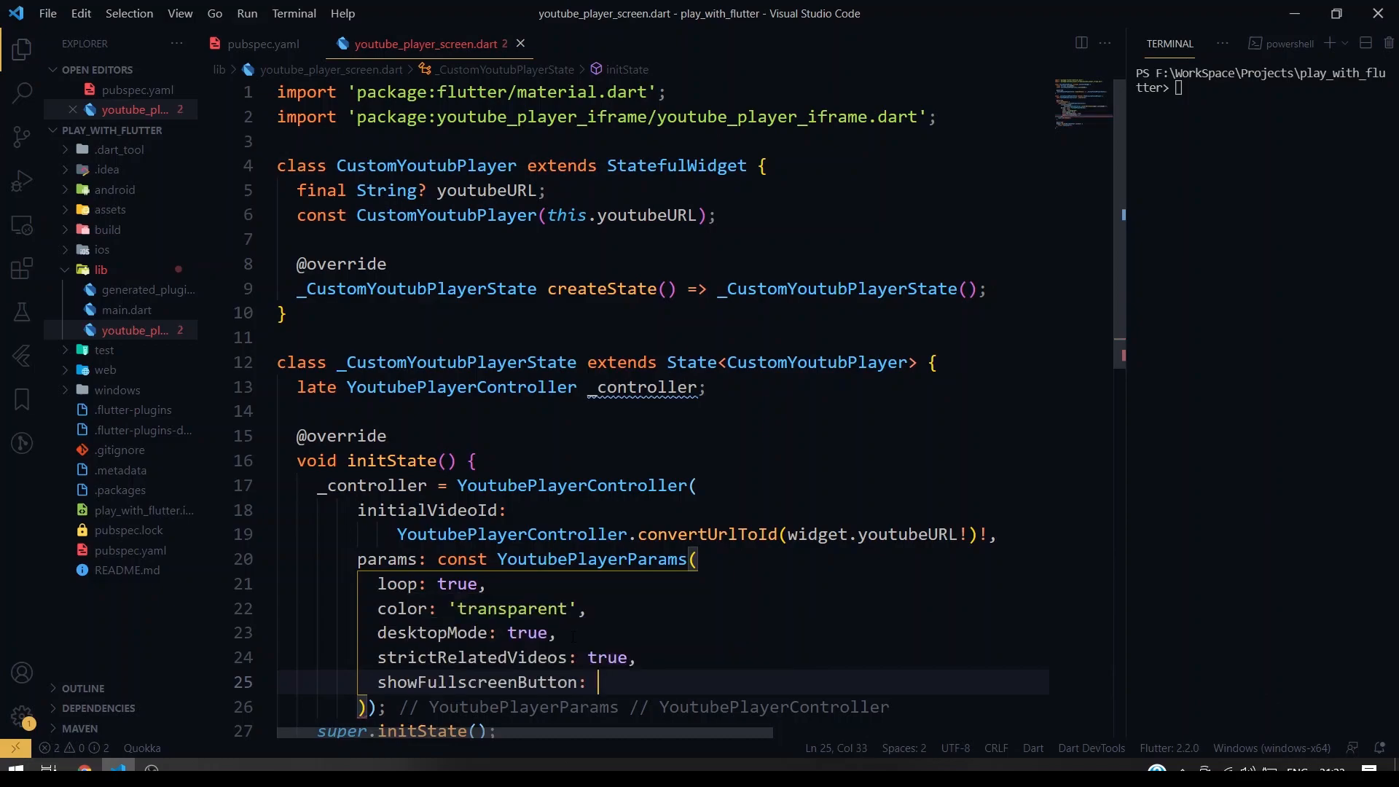
{"action": "type", "text": "k"}
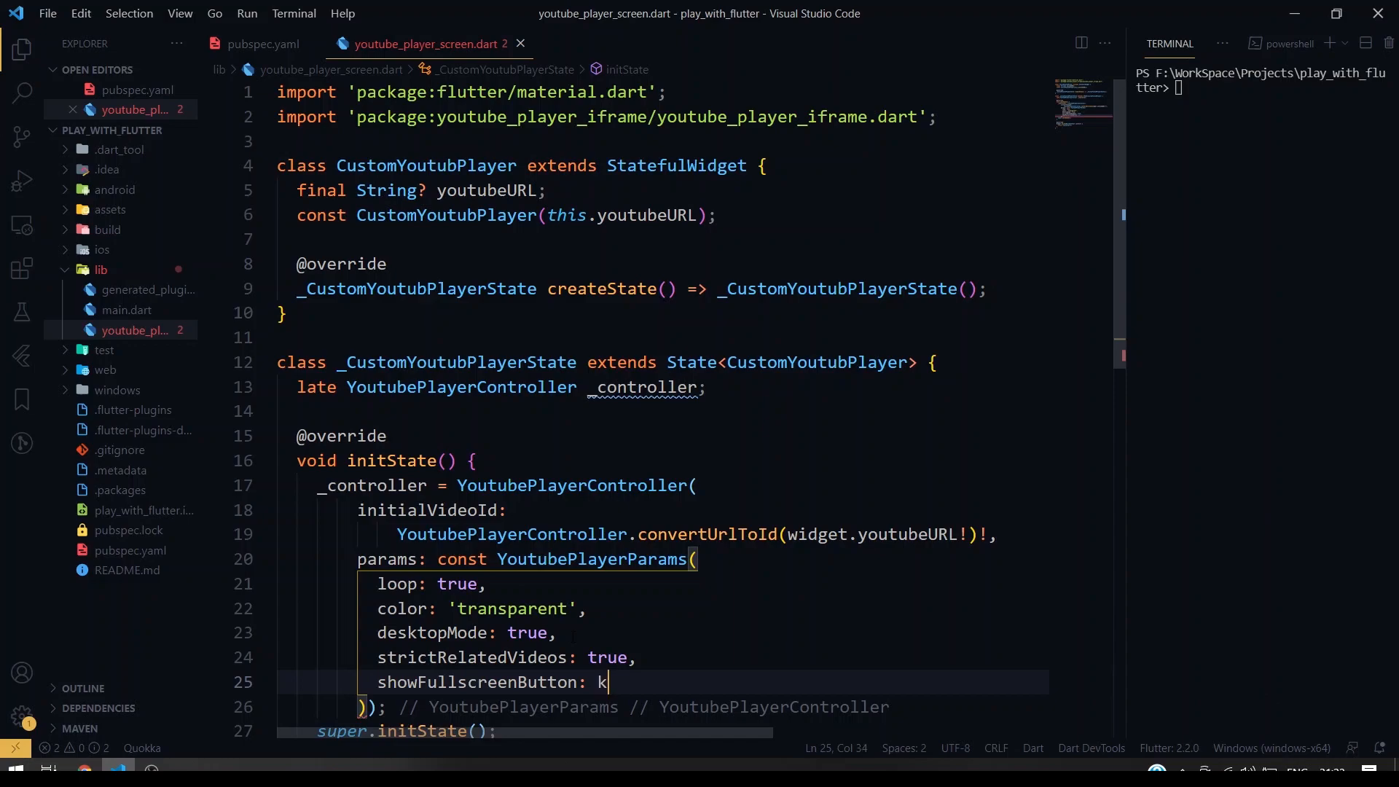
{"action": "type", "text": "IsWeb"}
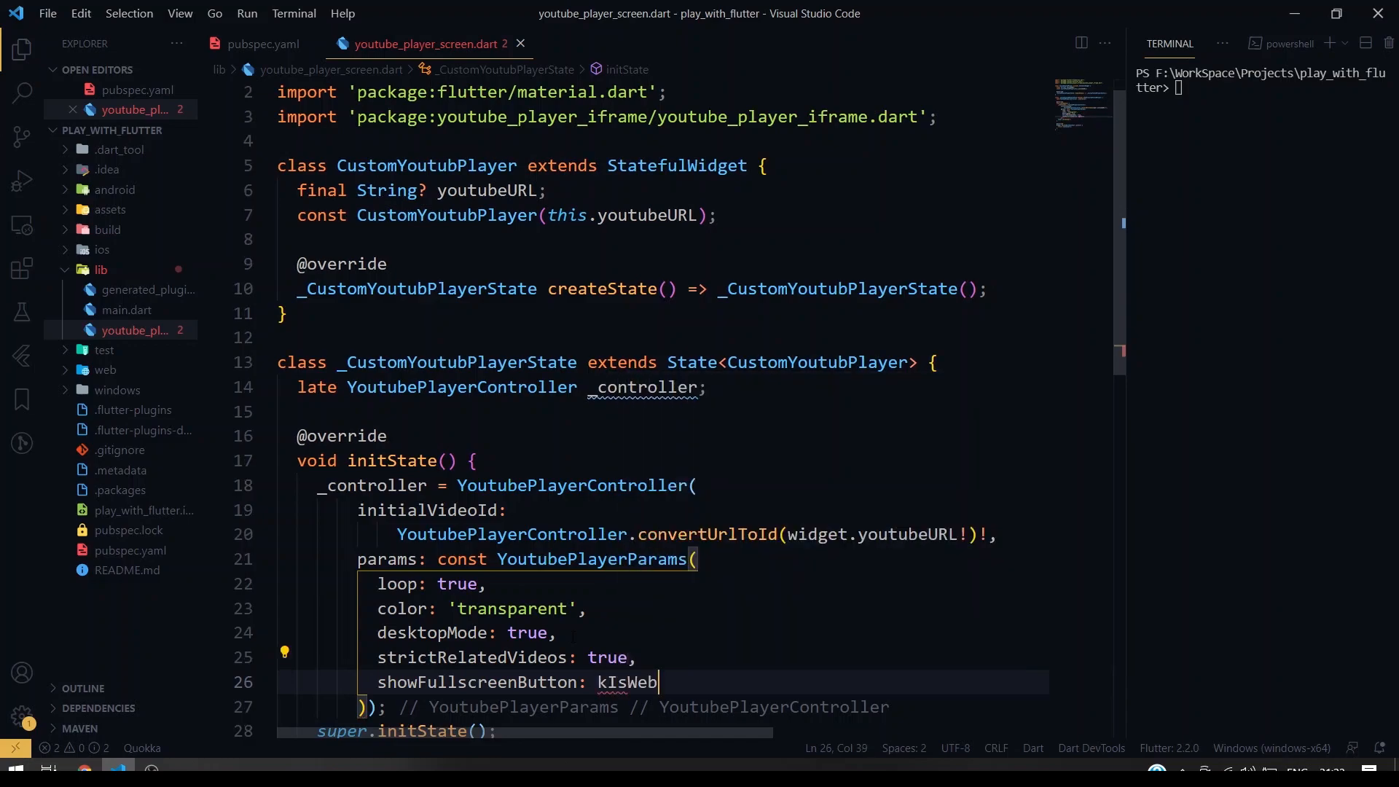
{"action": "double_click", "coordinate": [626, 682]}
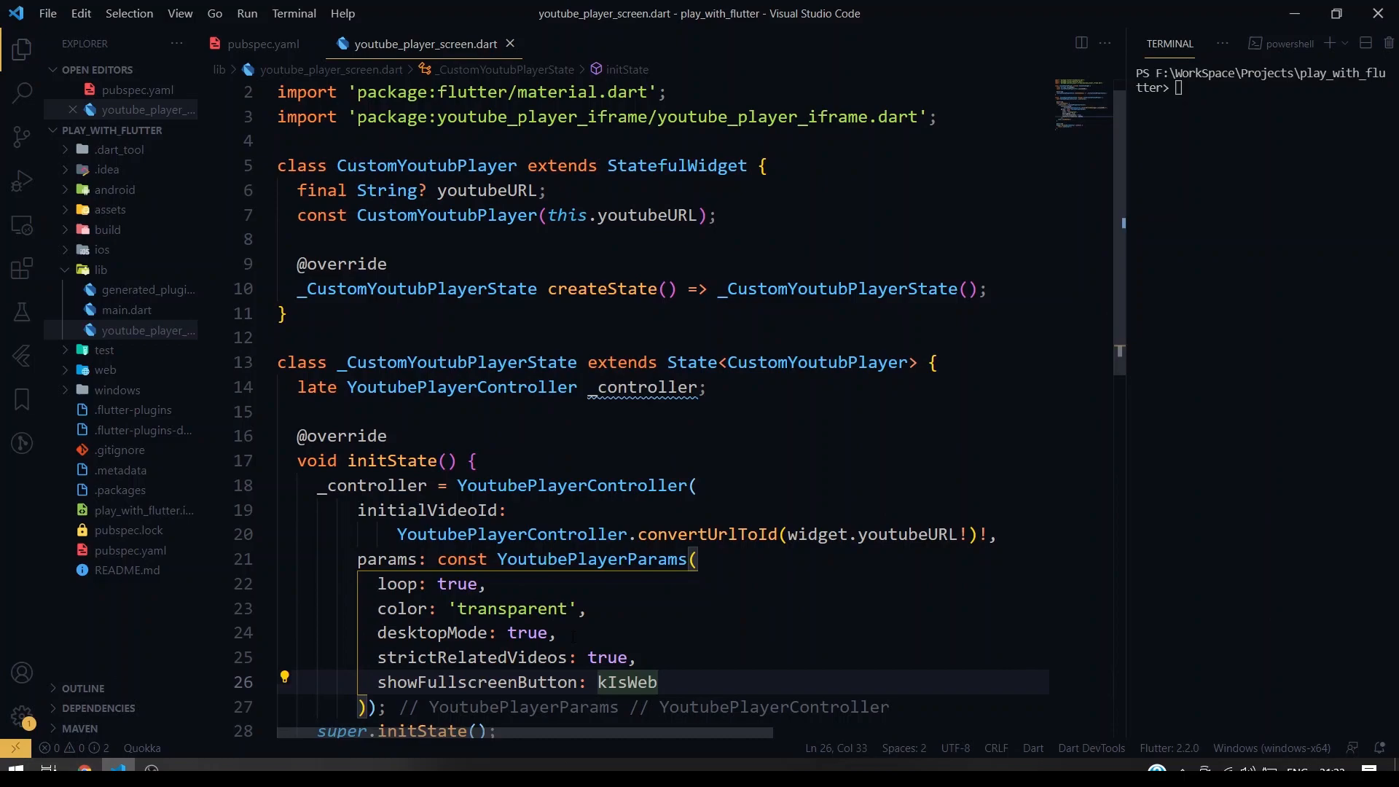
{"action": "type", "text": "!"}
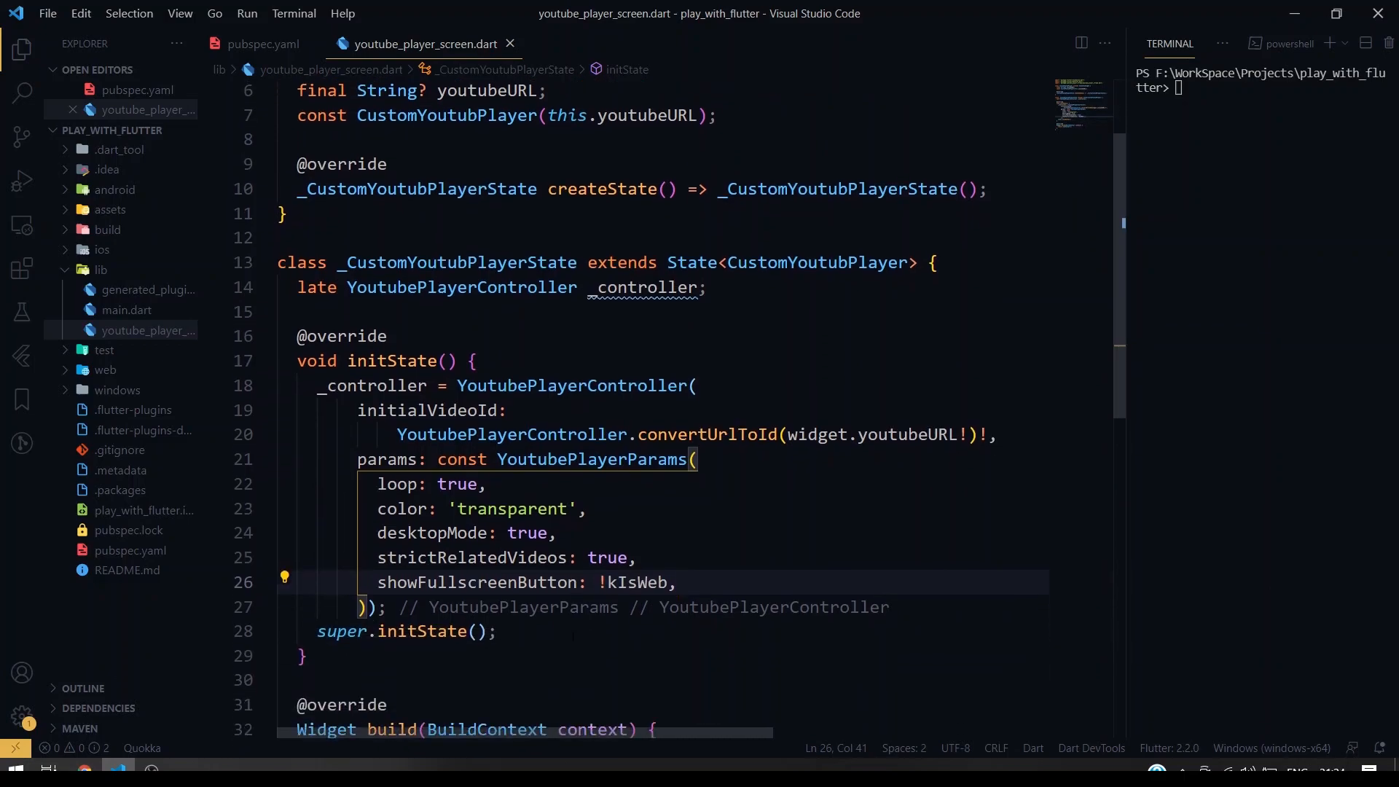
- Replace the Container returned by build with a SizedBox taking a kIsWeb height condition
{"action": "scroll", "scroll_direction": "down", "scroll_amount": 3}
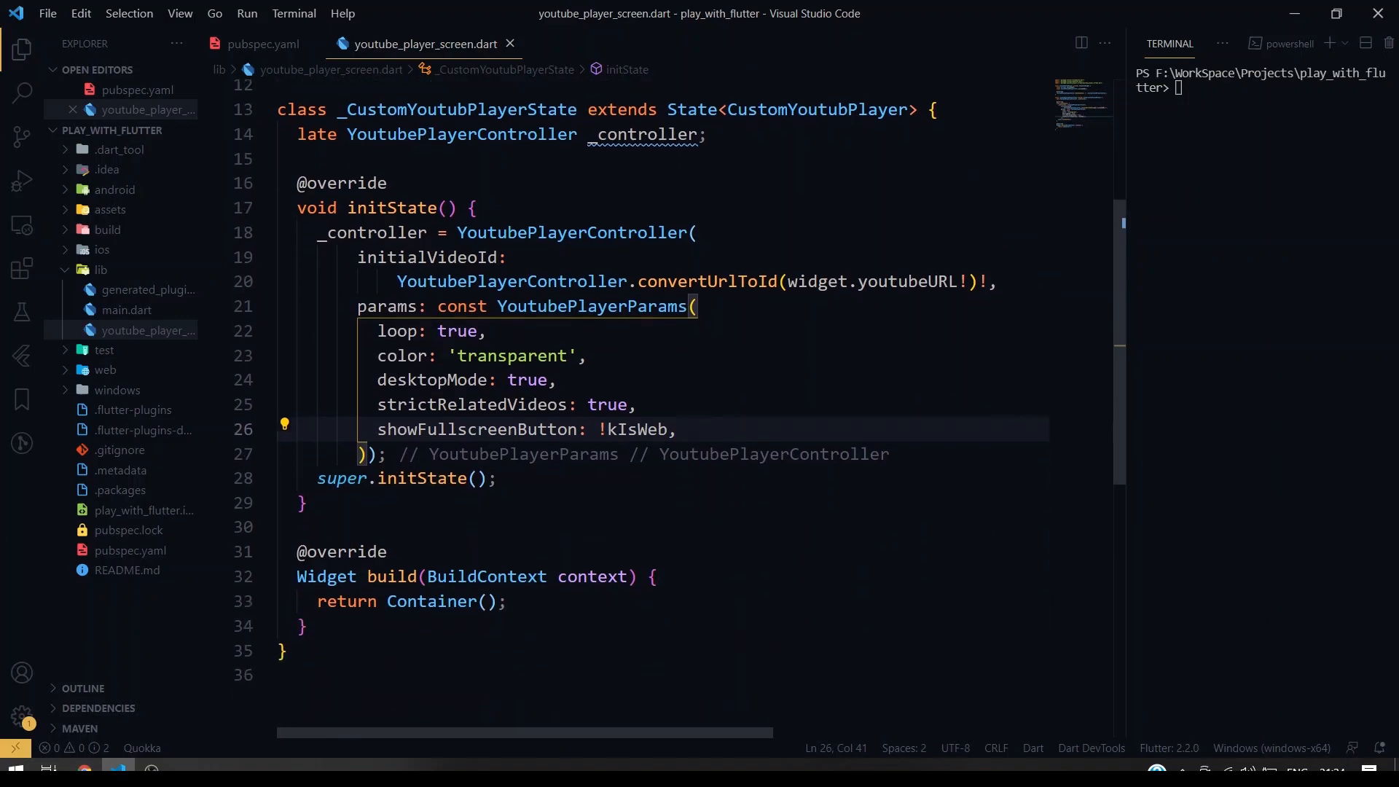
{"action": "scroll", "scroll_direction": "down", "scroll_amount": 3}
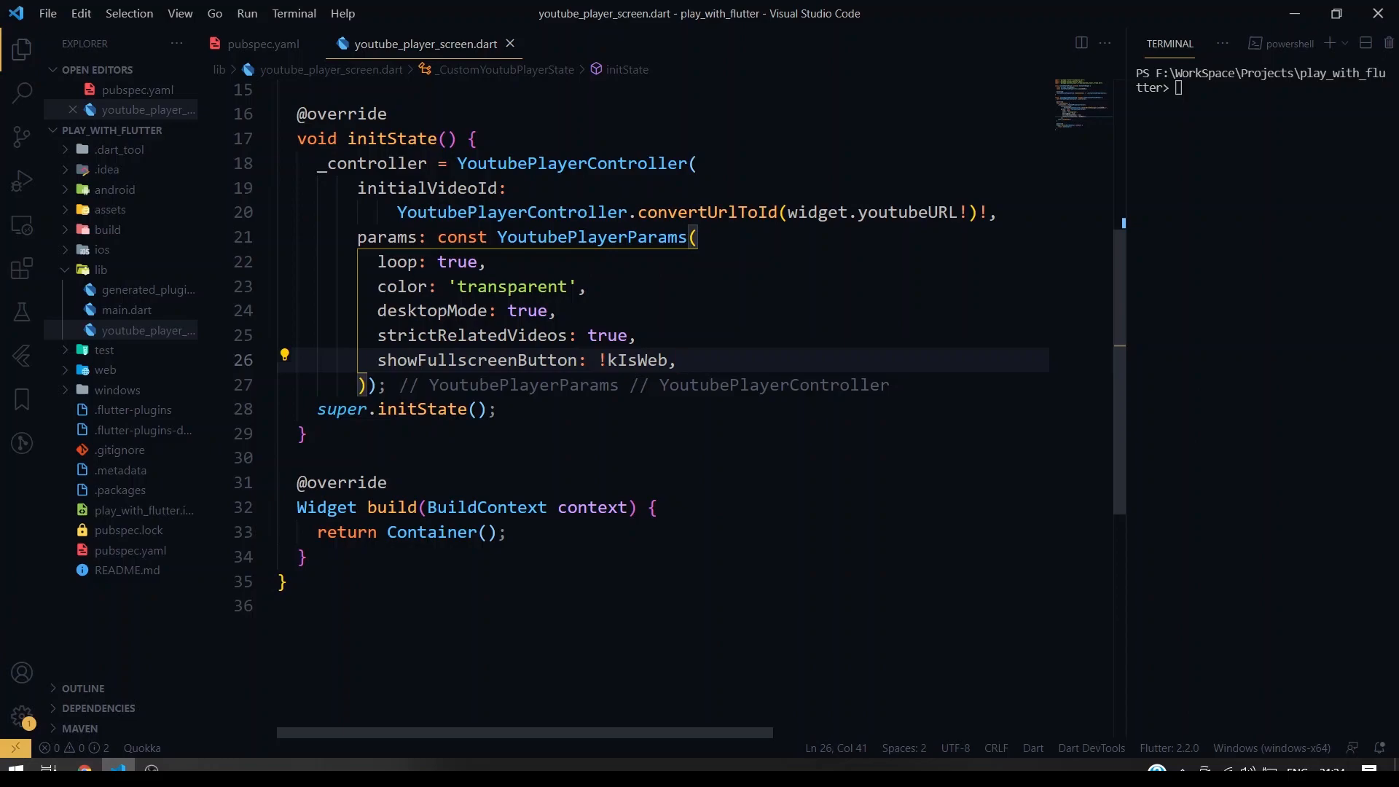
{"action": "double_click", "coordinate": [431, 532]}
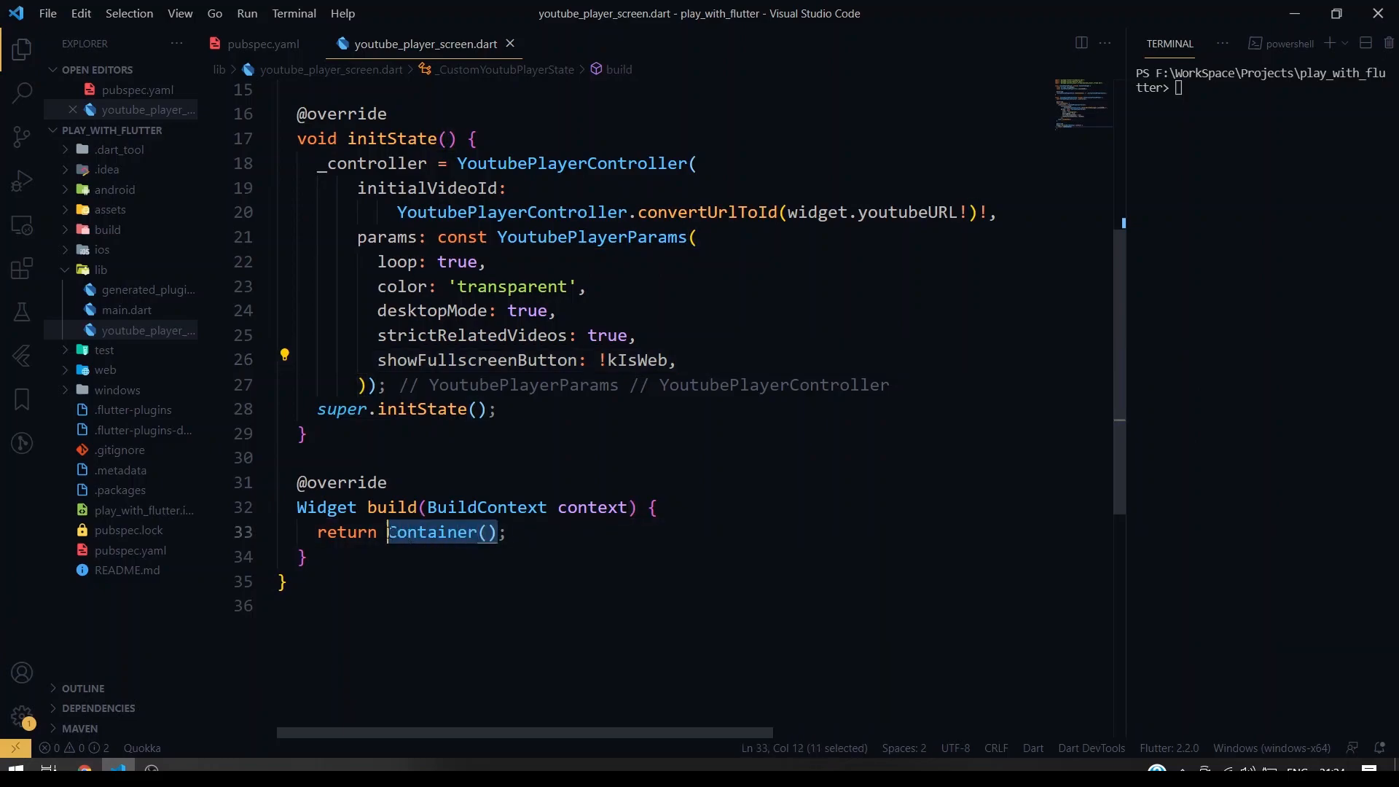
{"action": "key", "text": "Delete"}
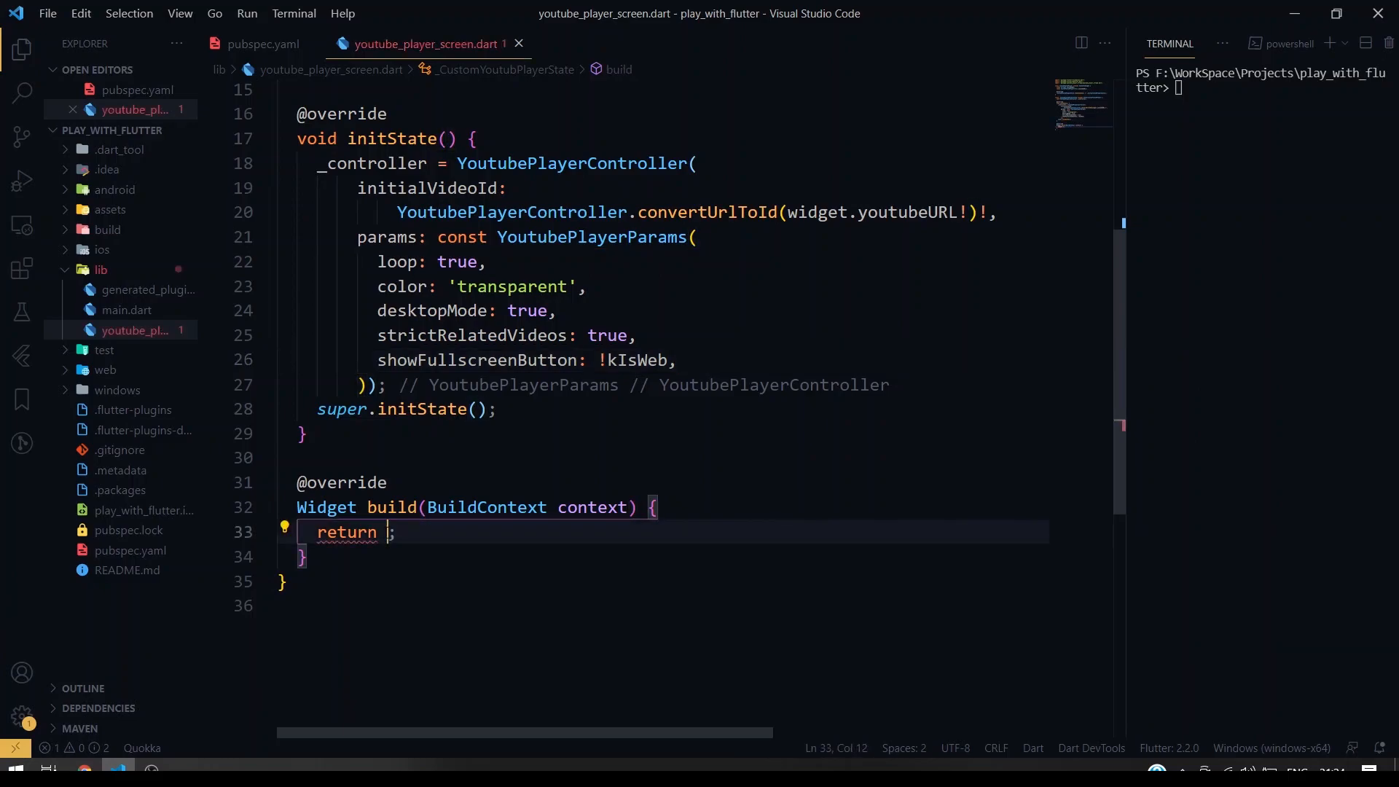
{"action": "type", "text": "SizedBox()"}
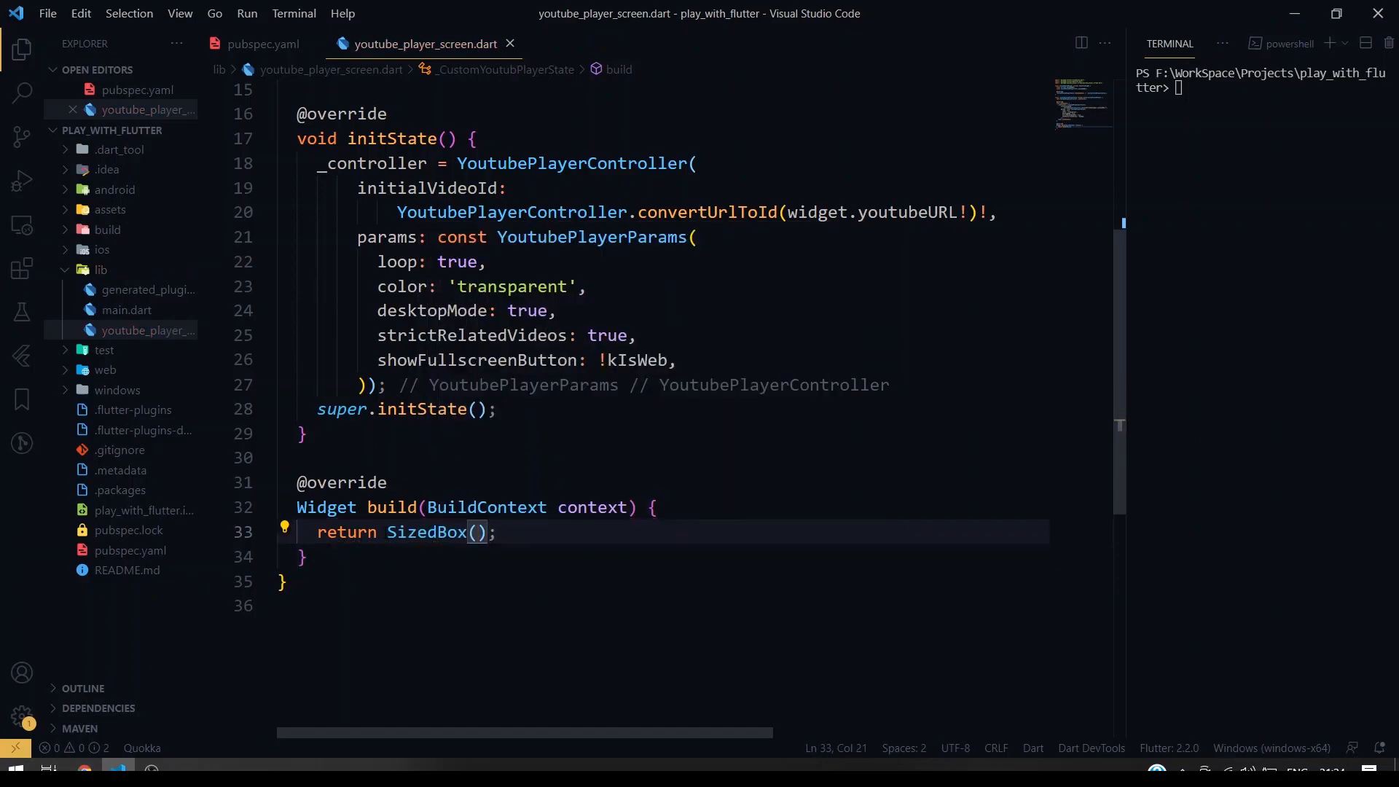
{"action": "type", "text": "h"}
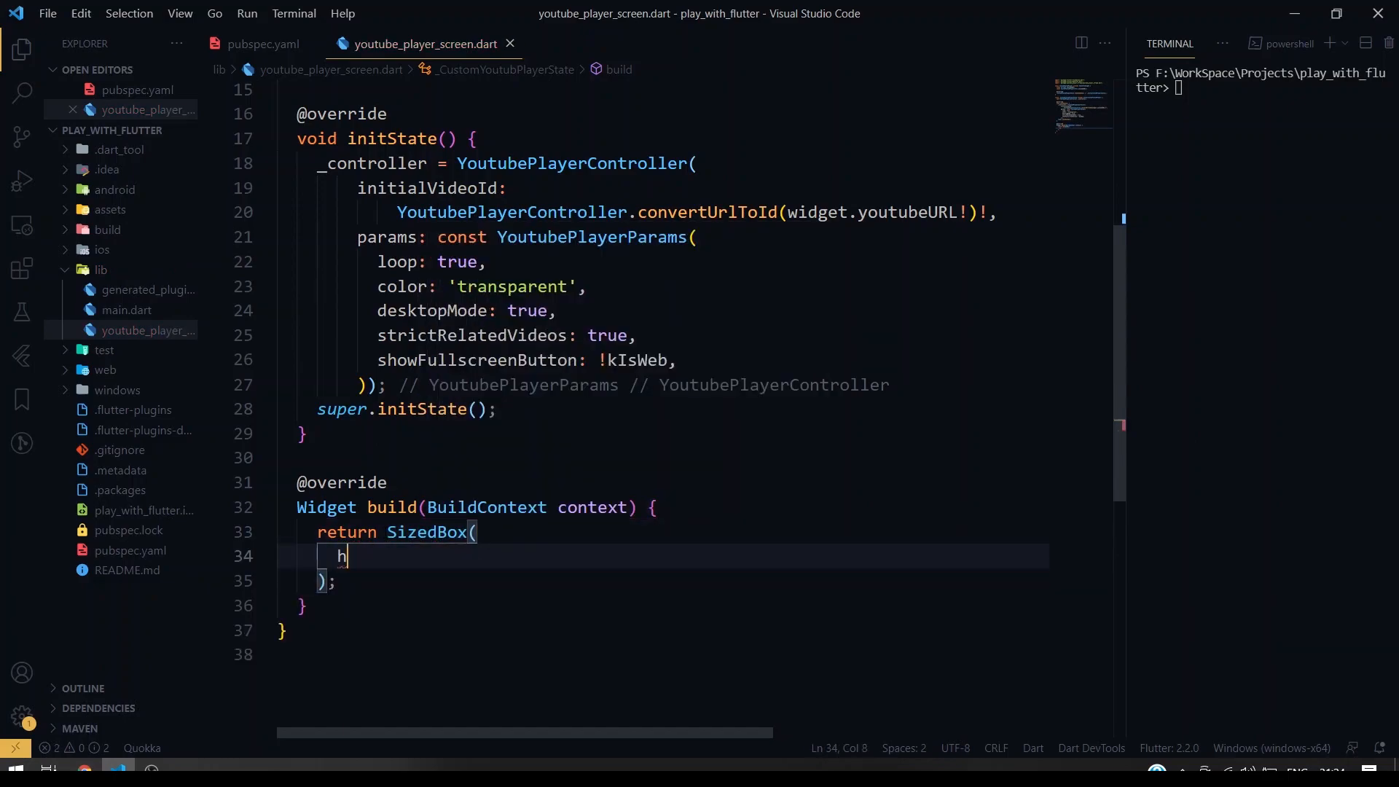
{"action": "type", "text": "eight: kIsWeb,"}
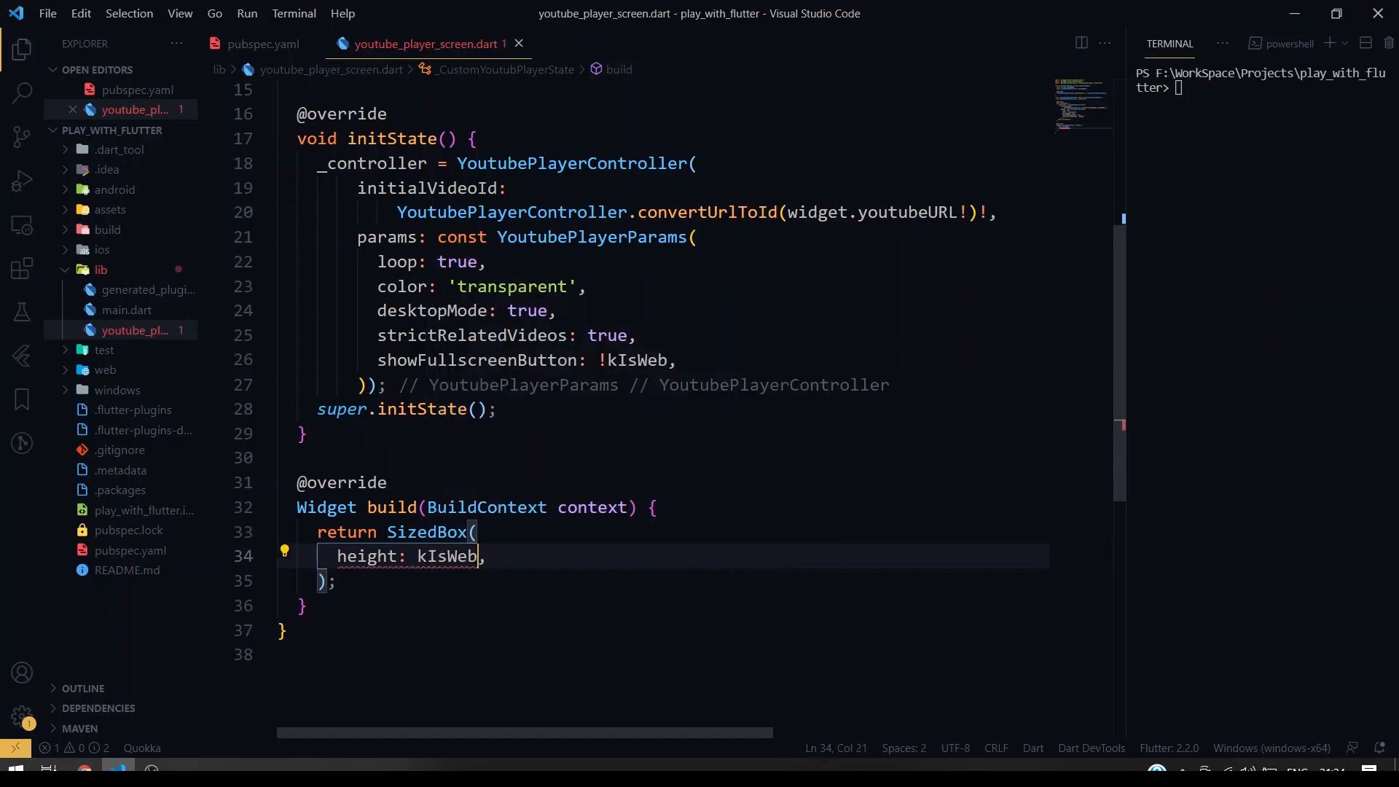
- Start the ? branch, remove the autocompleted MediaQuery snippet and begin a final screenSize declaration
{"action": "type", "text": "? MediaQuery(data: data"}
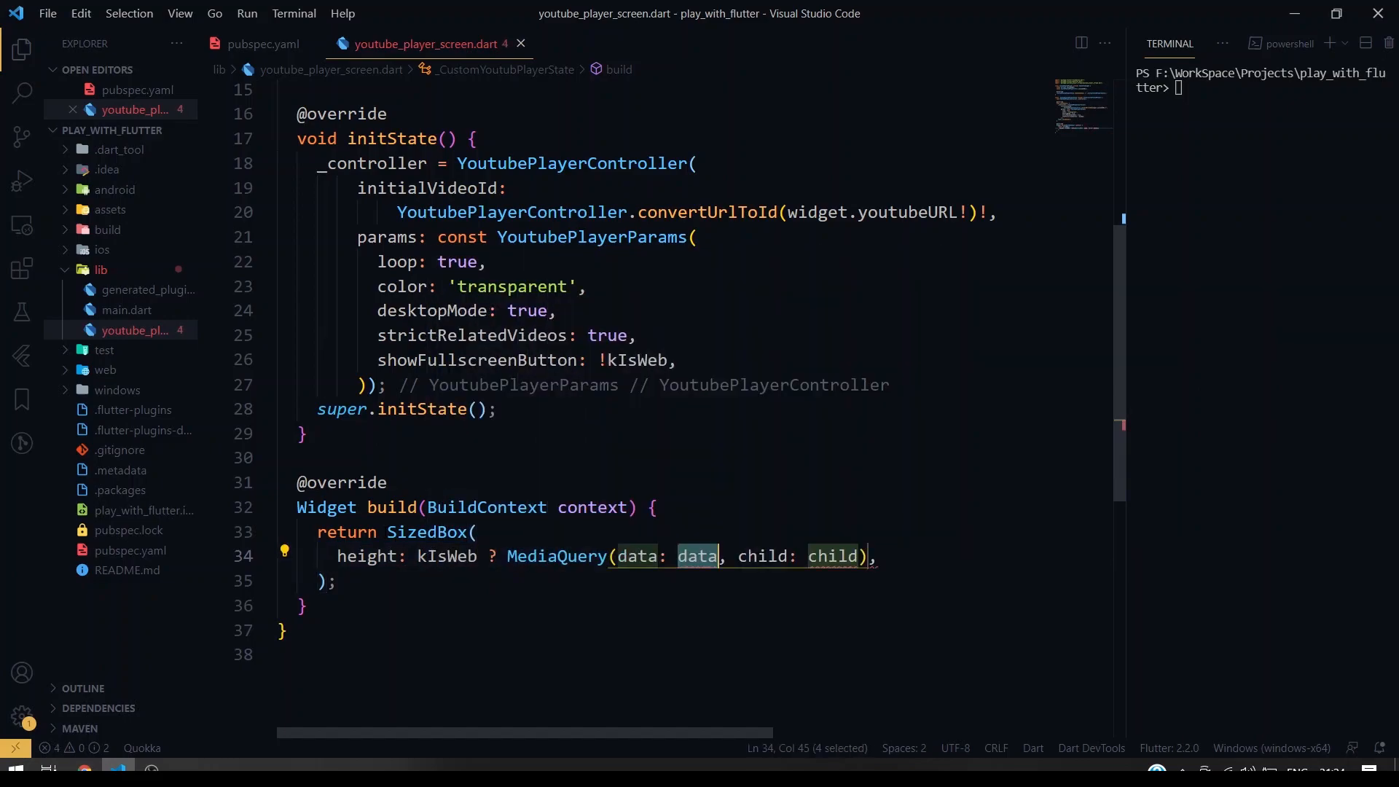
{"action": "key", "text": "Backspace"}
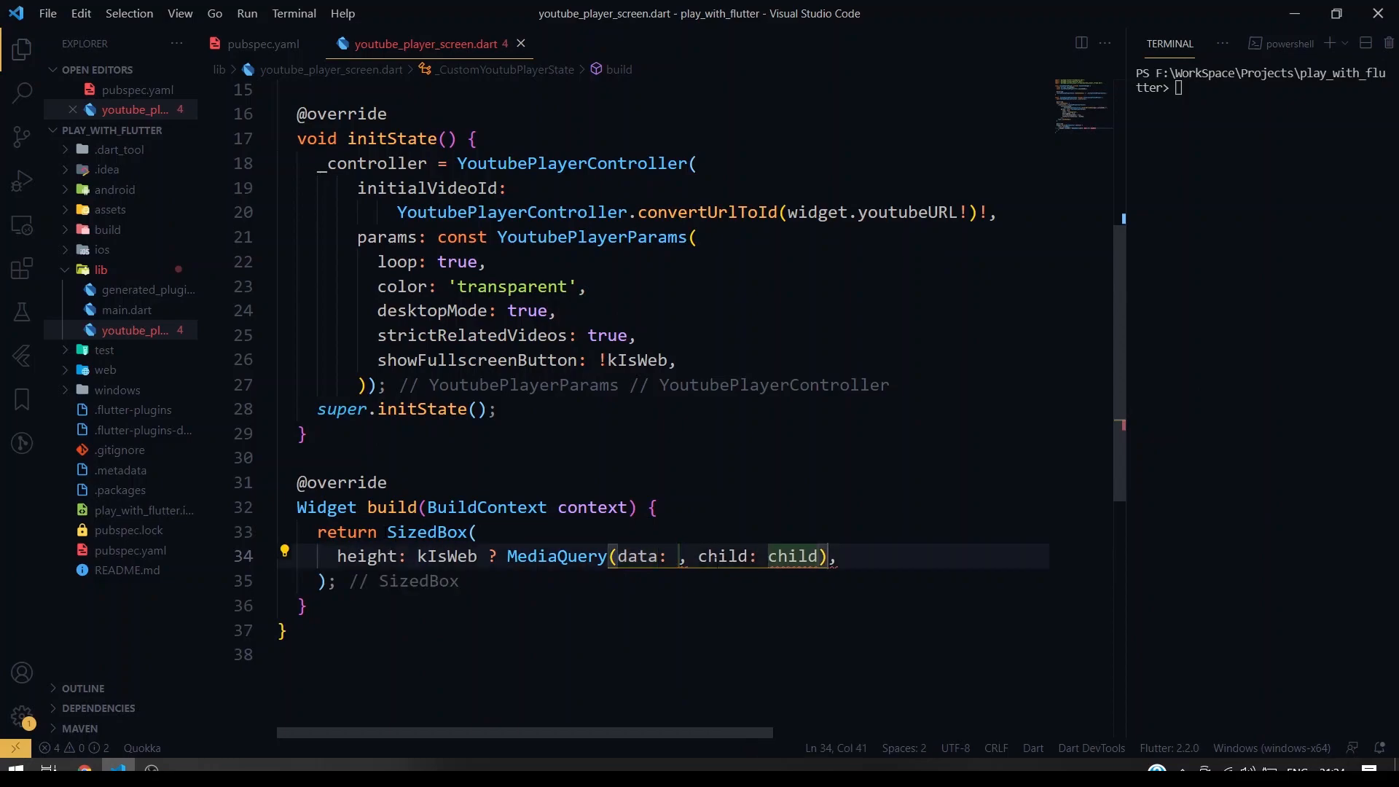
{"action": "left_click", "coordinate": [797, 556]}
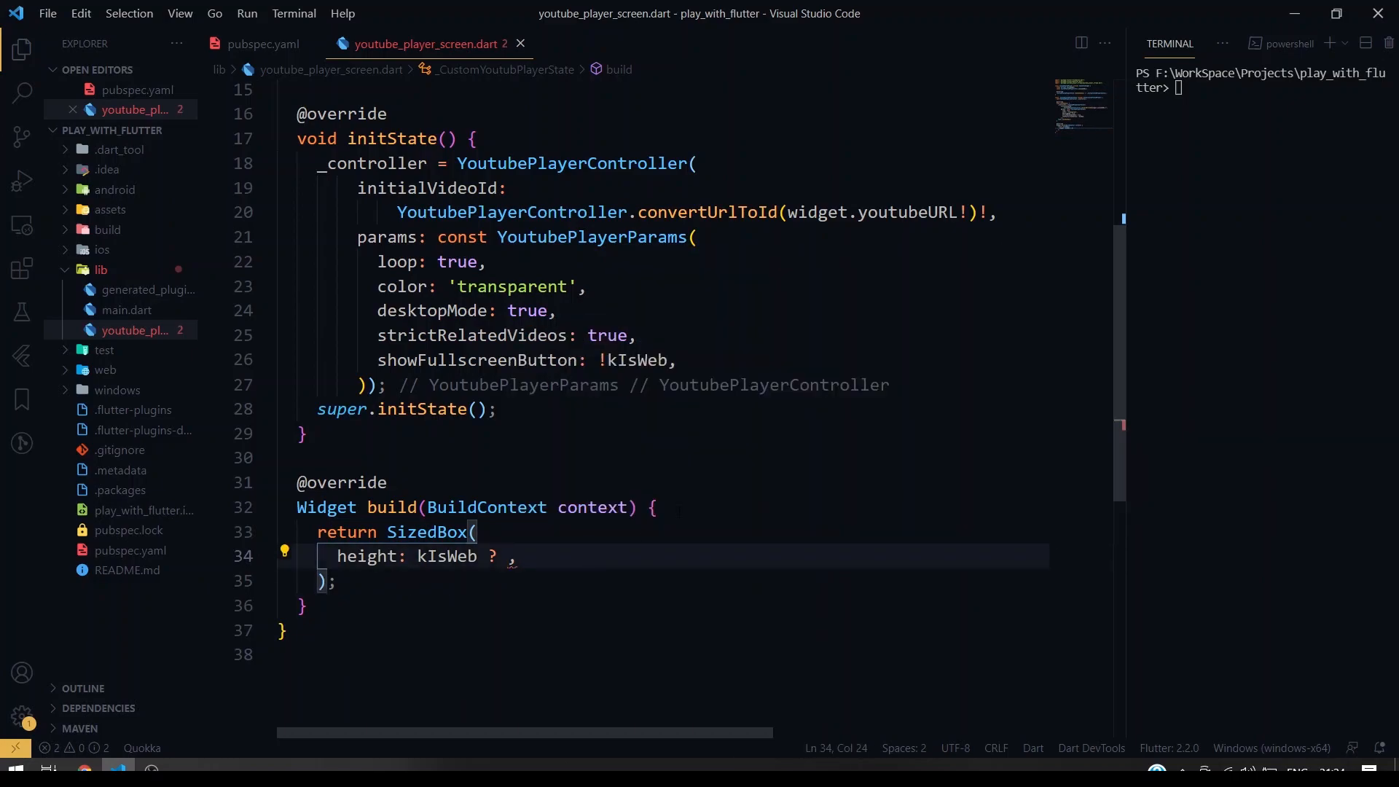
{"action": "type", "text": "final screenSize ="}
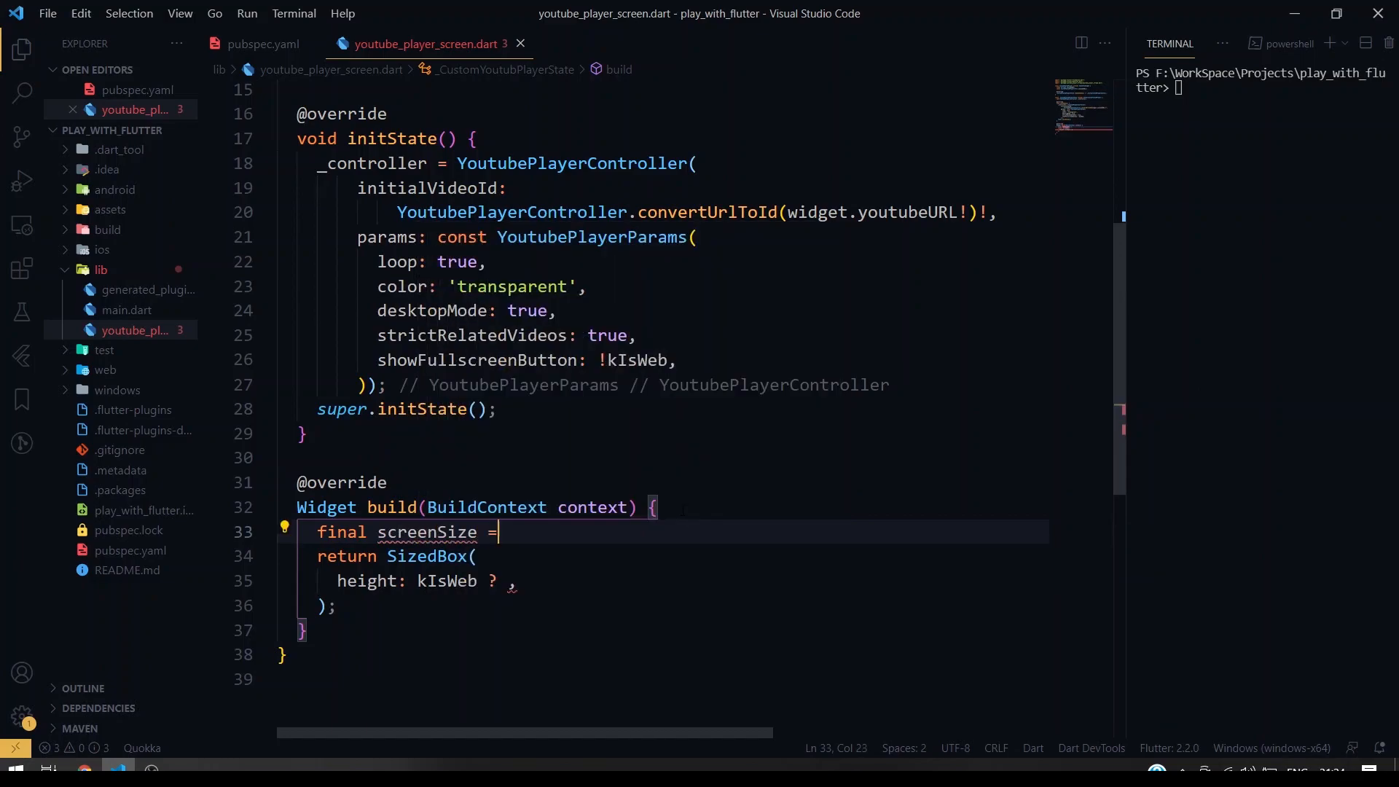
- Declare final screenSize = MediaQuery.of(context).size in the build method
{"action": "type", "text": "MediaQuery("}
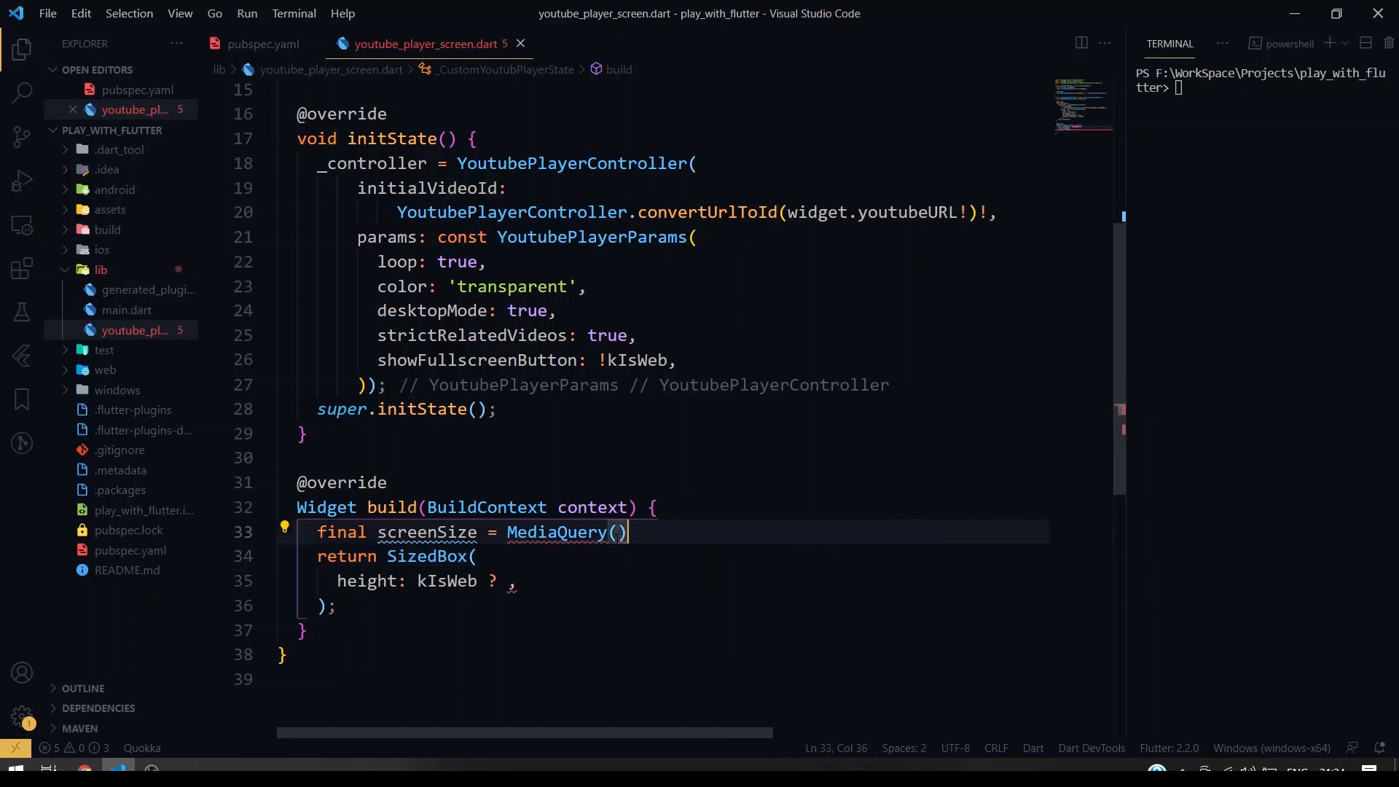
{"action": "type", "text": ".of(context"}
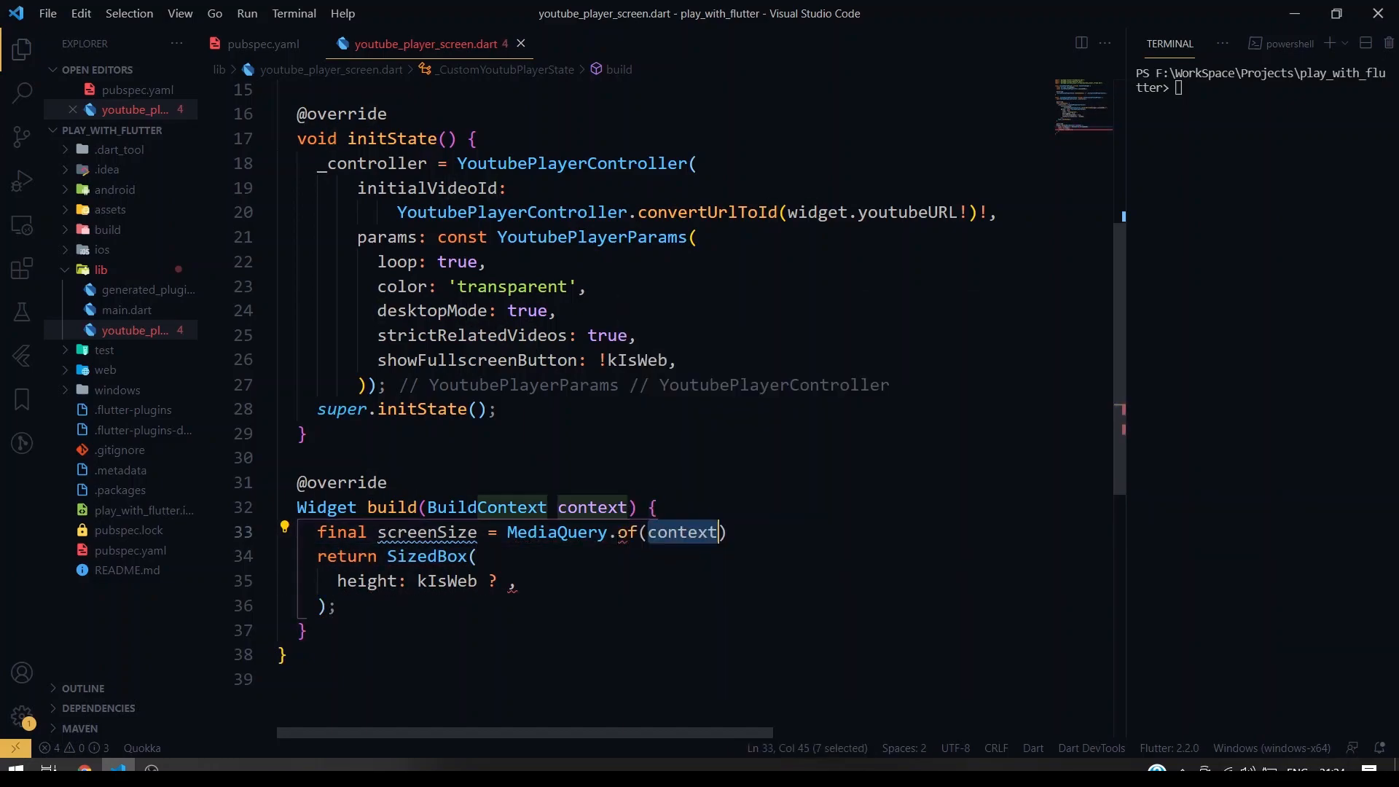
{"action": "type", "text": ".size;"}
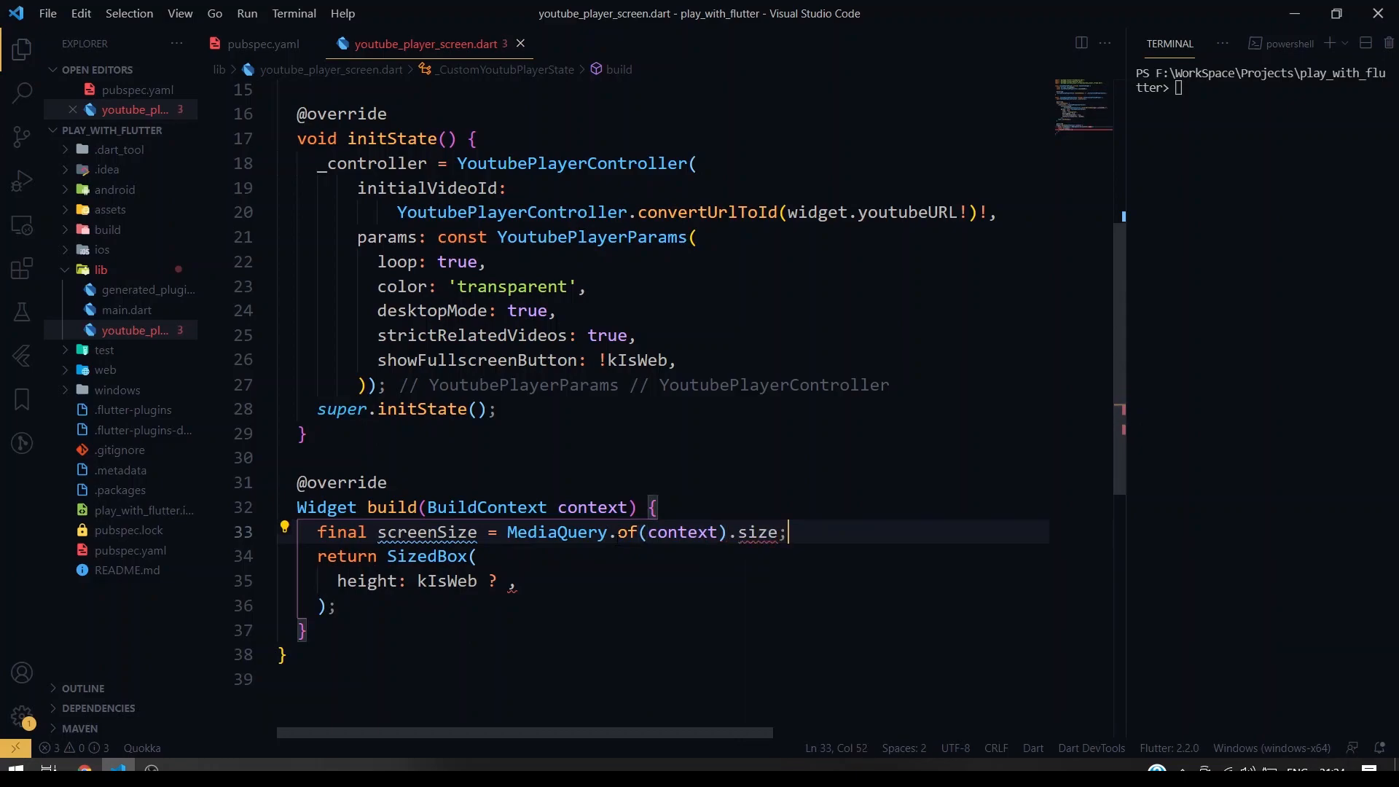
- Set the SizedBox height to kIsWeb ? screenSize.height / 1.13 for web
{"action": "left_click", "coordinate": [507, 581]}
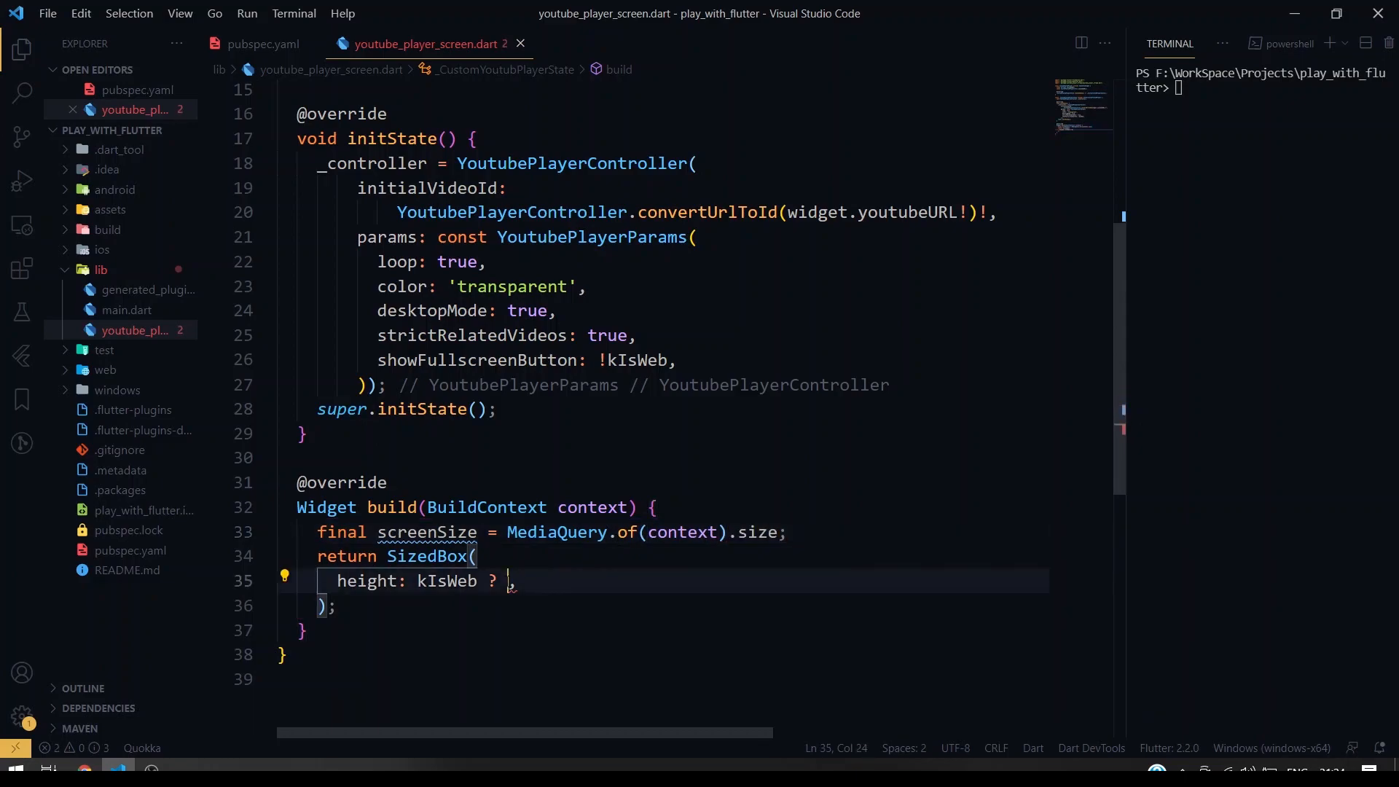
{"action": "type", "text": "screenSize"}
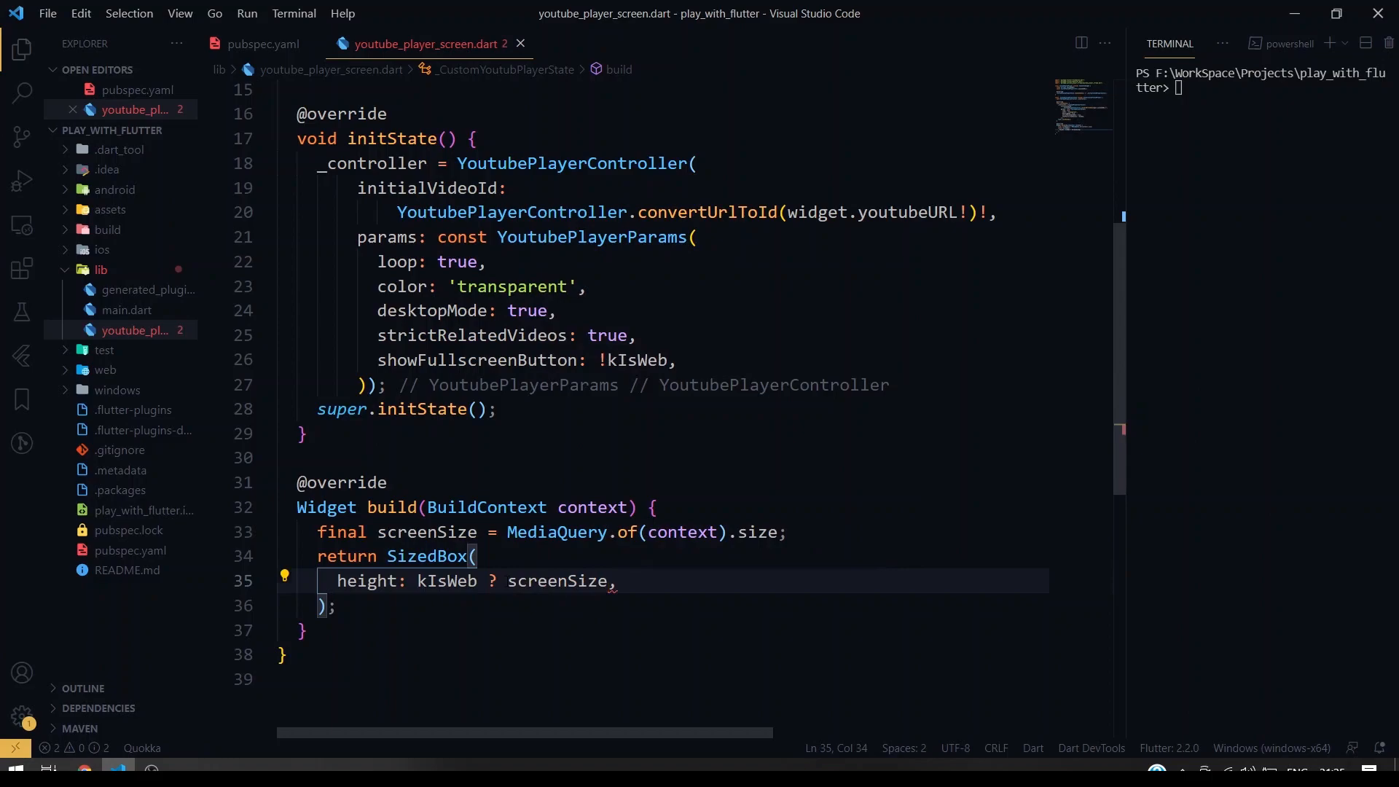
{"action": "type", "text": ".height"}
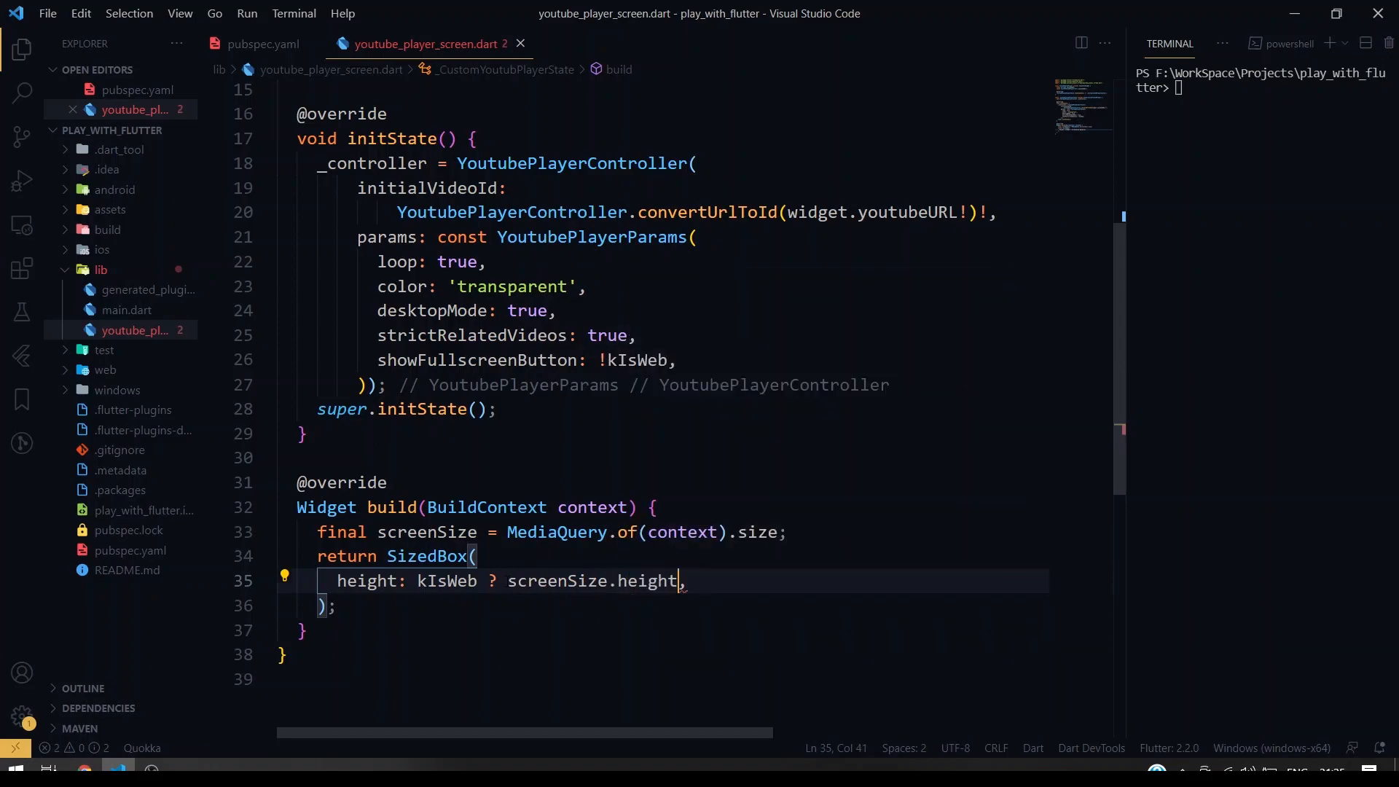
{"action": "type", "text": "/1"}
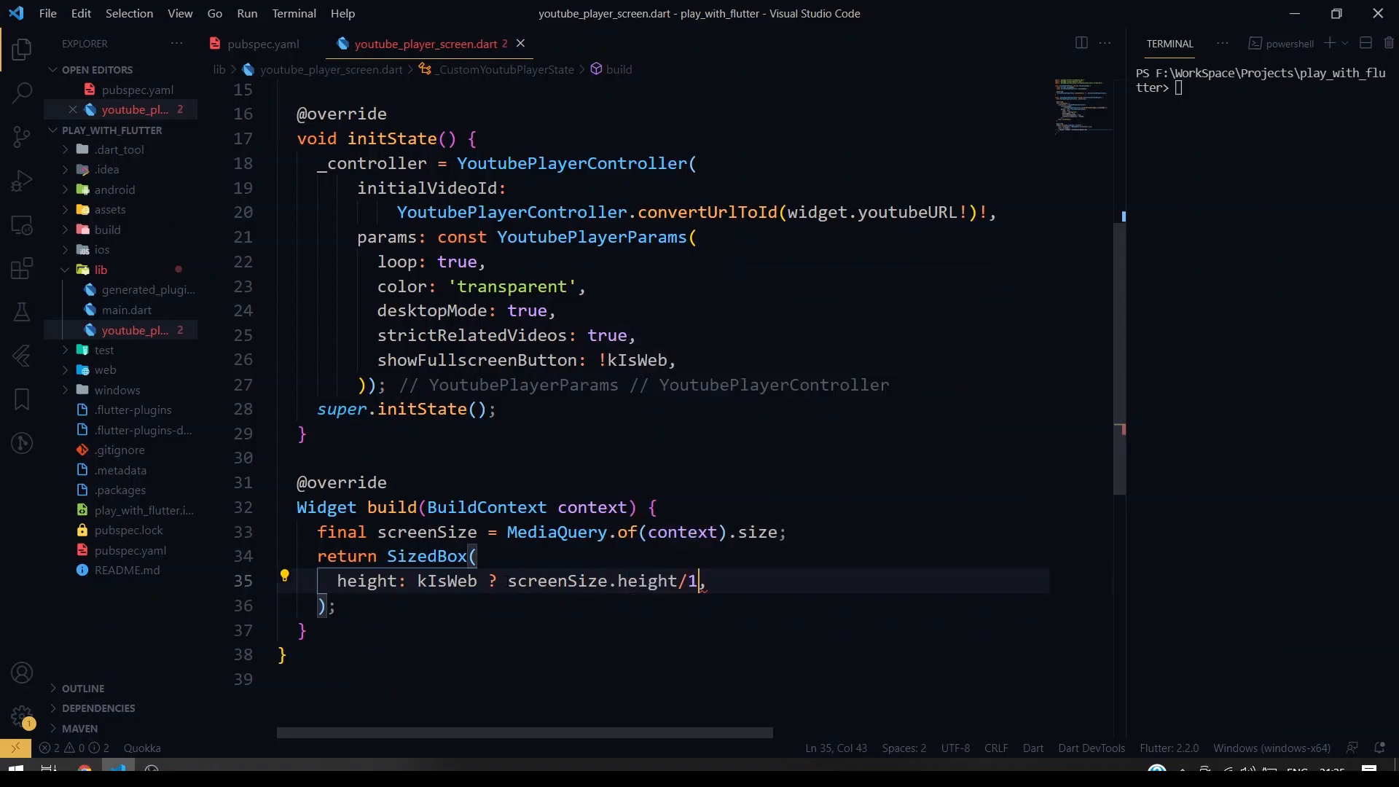
{"action": "type", "text": ".1"}
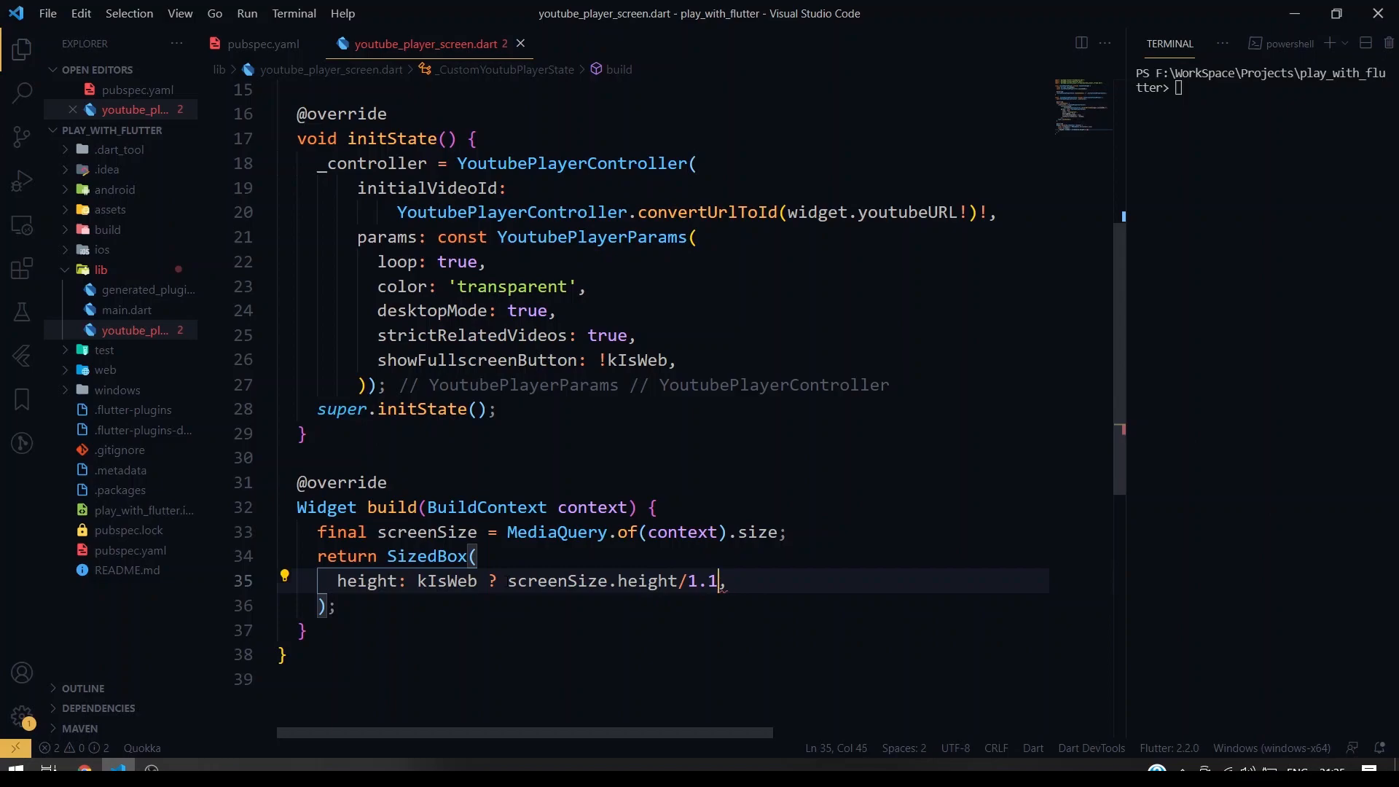
{"action": "type", "text": "3"}
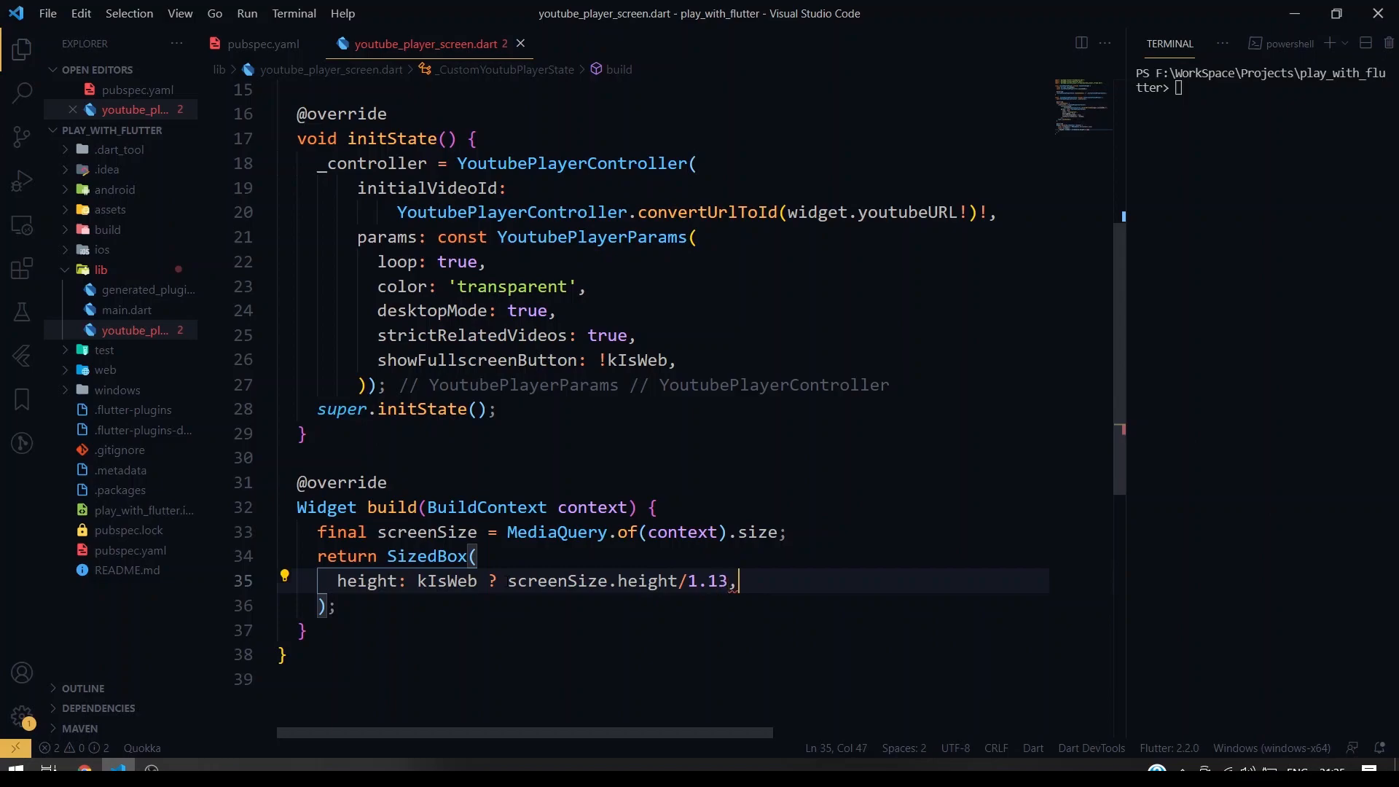
{"action": "type", "text": " : "}
{"action": "key", "text": "Enter"}
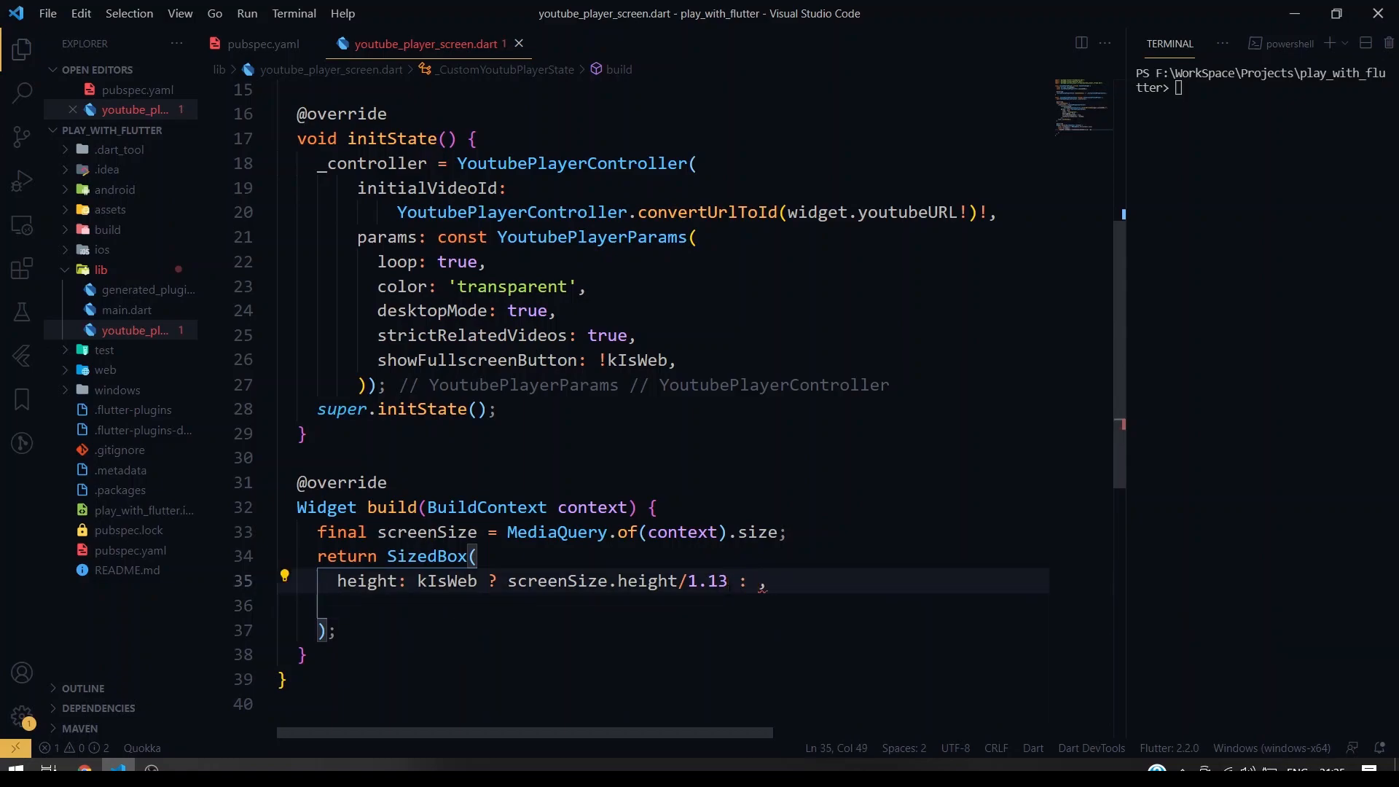
- Use screenSize.height as the non-web height and begin width with screenSize
{"action": "type", "text": "screenSize"}
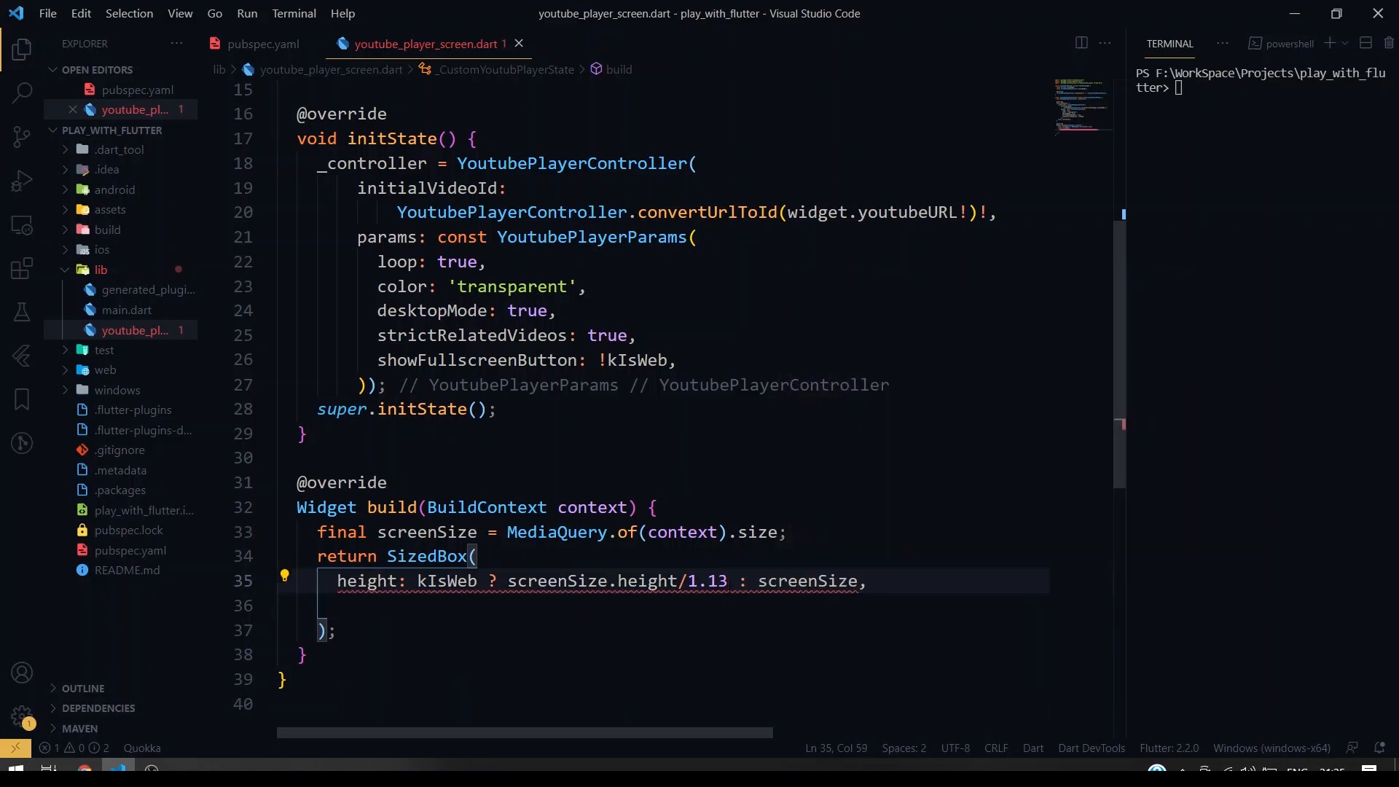
{"action": "type", "text": ".height"}
{"action": "left_click", "coordinate": [684, 605]}
{"action": "type", "text": "width: ,"}
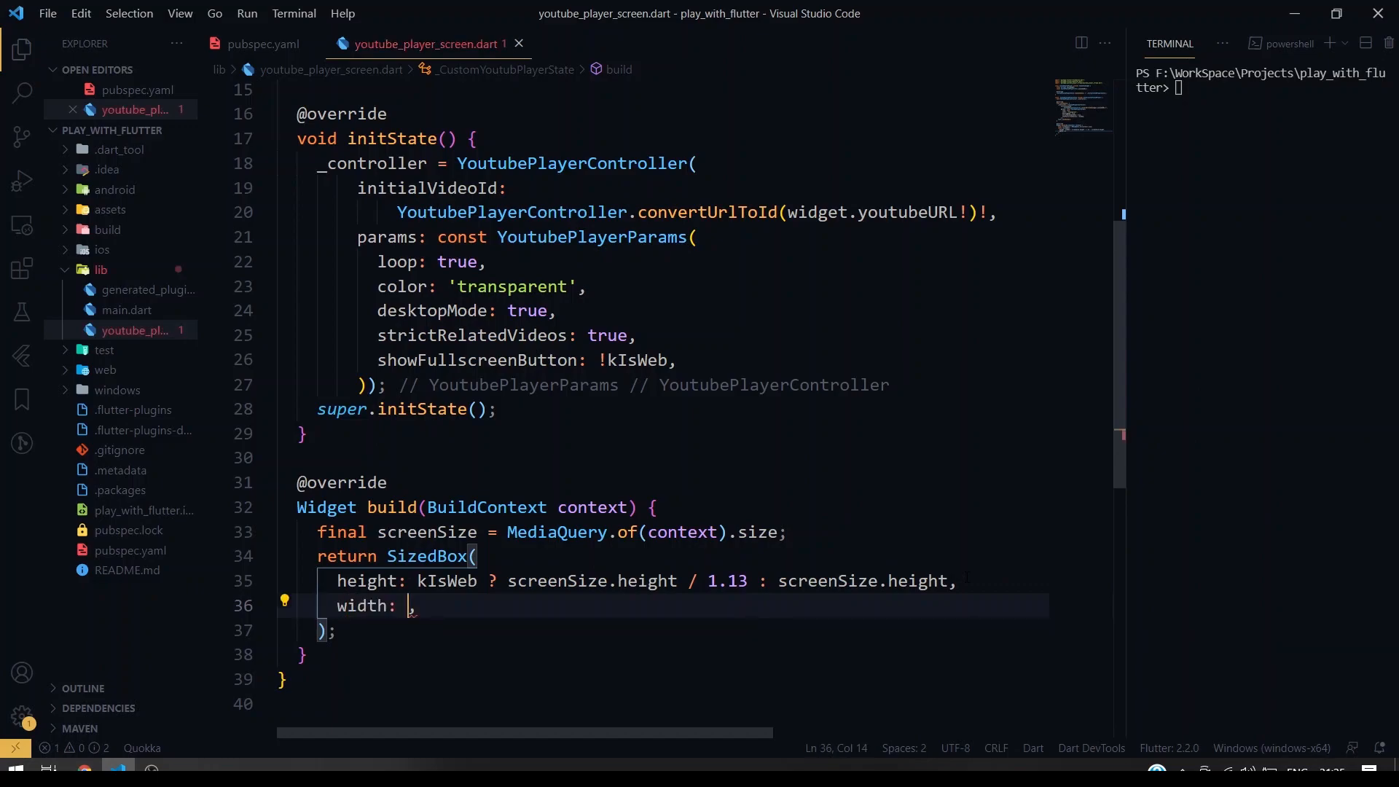
{"action": "type", "text": "screenSize.width"}
{"action": "type", "text": "child: ,"}
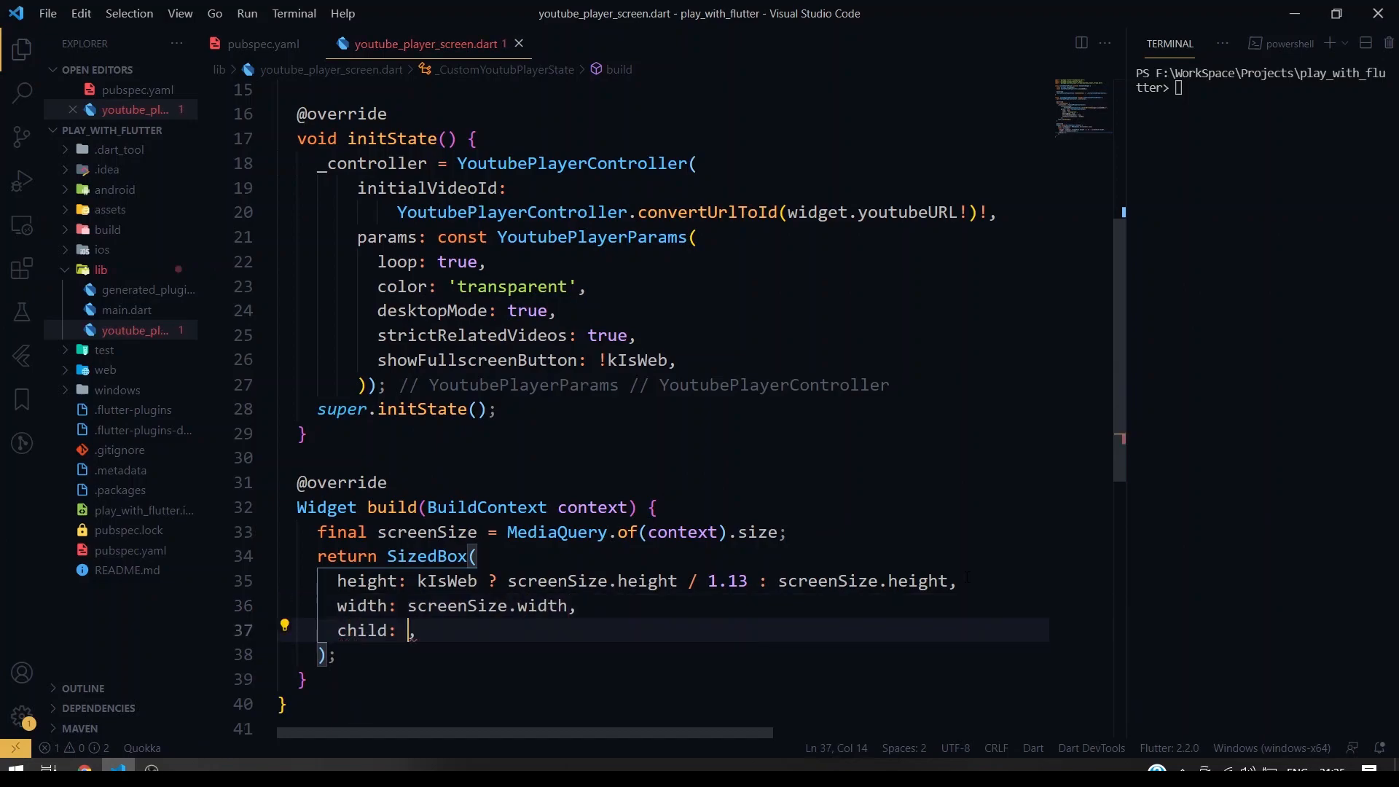
- Make the SizedBox child a YoutubePlayerControllerProvider given _controller and save
{"action": "type", "text": "YoutubePlayerControllerProvider(controller:"}
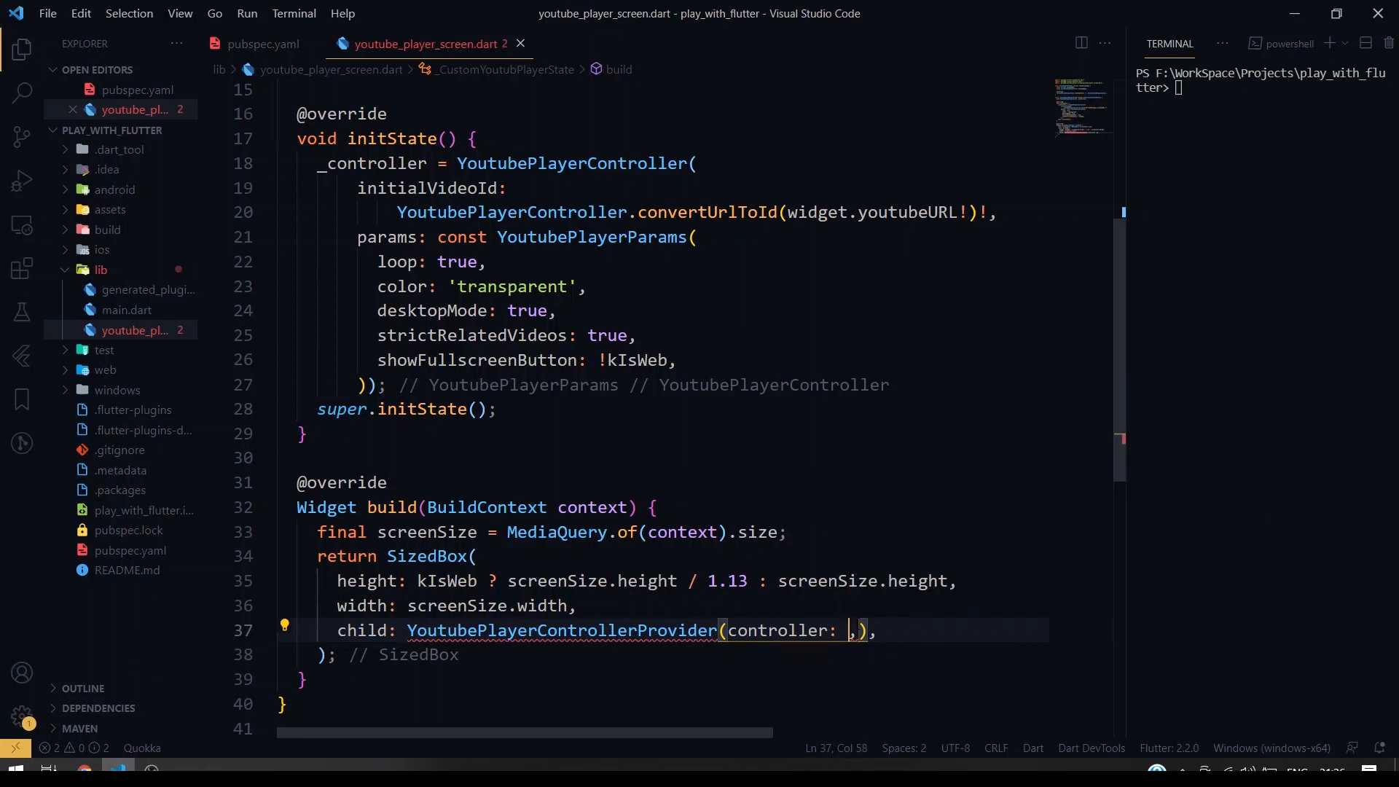
{"action": "type", "text": "_controller,"}
{"action": "type", "text": "child: ,"}
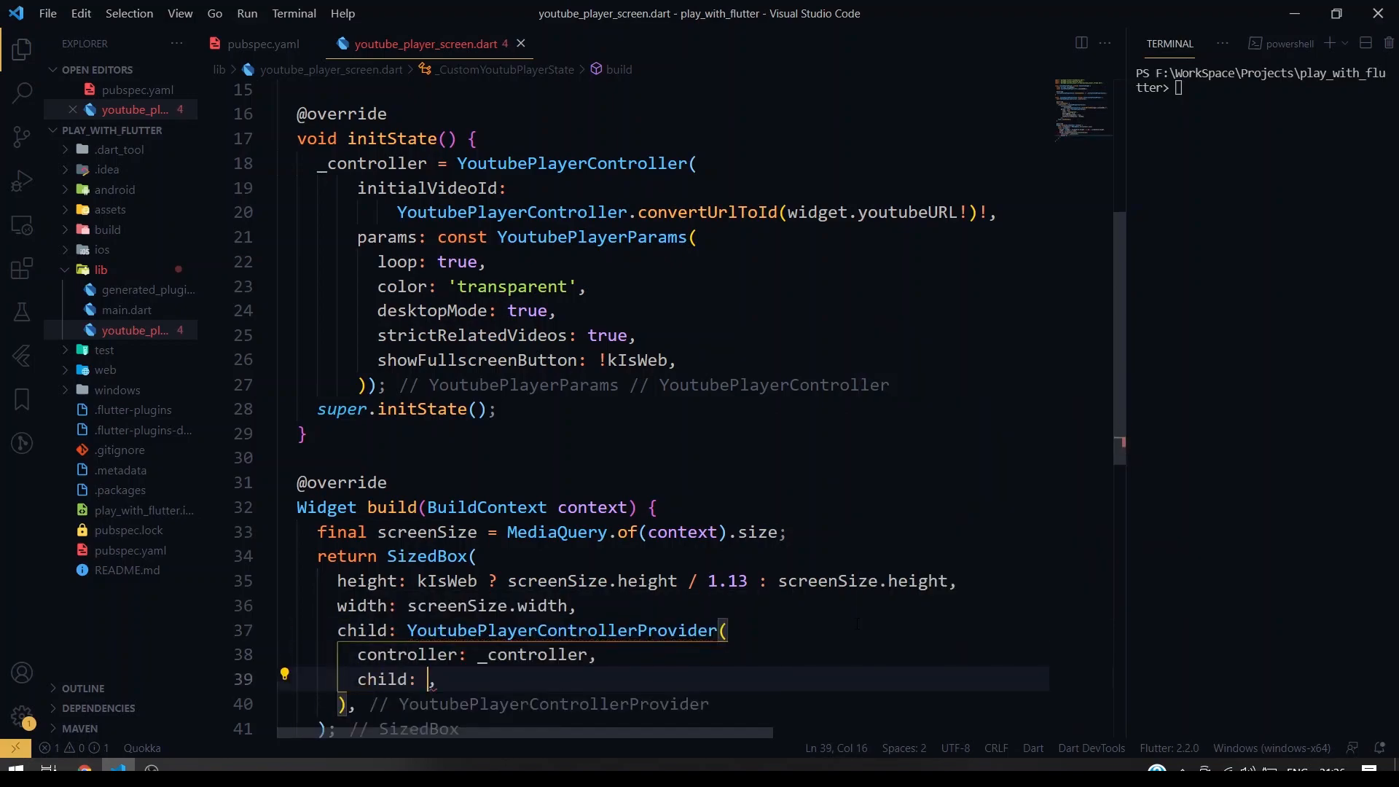
{"action": "key", "text": "ctrl+s"}
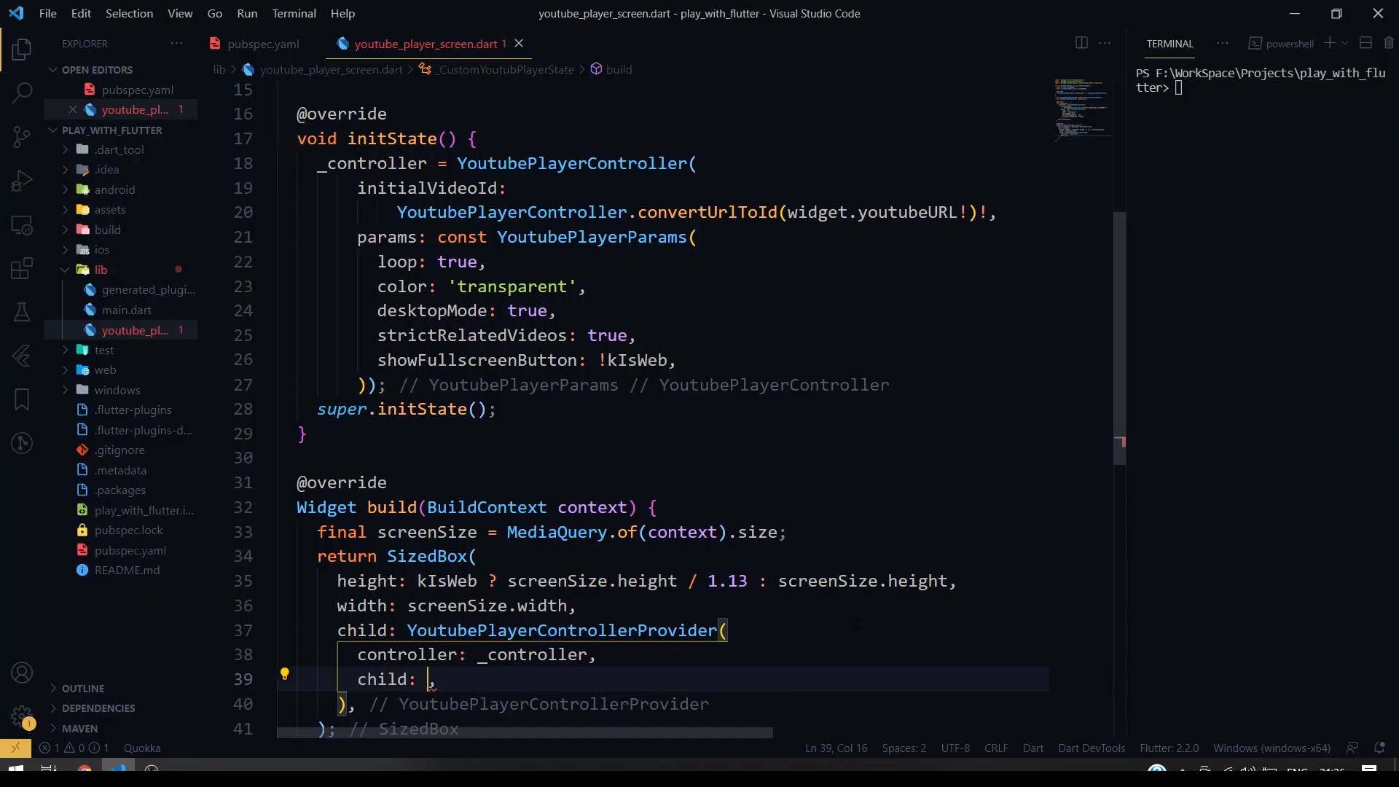
- Set the provider's child to a YoutubePlayerIFrame with controller: _controller
{"action": "type", "text": "YoutubePlayerIFrame("}
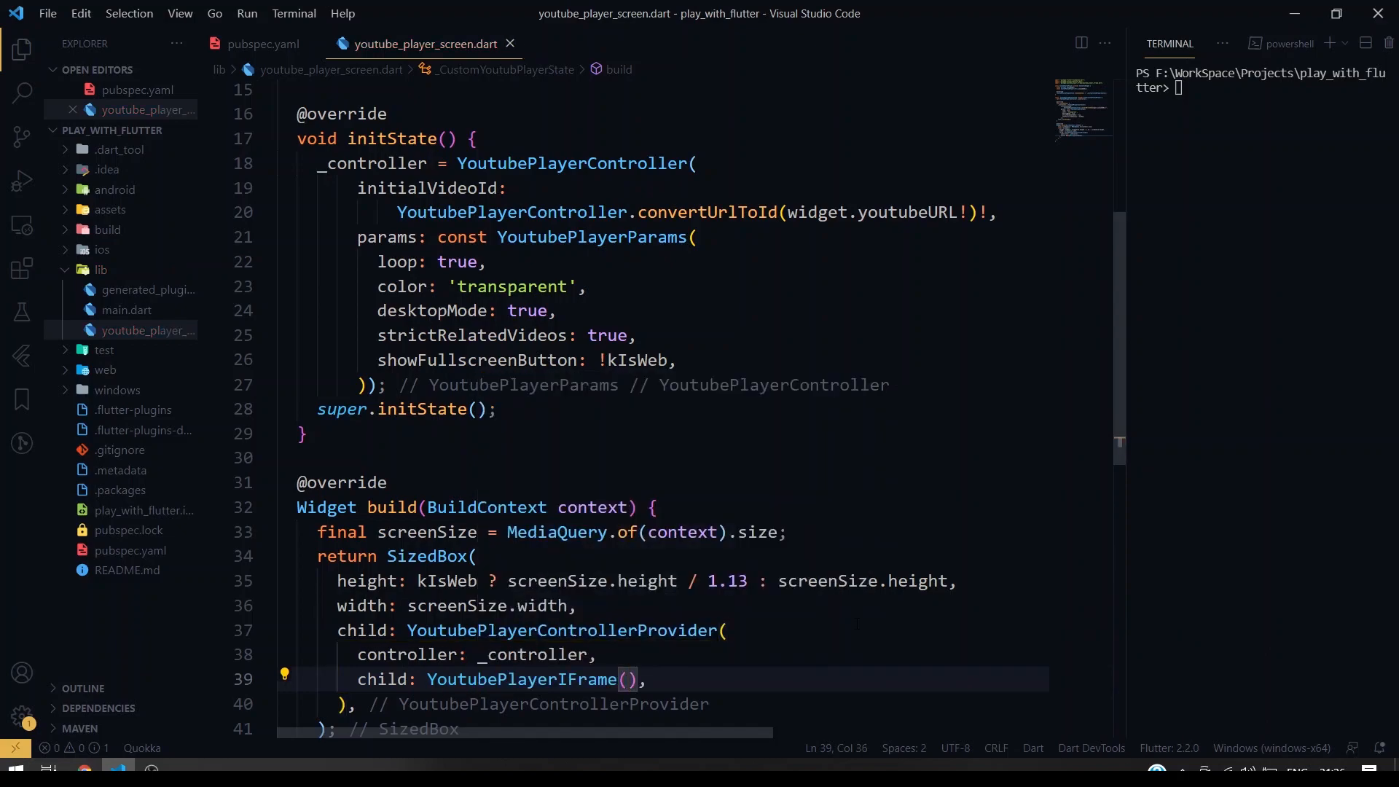
{"action": "type", "text": "controller: _controller,"}
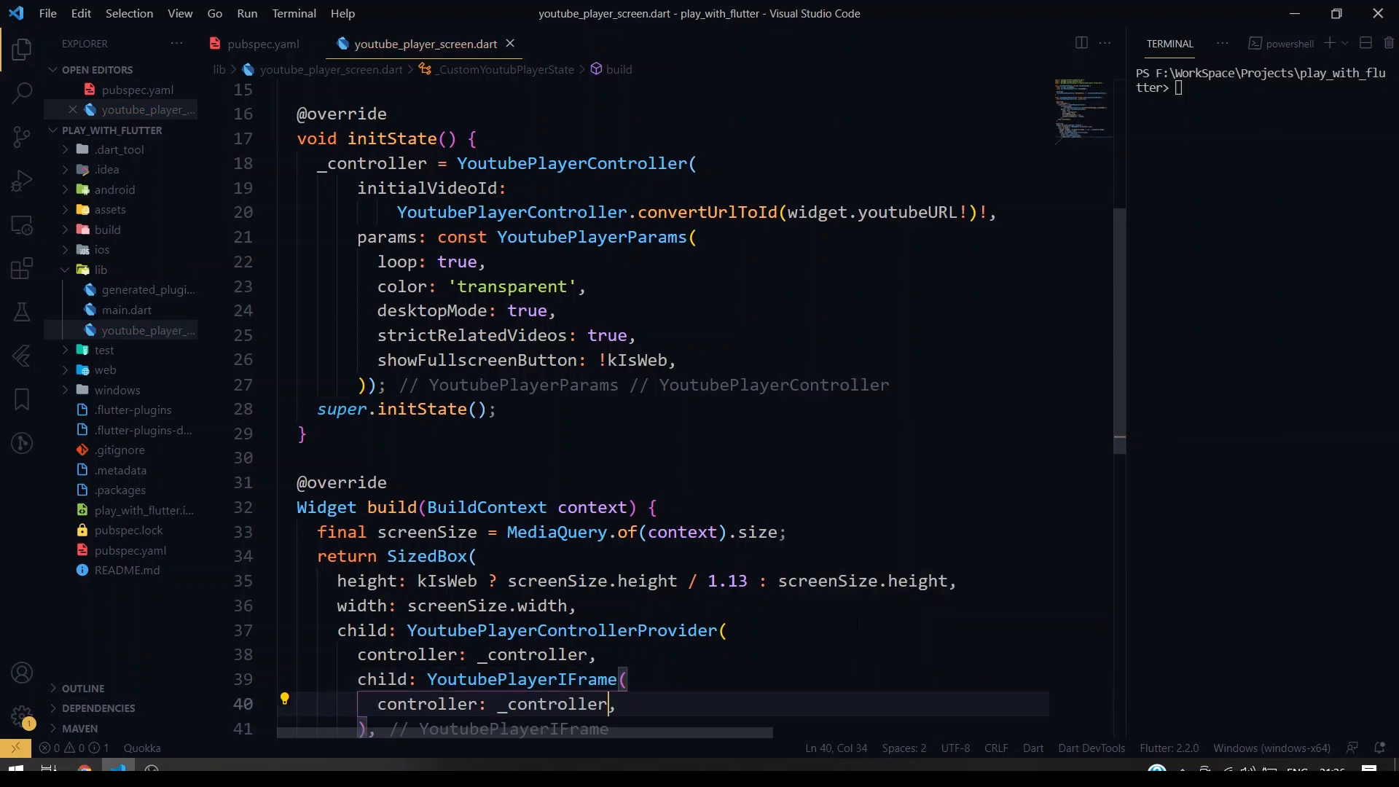
{"action": "scroll", "scroll_direction": "up", "scroll_amount": 3}
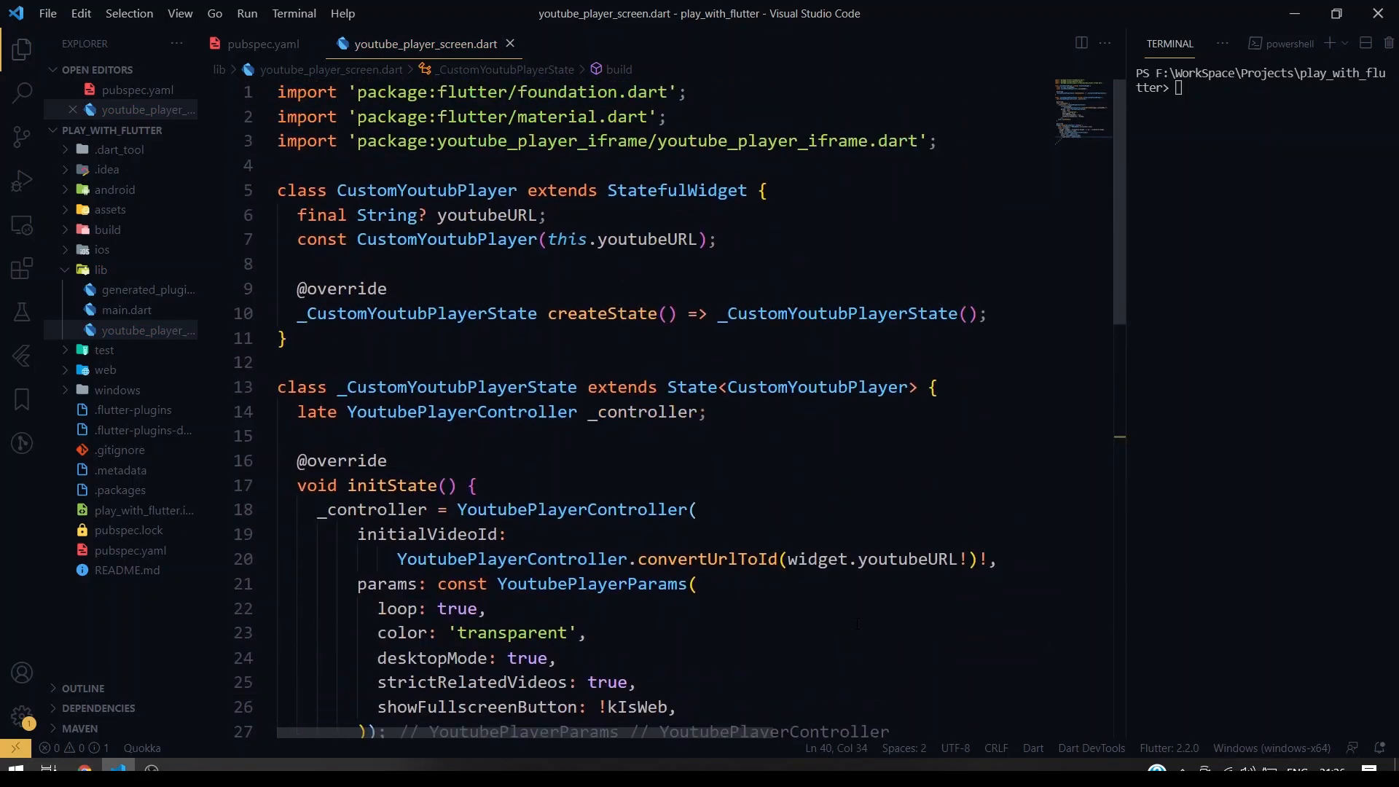
{"action": "mouse_move", "coordinate": [260, 257]}
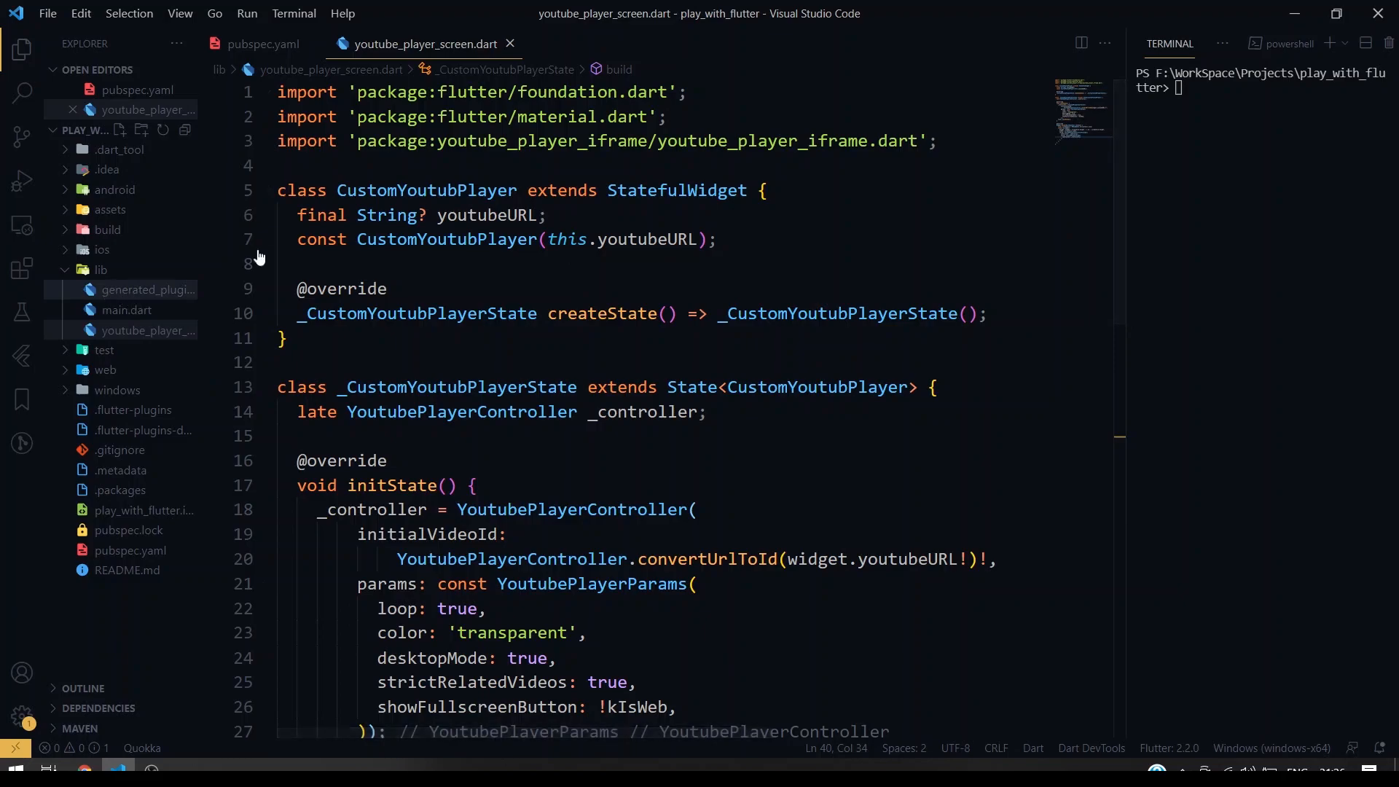
{"action": "scroll", "scroll_direction": "down", "scroll_amount": 3}
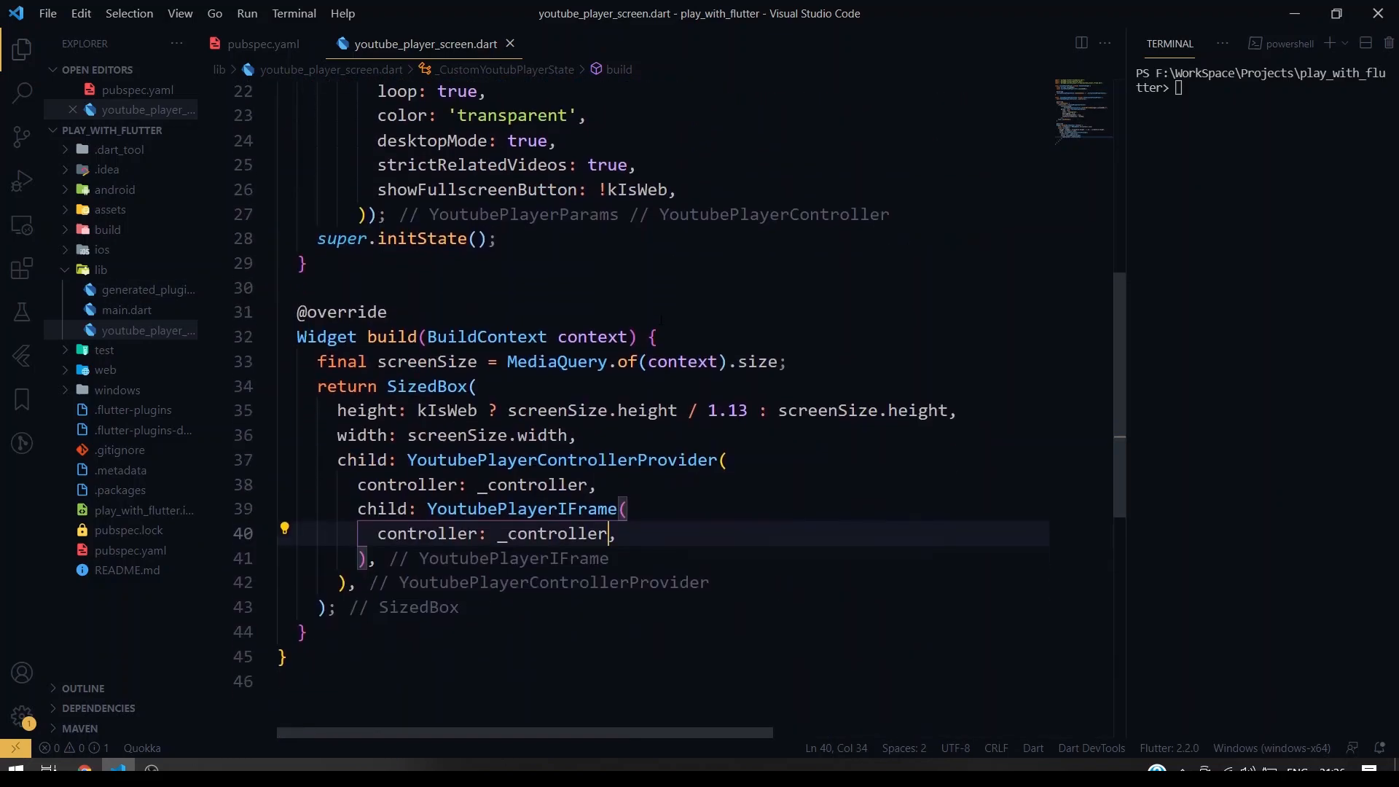
{"action": "scroll", "scroll_direction": "up", "scroll_amount": 3}
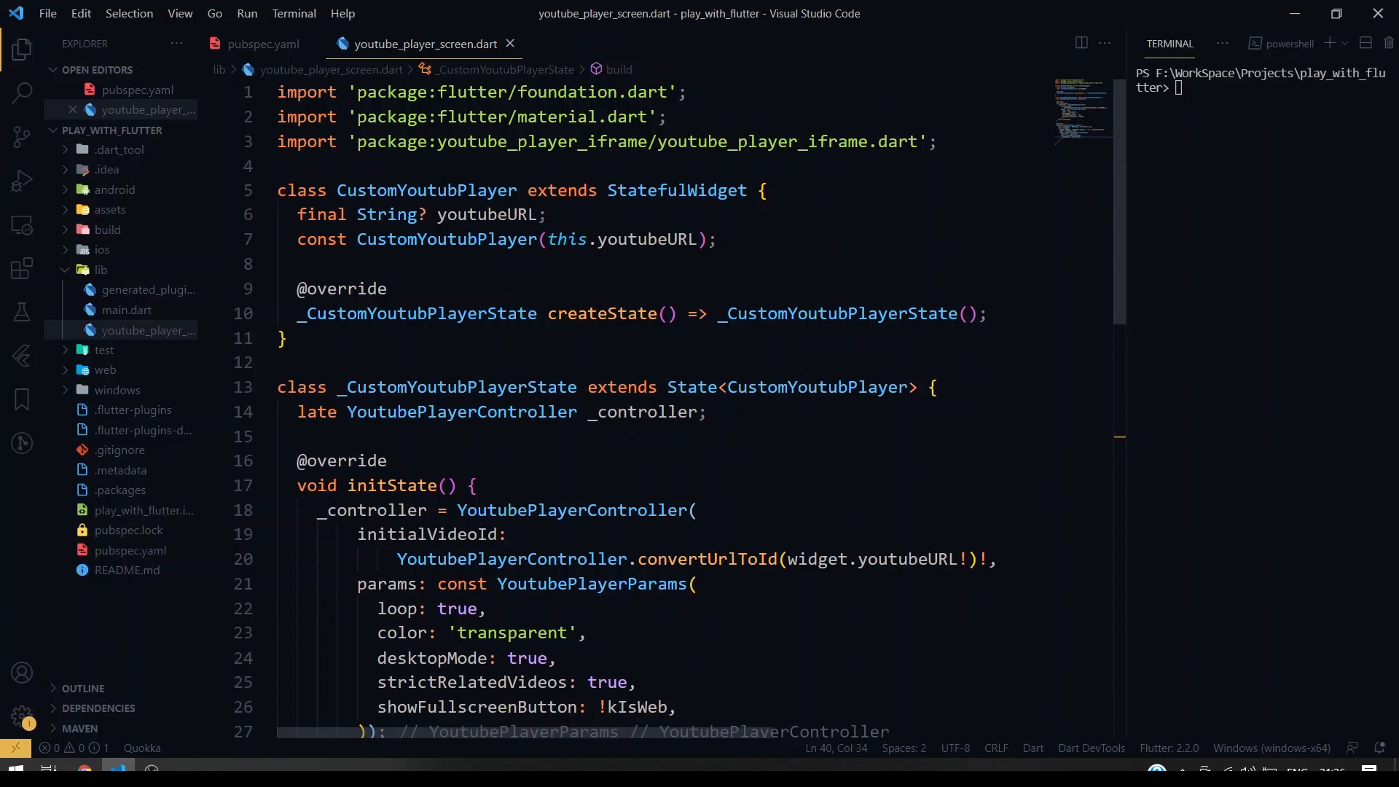
{"action": "scroll", "scroll_direction": "down", "scroll_amount": 3}
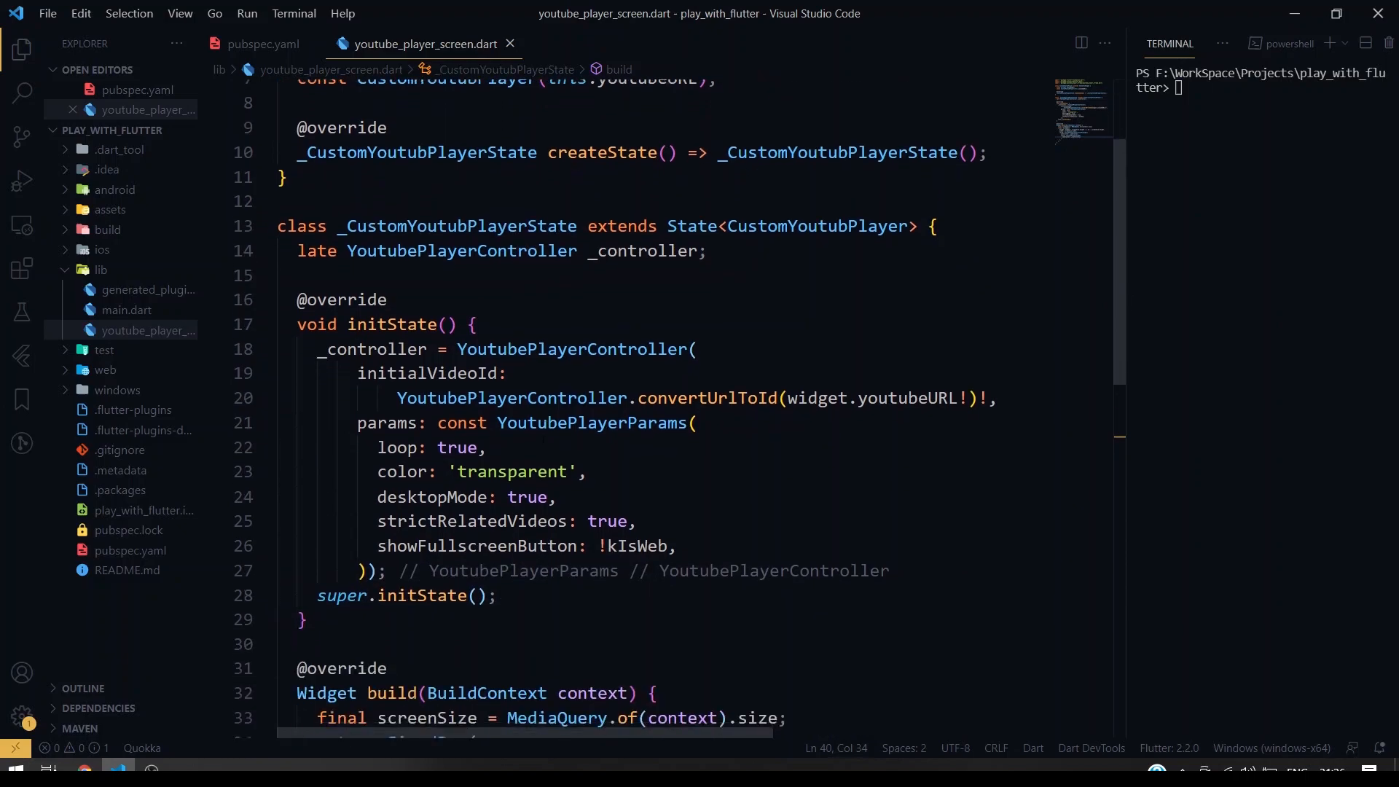
{"action": "scroll", "scroll_direction": "down", "scroll_amount": 3}
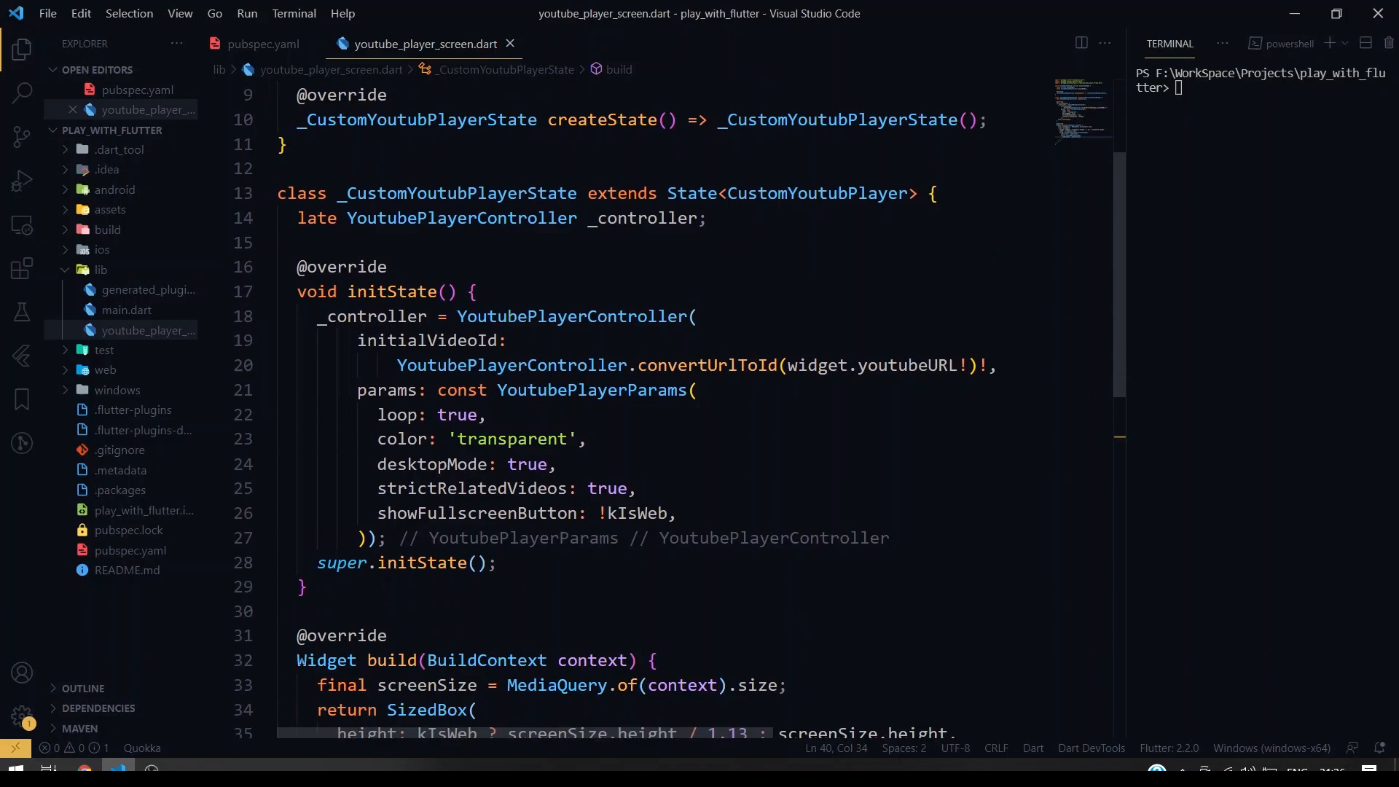
- Switch to main.dart and locate the Show Player button's onPressed handler
{"action": "left_click", "coordinate": [125, 309]}
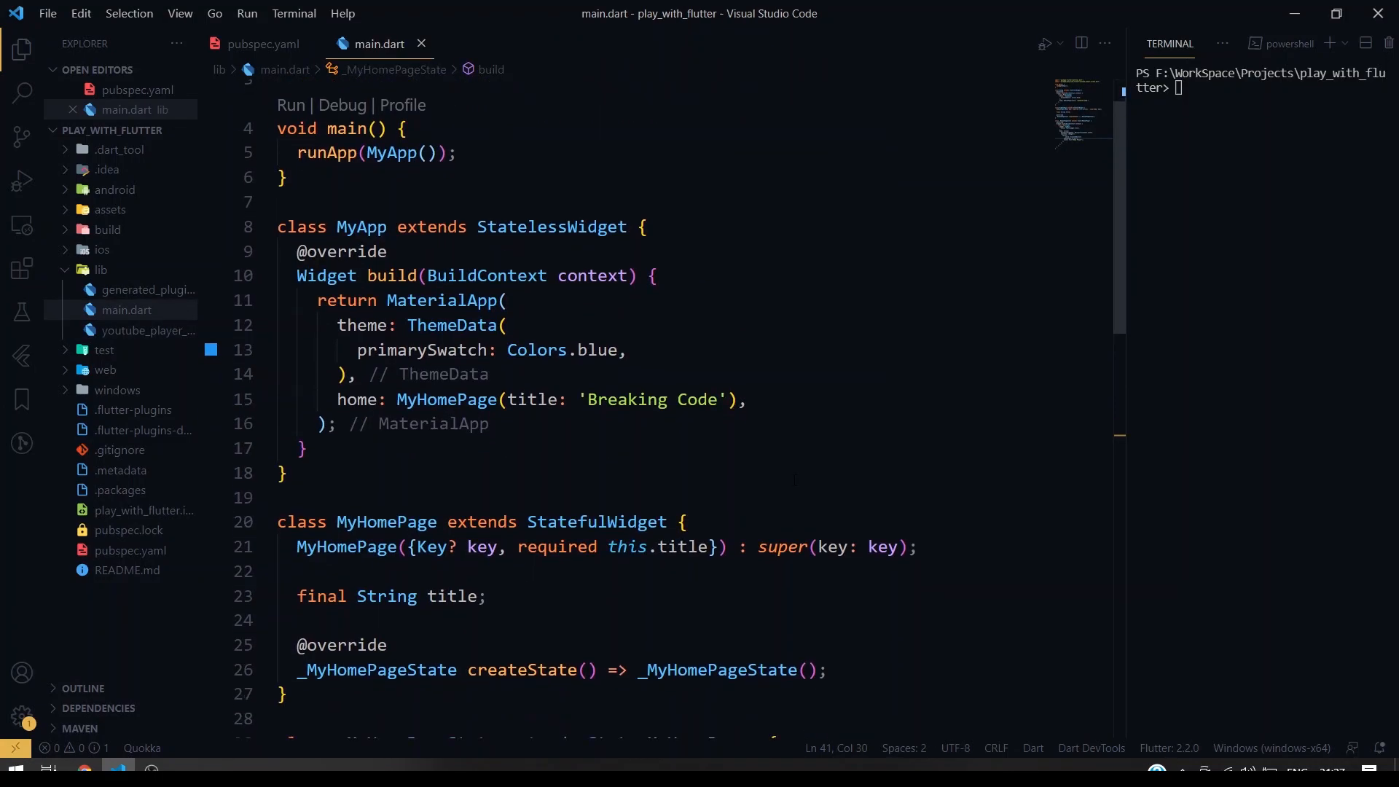
{"action": "scroll", "scroll_direction": "down", "scroll_amount": 3}
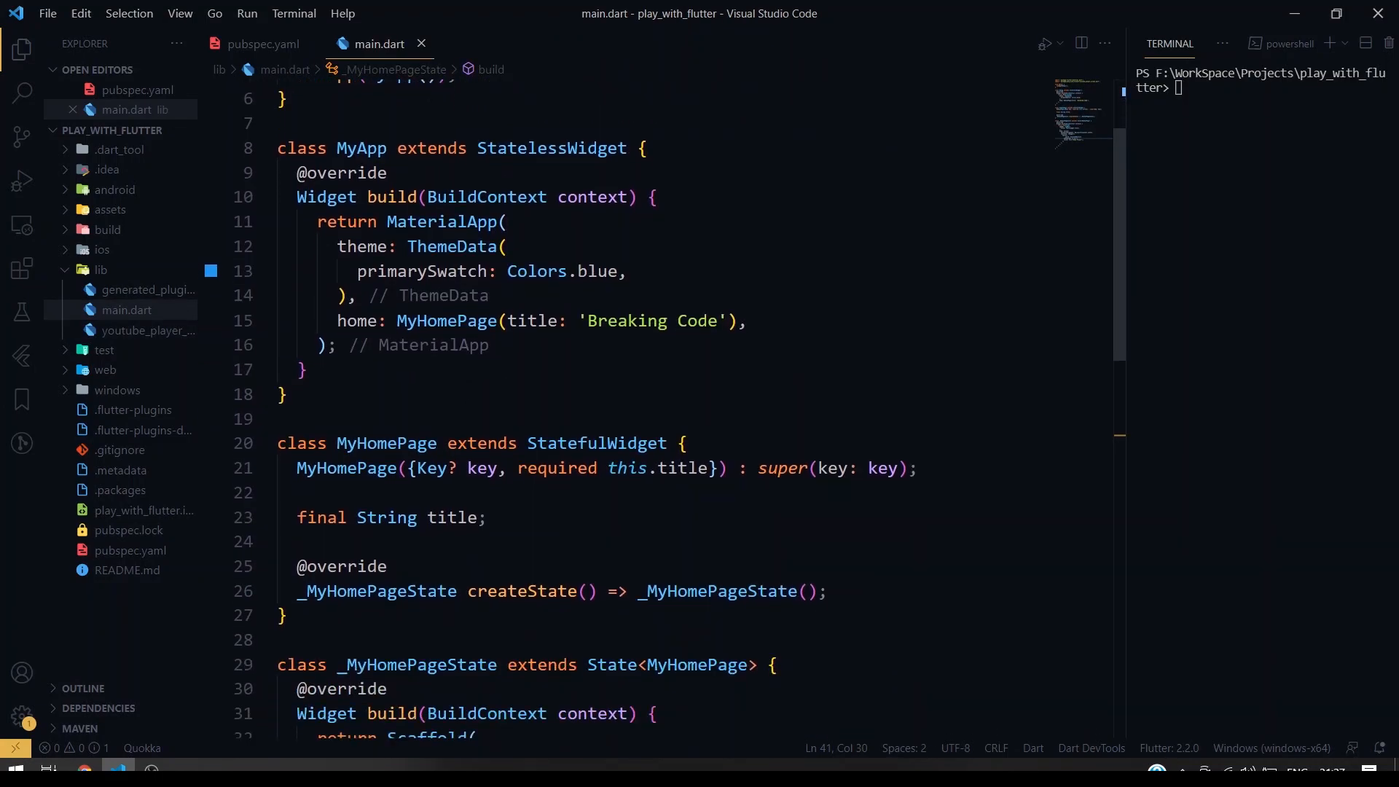
{"action": "scroll", "scroll_direction": "down", "scroll_amount": 3}
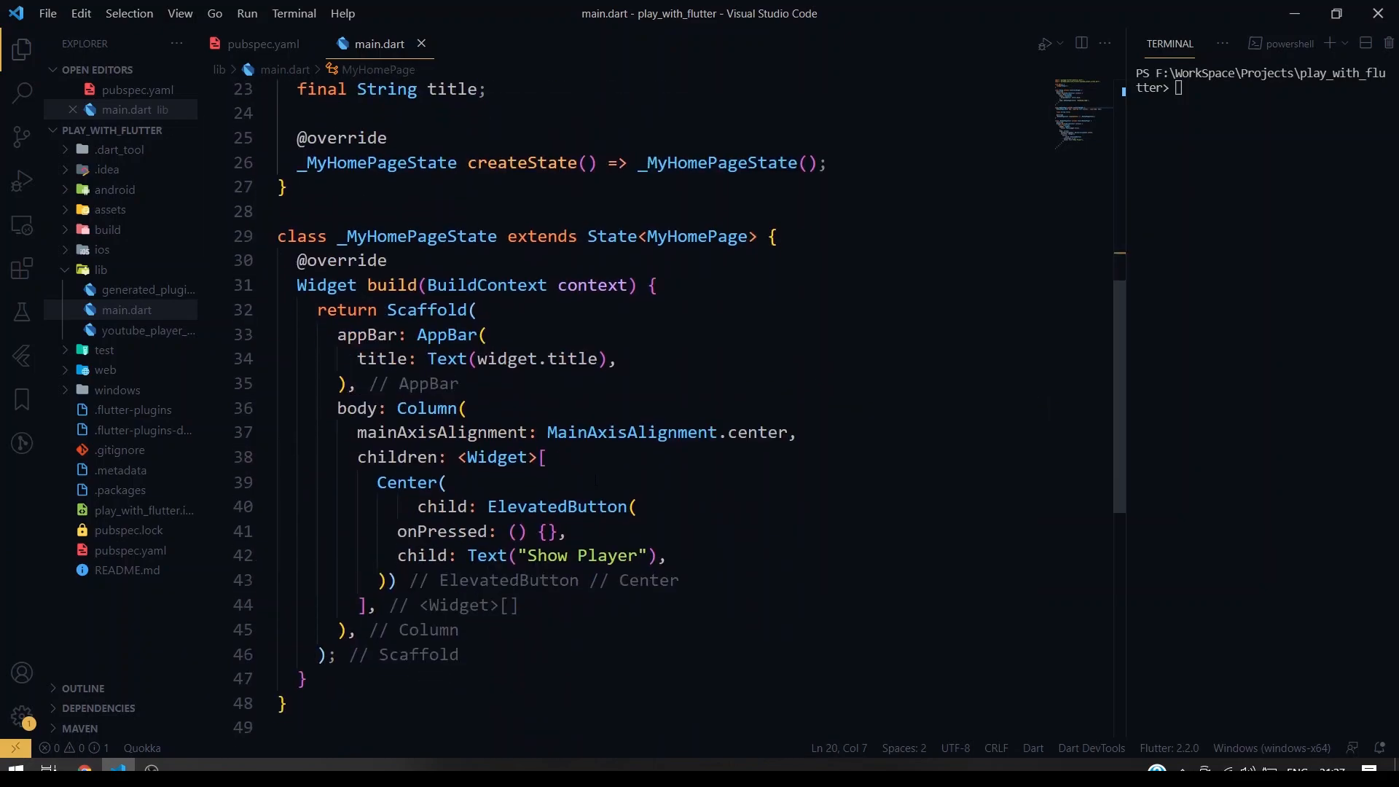
{"action": "scroll", "scroll_direction": "down", "scroll_amount": 3}
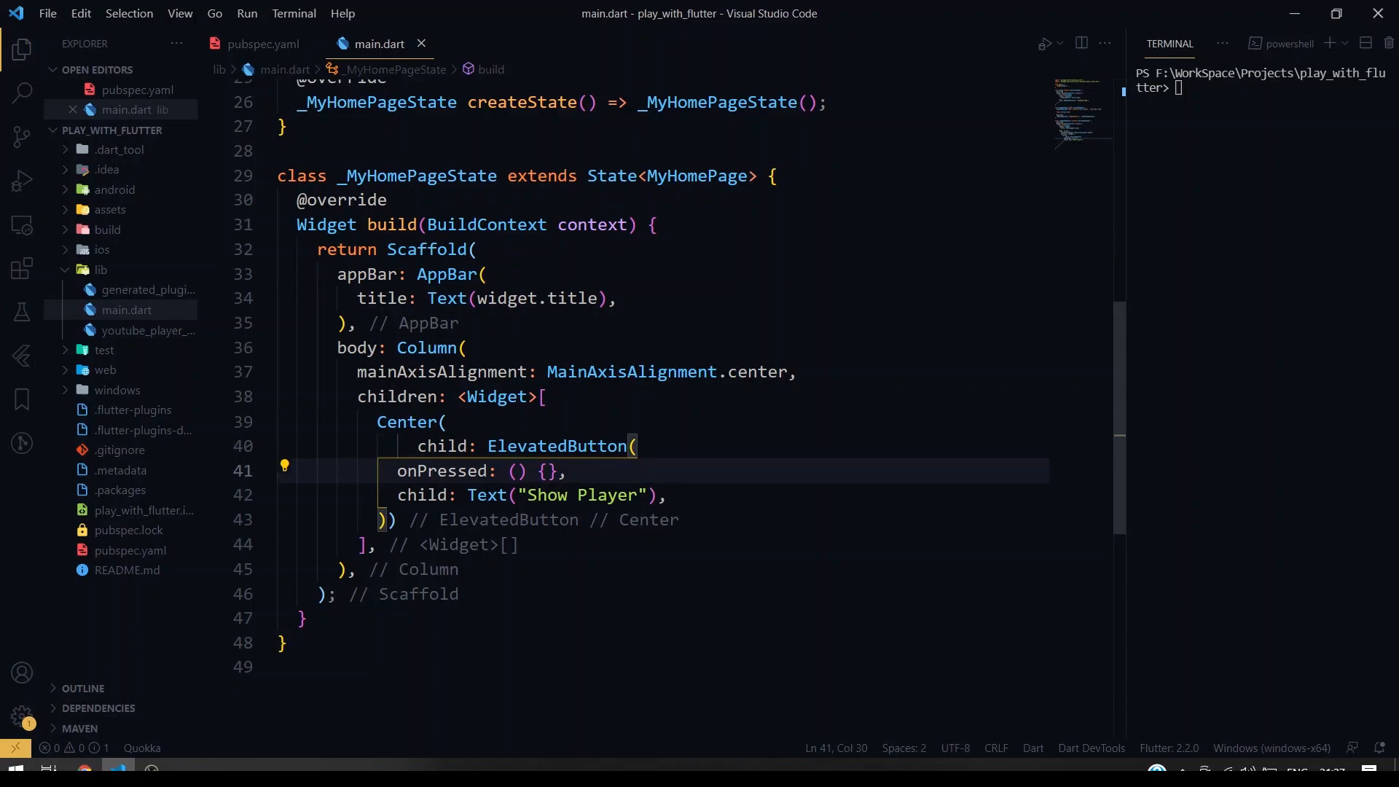
- Add Navigator.push with a MaterialPageRoute building CustomYoutubPlayer with the youtu.be link
{"action": "key", "text": "enter"}
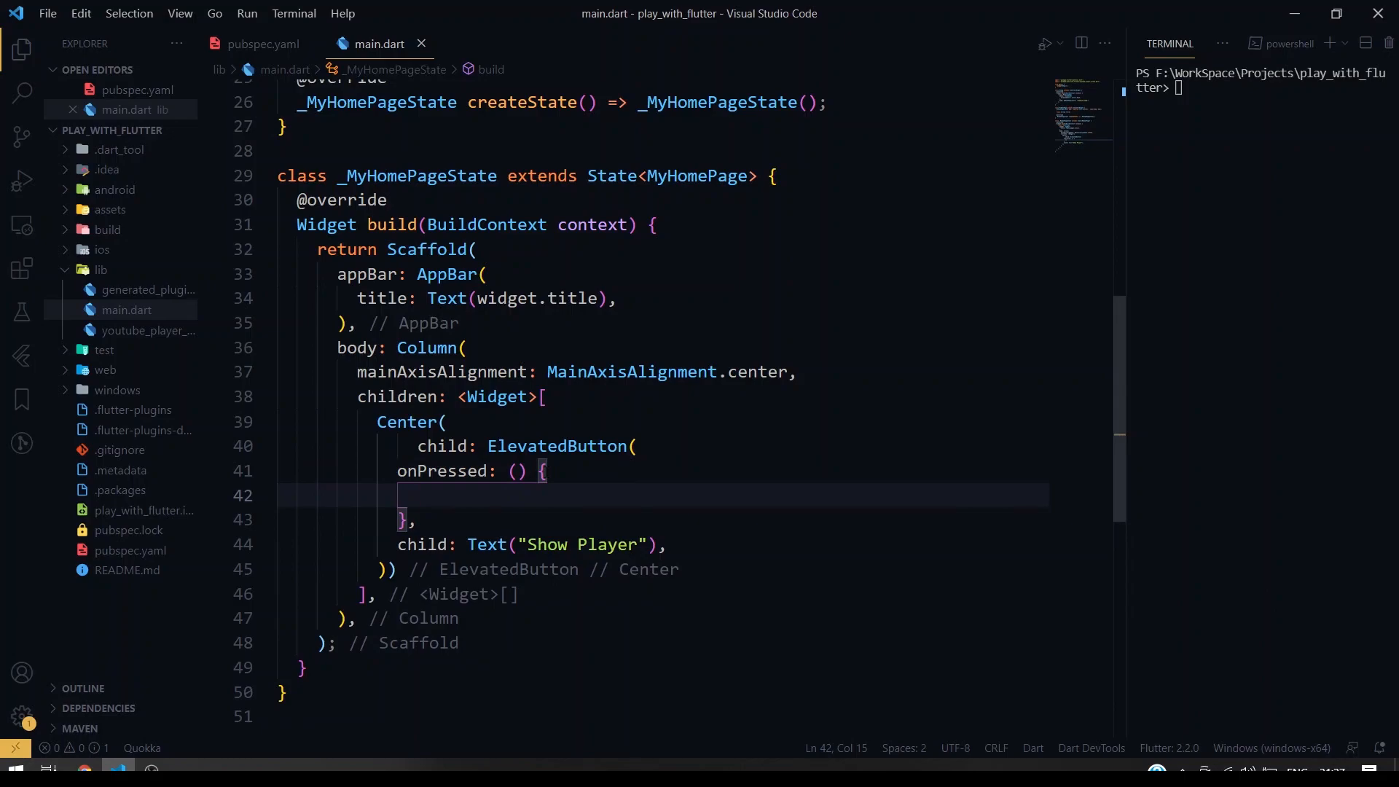
{"action": "type", "text": "Navigator.push("}
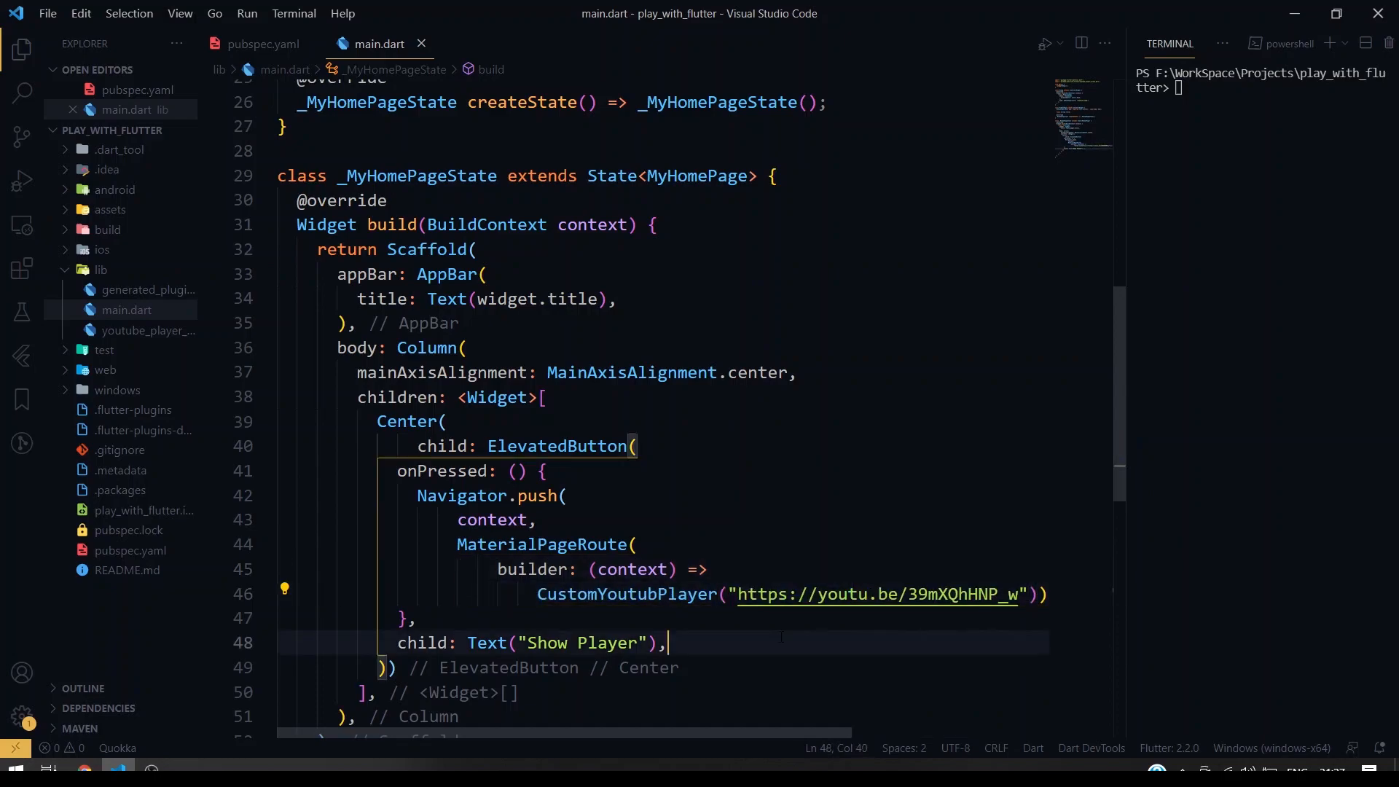
{"action": "scroll", "scroll_direction": "down", "scroll_amount": 3}
{"action": "type", "text": "flutter run -d chrome"}
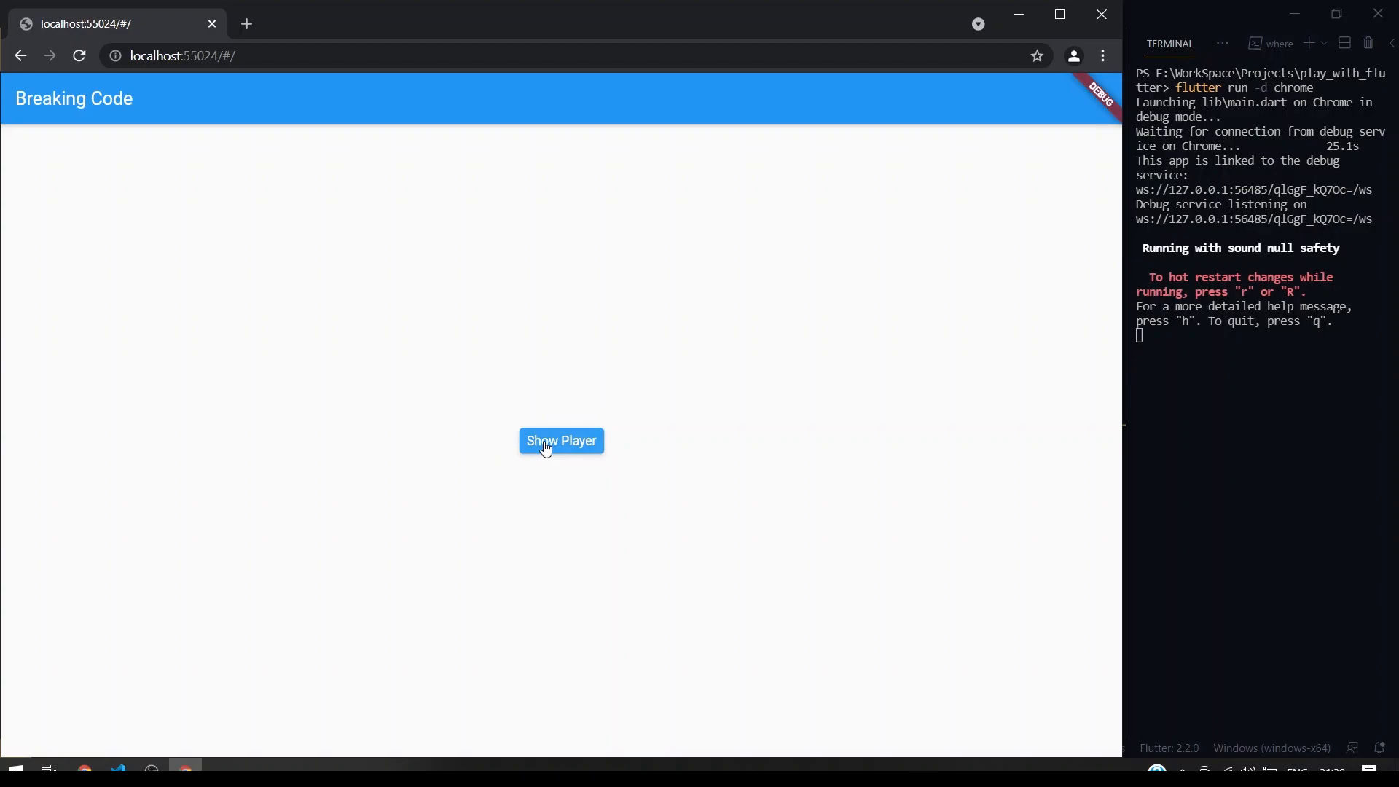
- Show the player in the Chrome app, play the Top 10 widgets video and dismiss More videos
{"action": "left_click", "coordinate": [559, 440]}
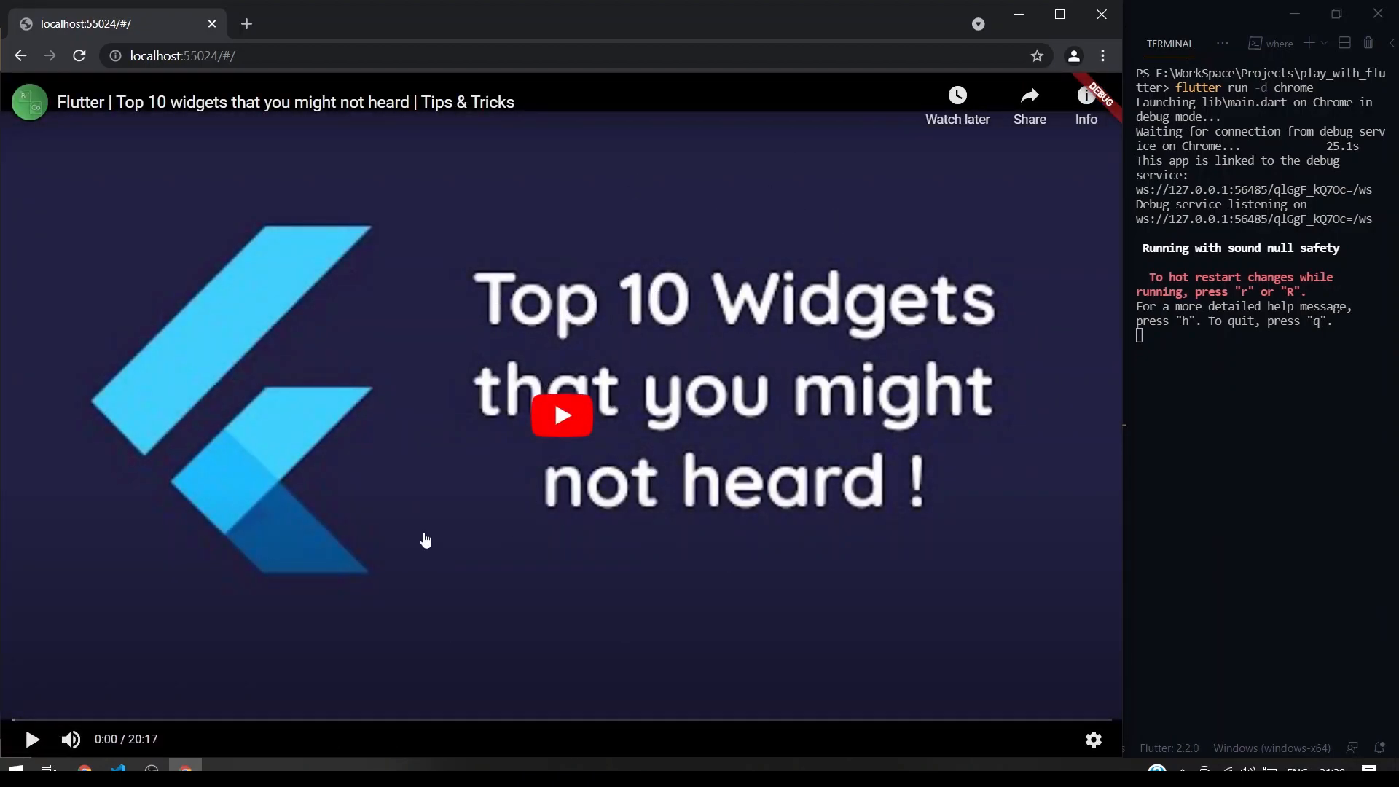
{"action": "mouse_move", "coordinate": [622, 576]}
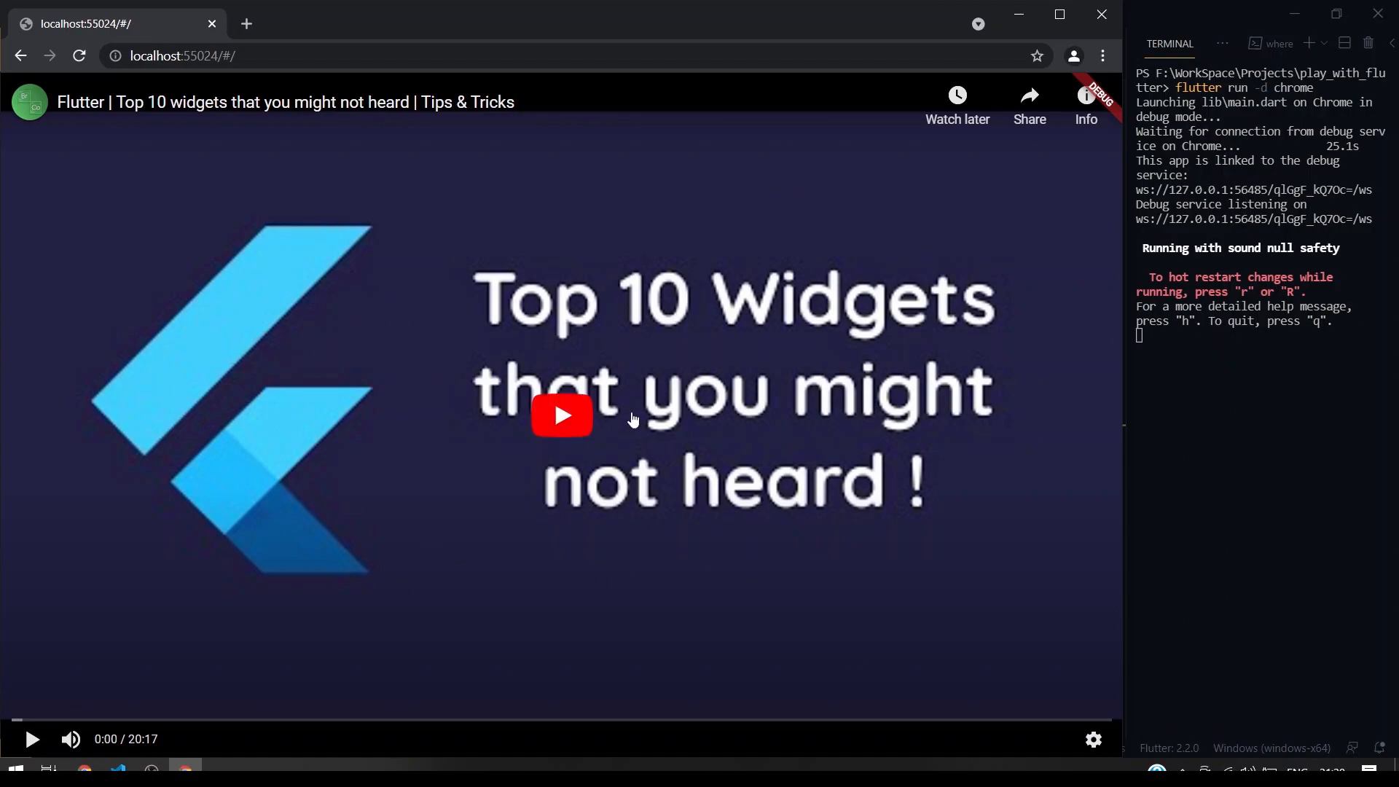
{"action": "mouse_move", "coordinate": [150, 718]}
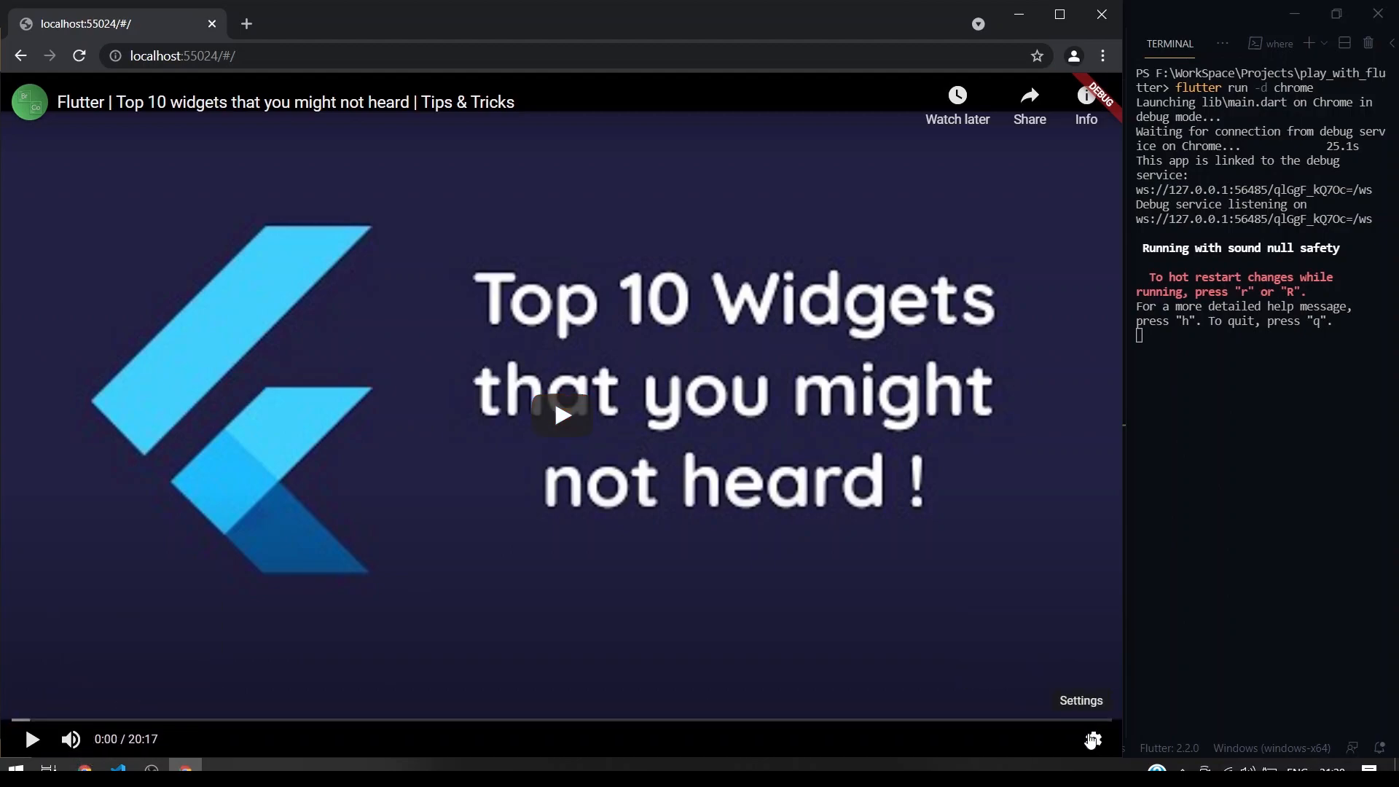
{"action": "left_click", "coordinate": [1092, 740]}
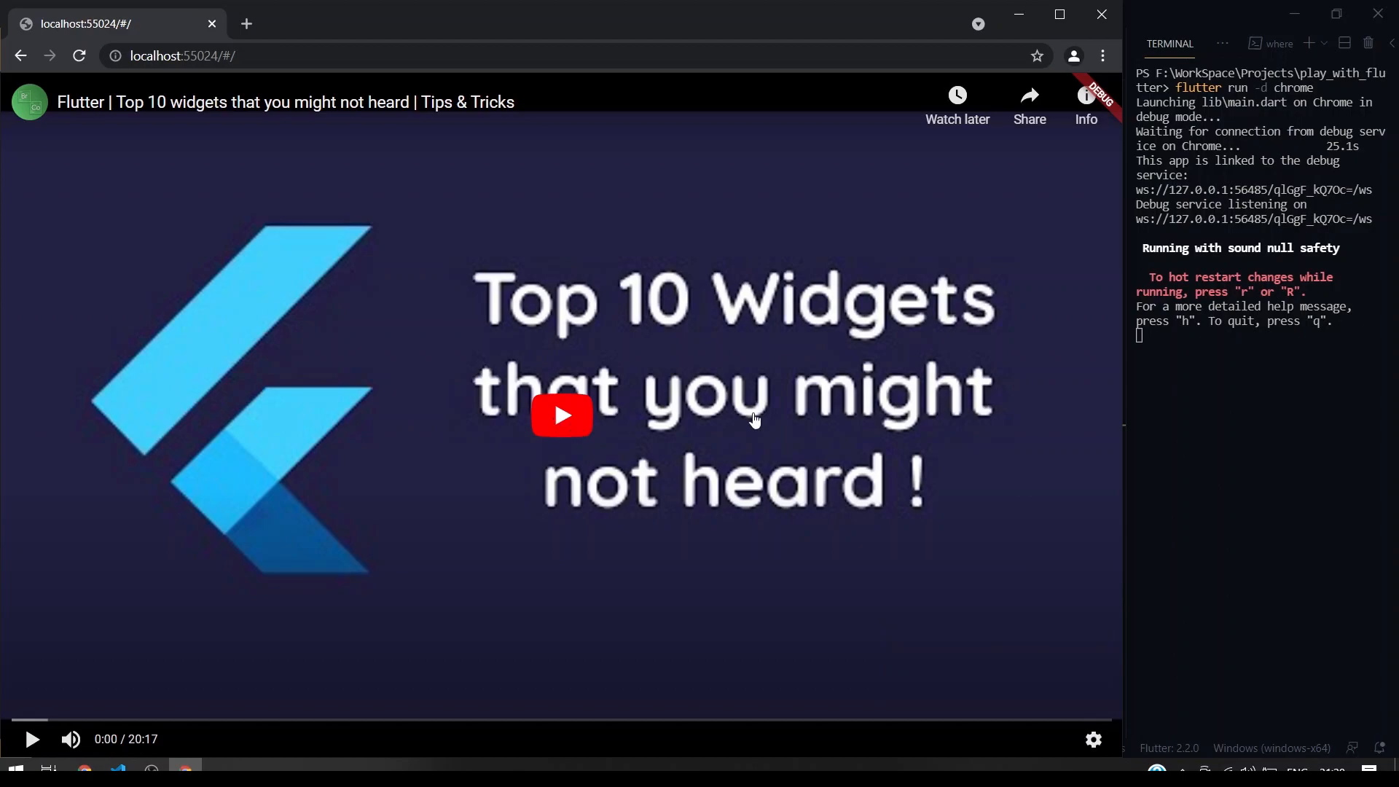
{"action": "left_click", "coordinate": [561, 414]}
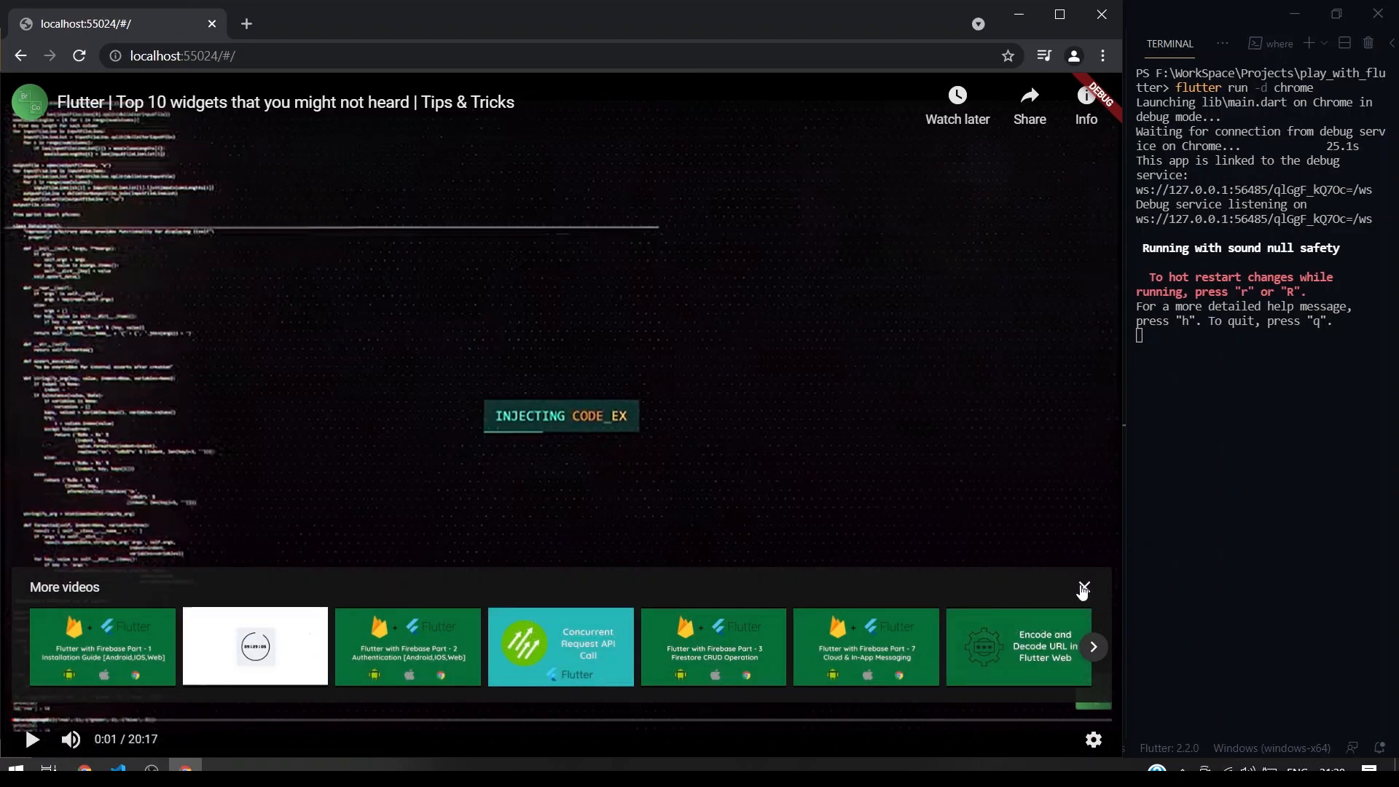
{"action": "left_click", "coordinate": [1083, 588]}
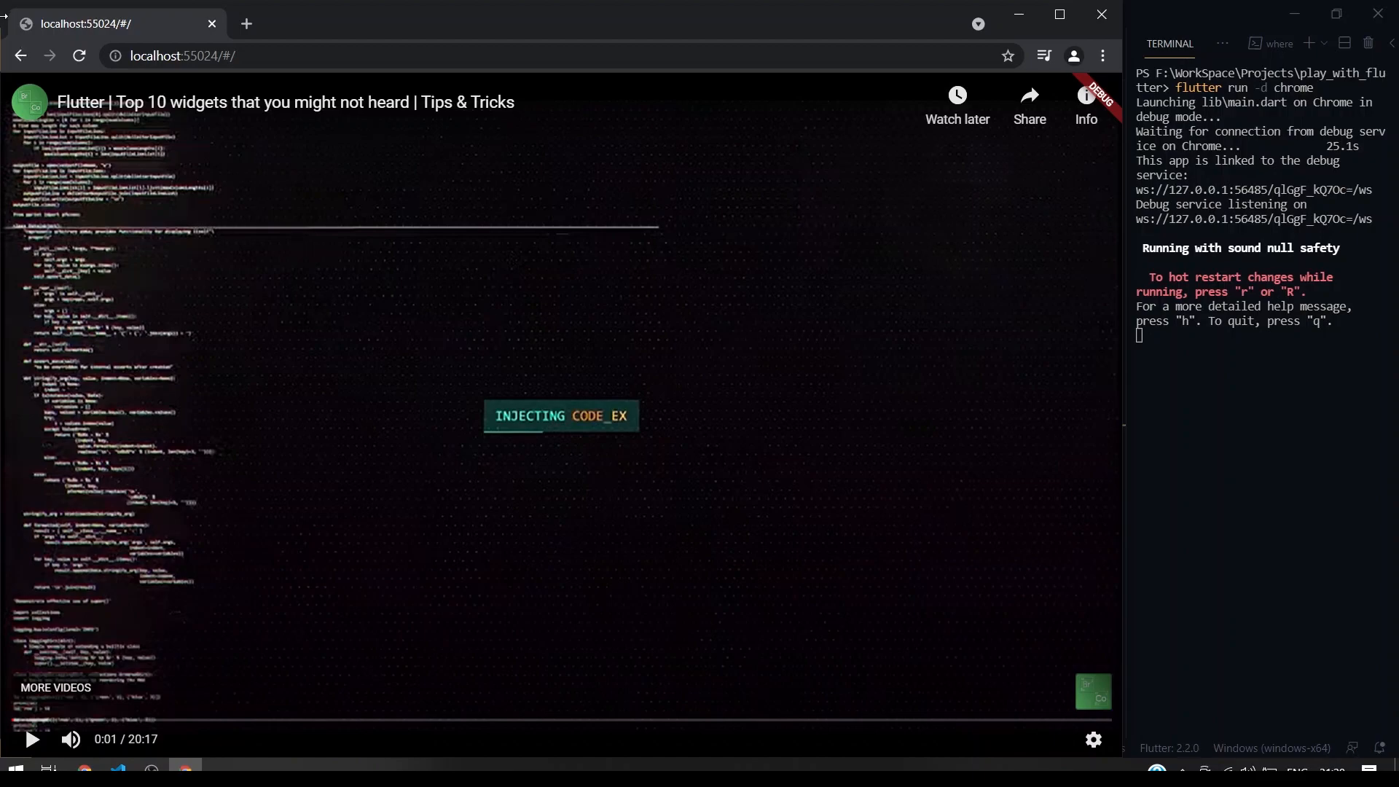
{"action": "mouse_move", "coordinate": [271, 185]}
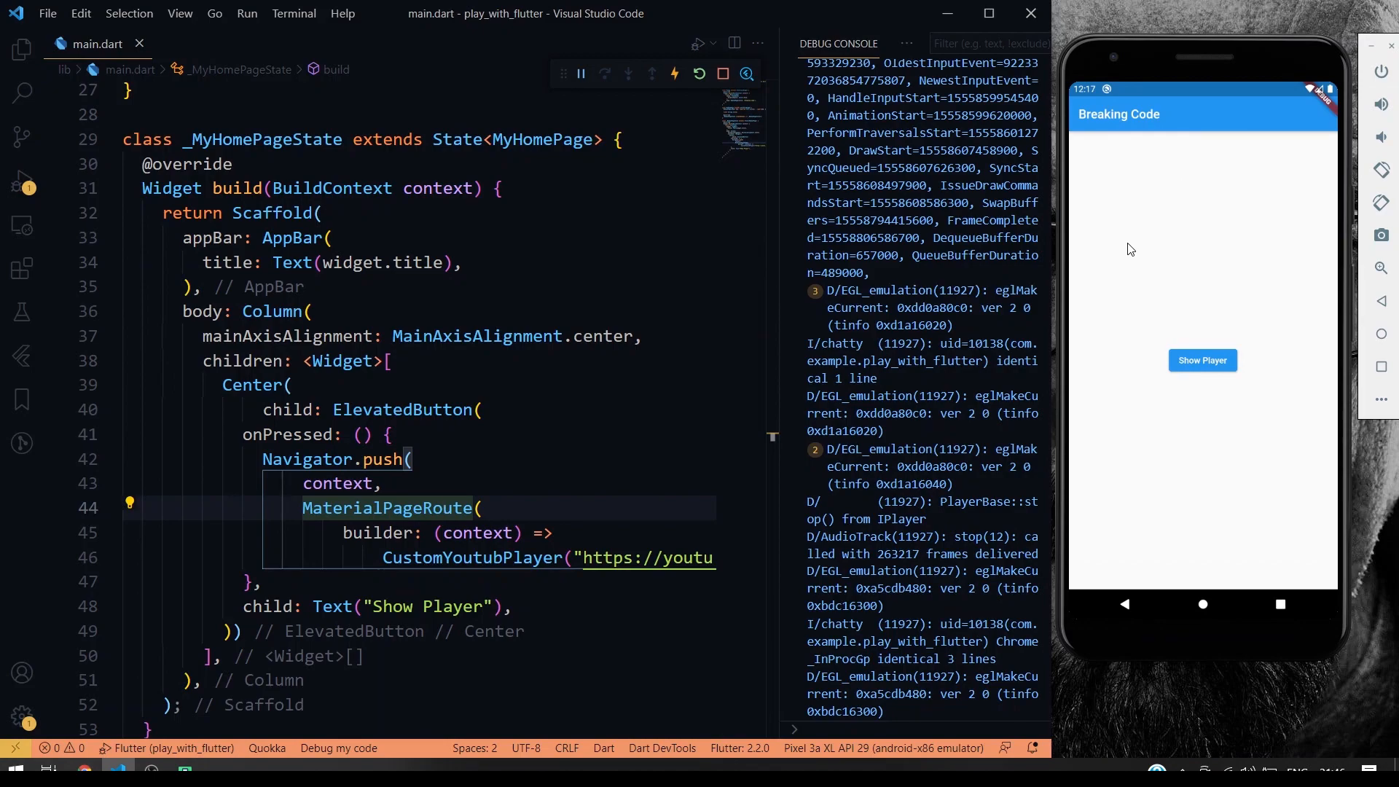
{"action": "mouse_move", "coordinate": [1202, 230]}
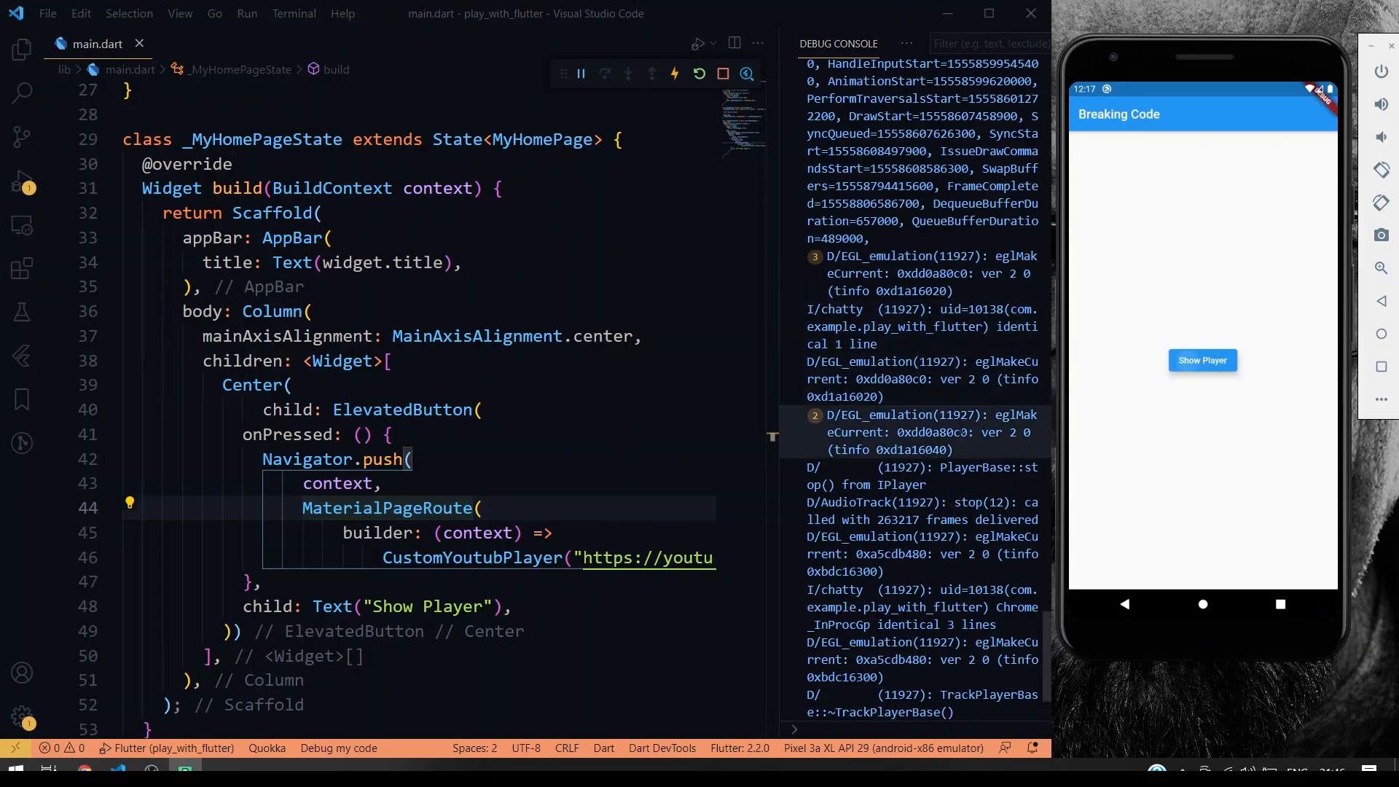
{"action": "left_click", "coordinate": [1202, 359]}
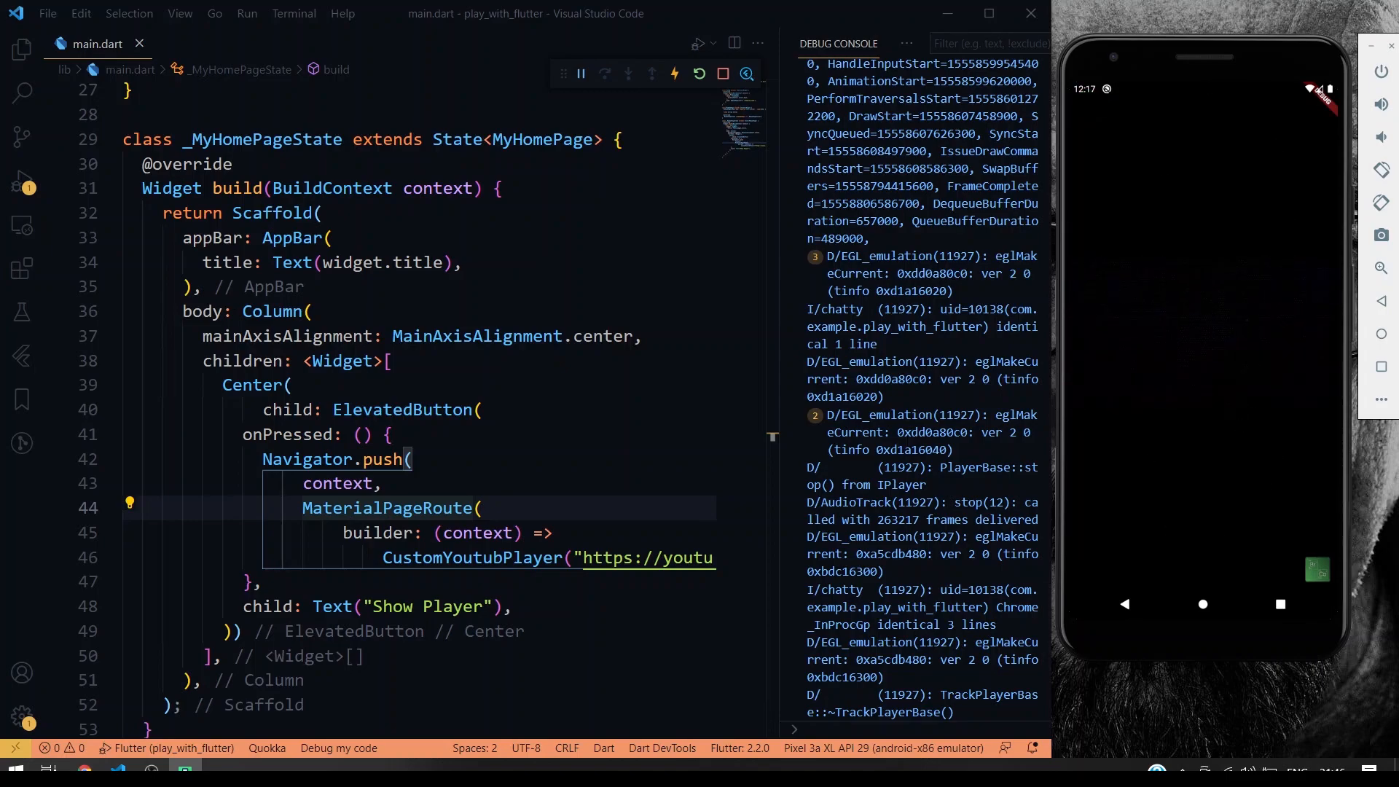
{"action": "mouse_move", "coordinate": [585, 335]}
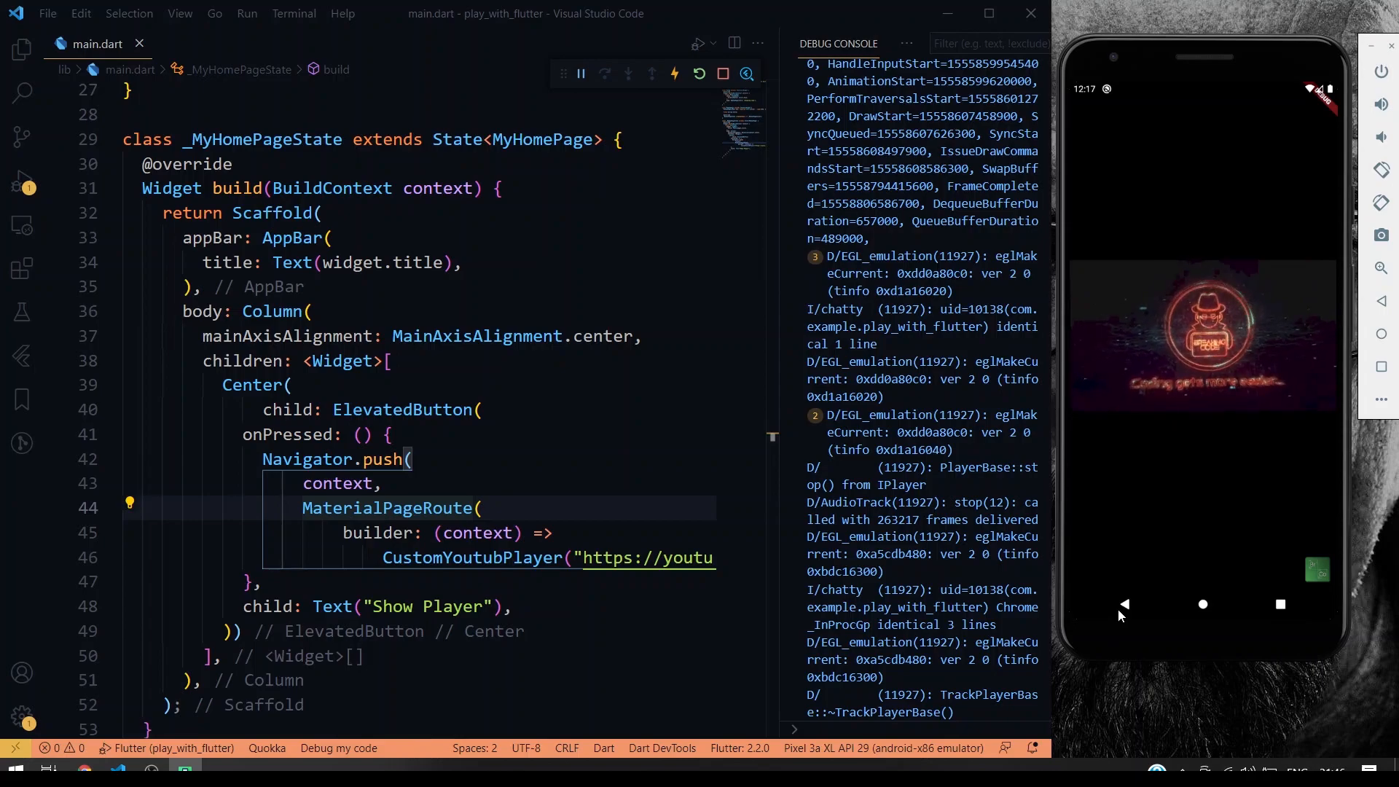
{"action": "left_click", "coordinate": [1123, 604]}
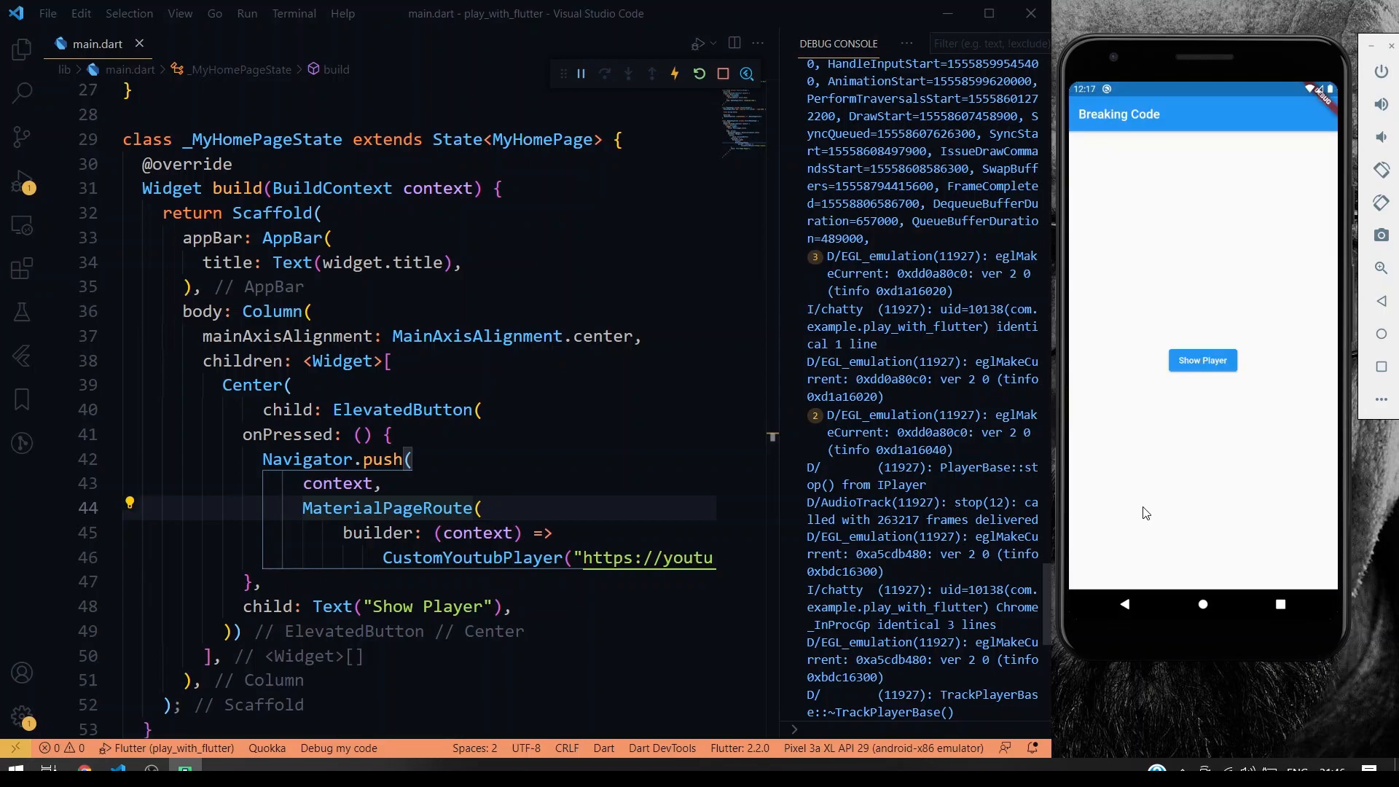